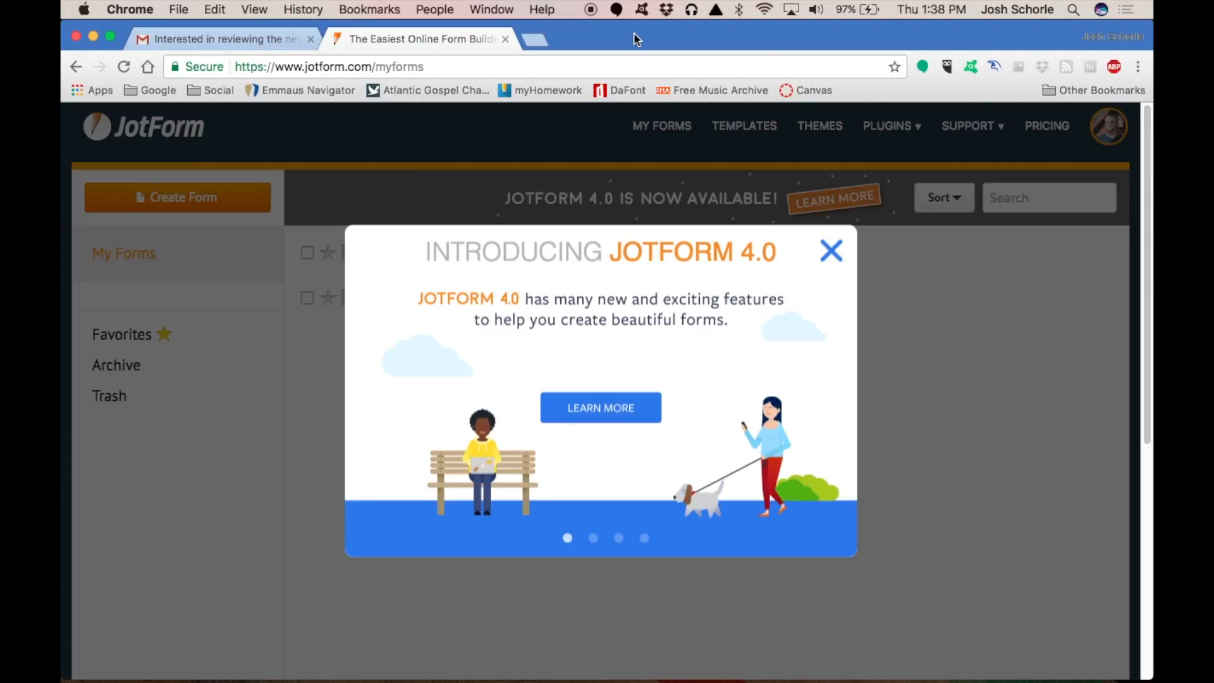
mouse_move(636, 40)
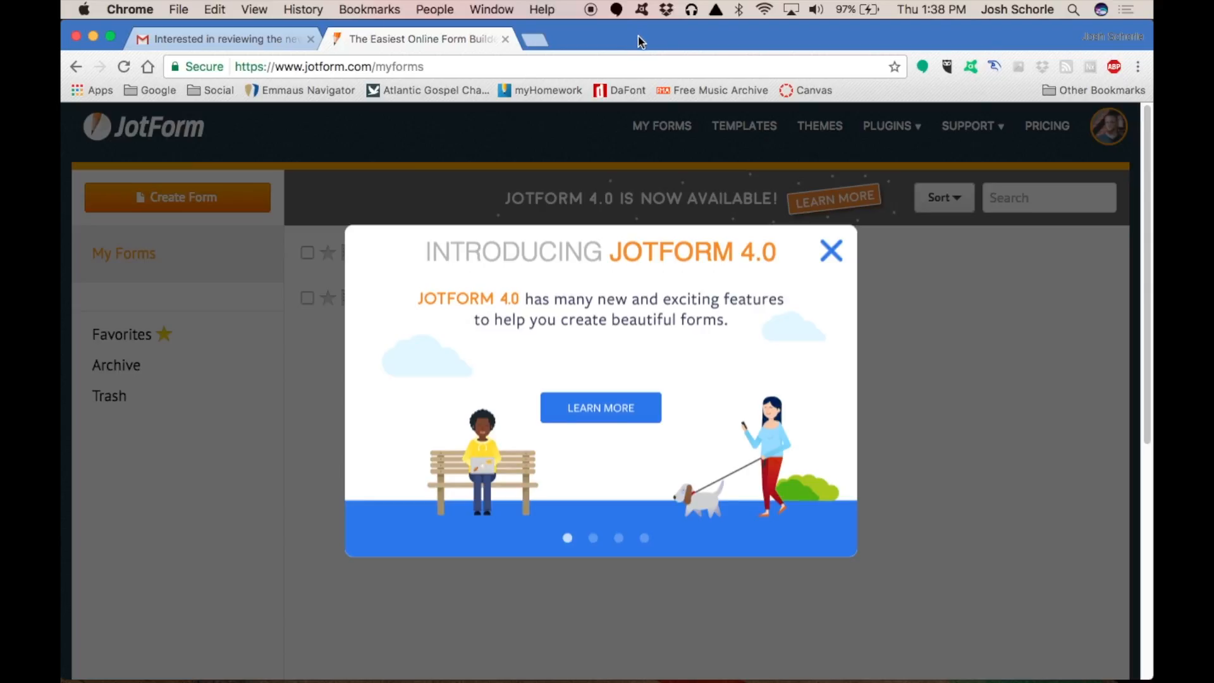
mouse_move(623, 46)
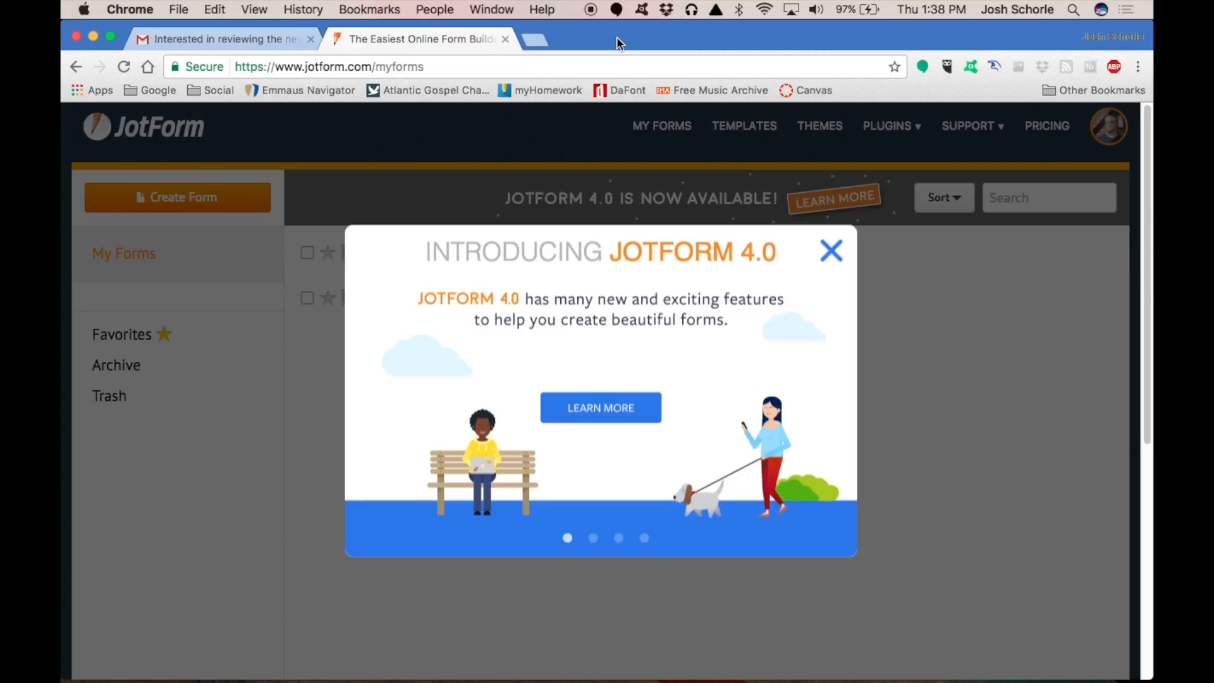
mouse_move(610, 112)
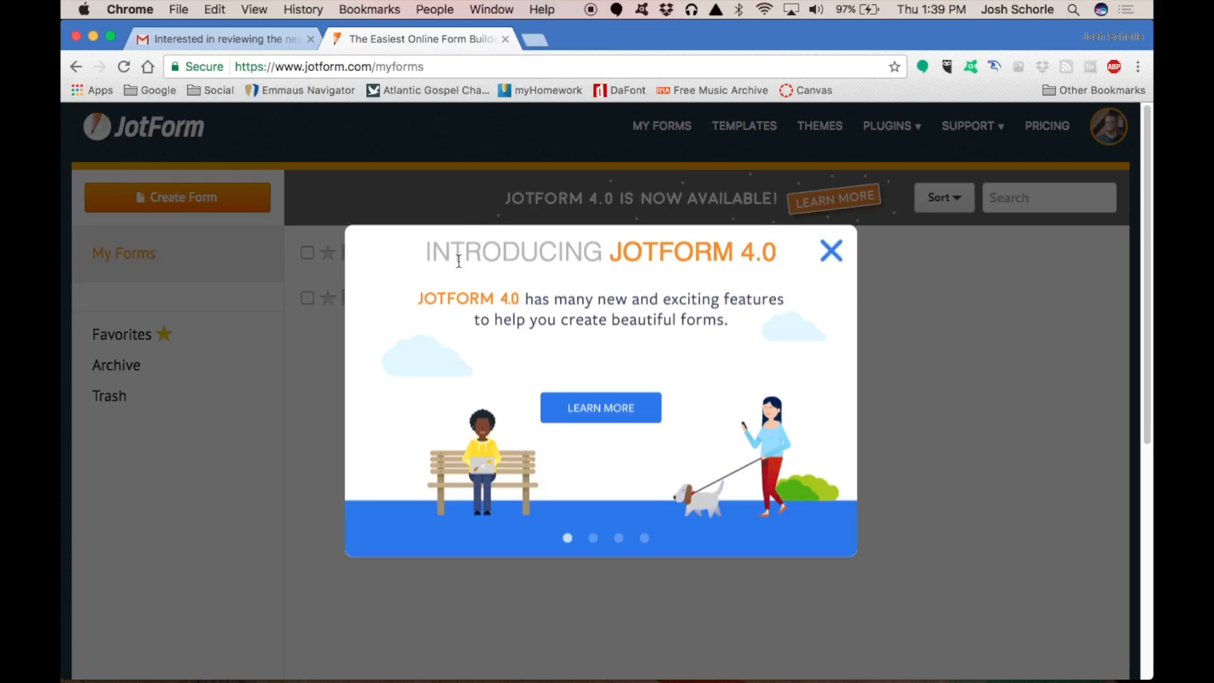
mouse_move(813, 489)
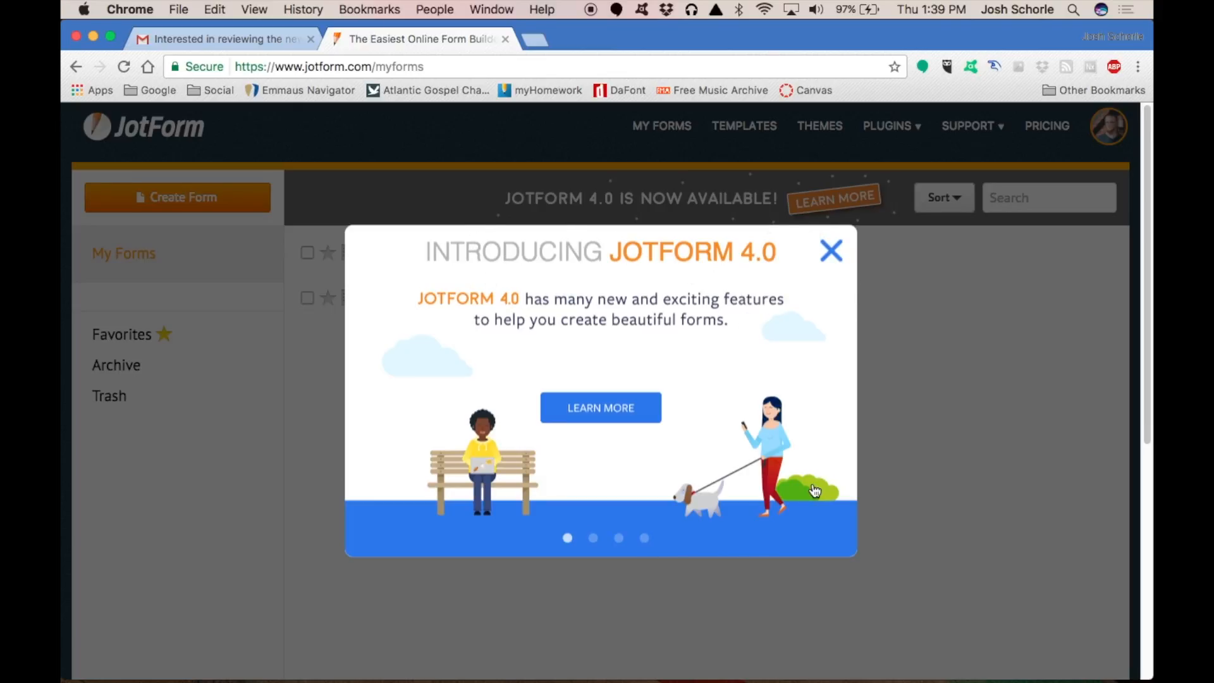
mouse_move(674, 533)
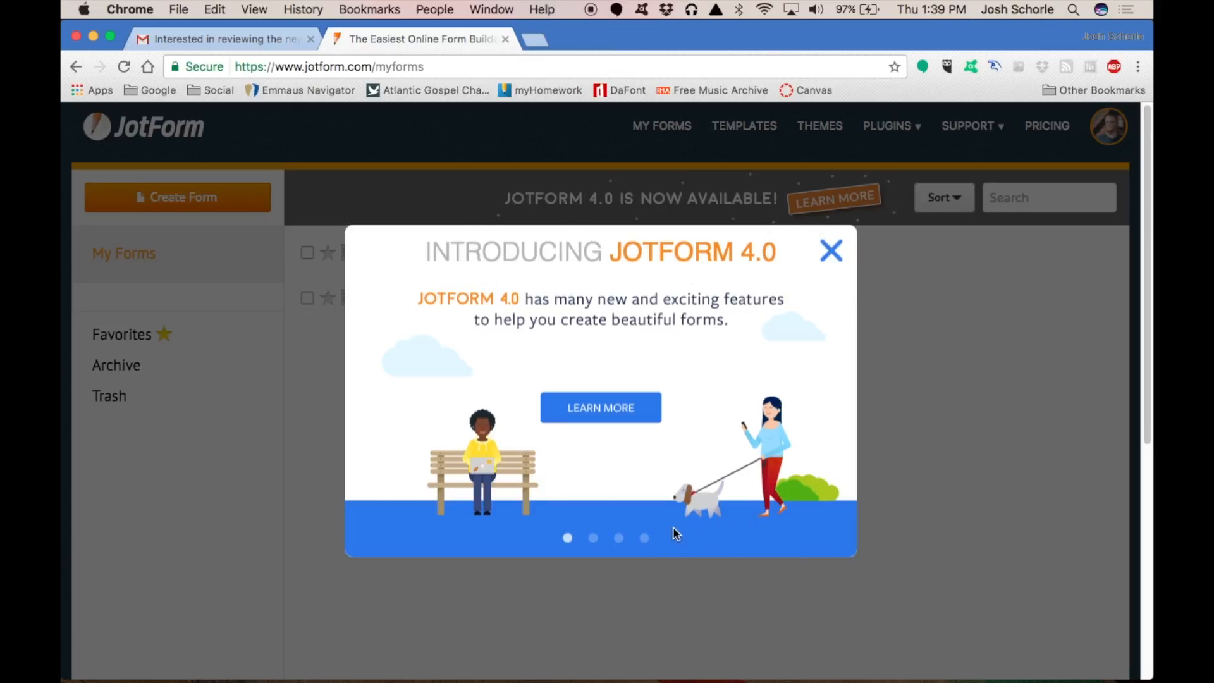
mouse_move(602, 509)
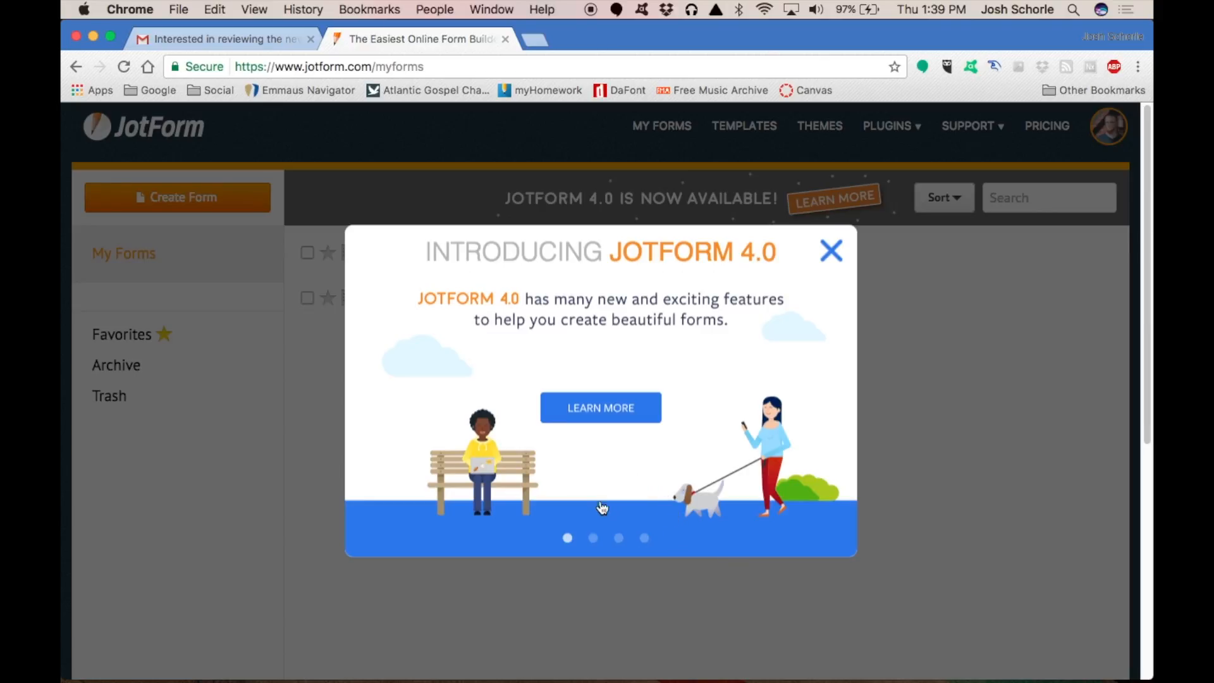
Advance the JotForm 4.0 tour to its Entirely Mobile Friendly slide
click(592, 537)
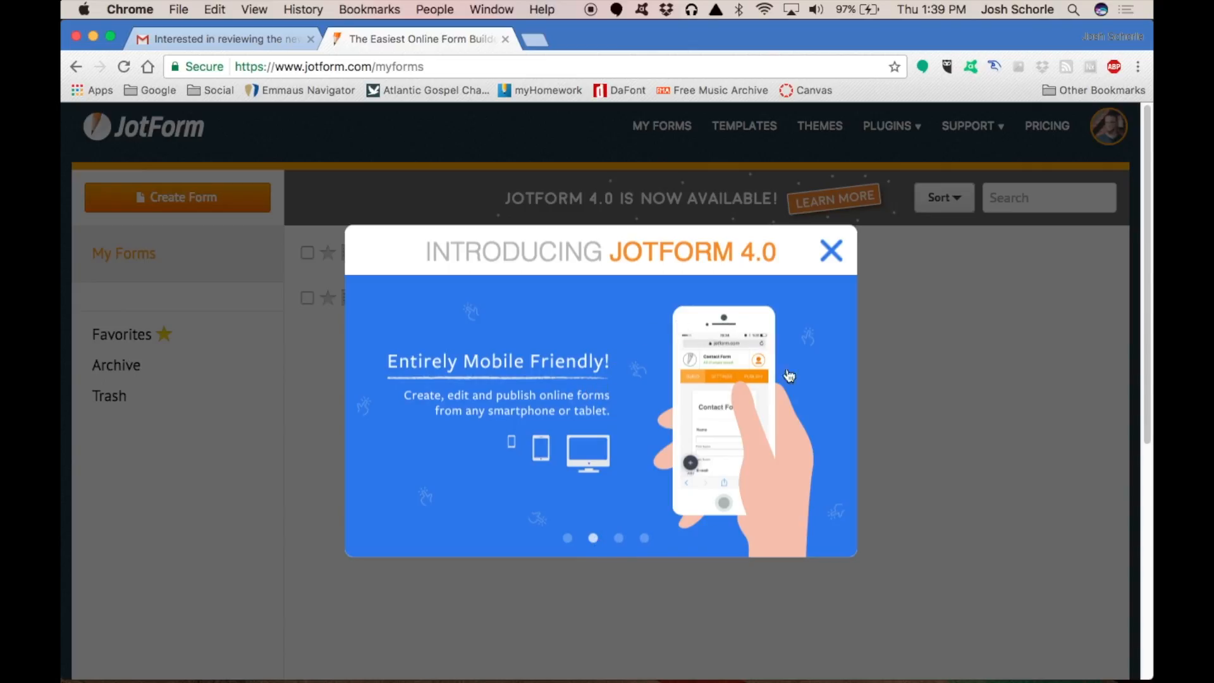
Advance the tour through the third slide to the final real-time collaboration slide
click(619, 538)
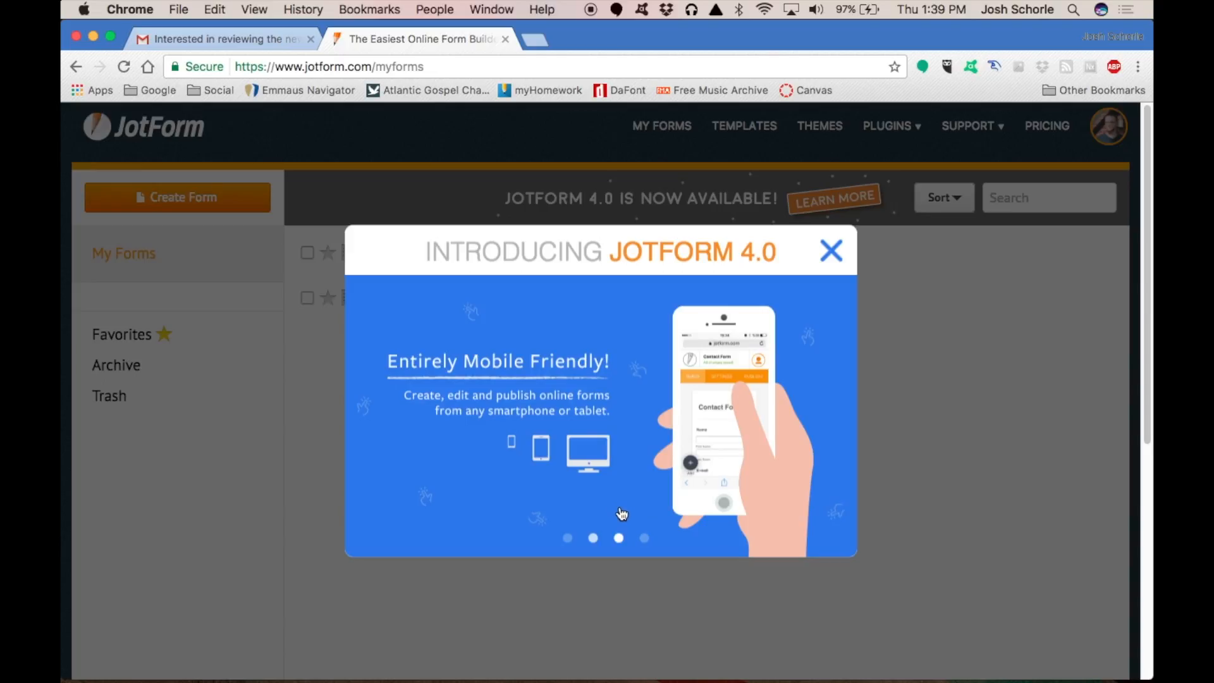
mouse_move(623, 543)
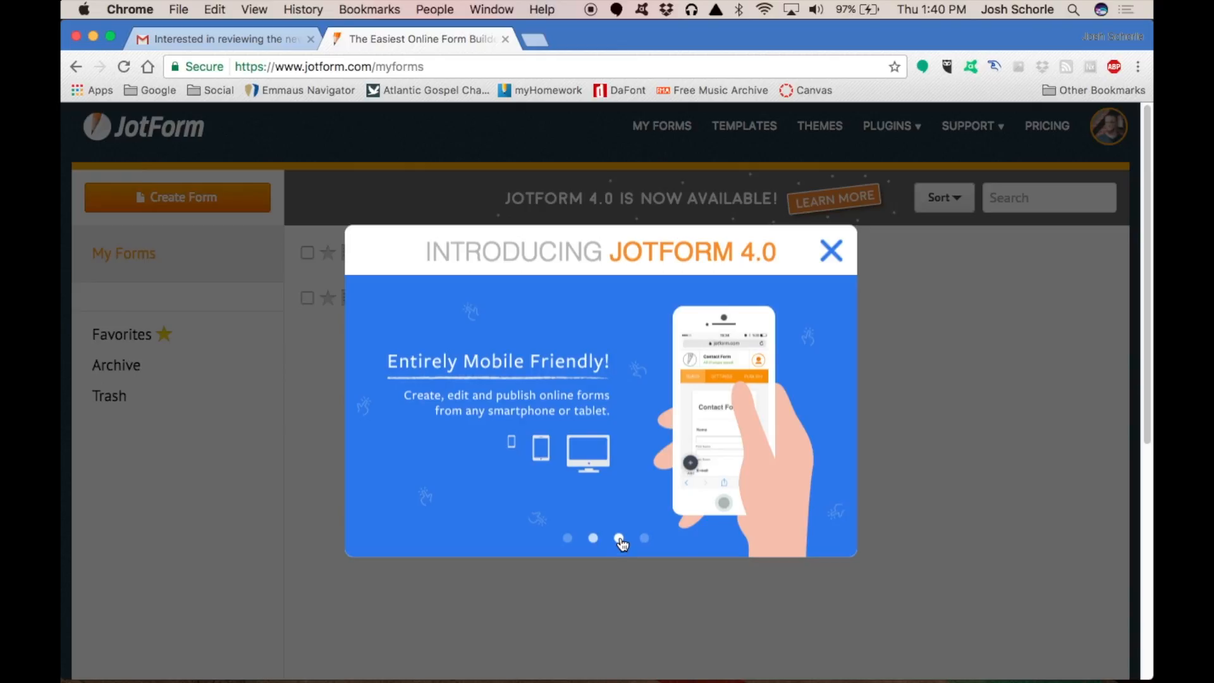
click(619, 539)
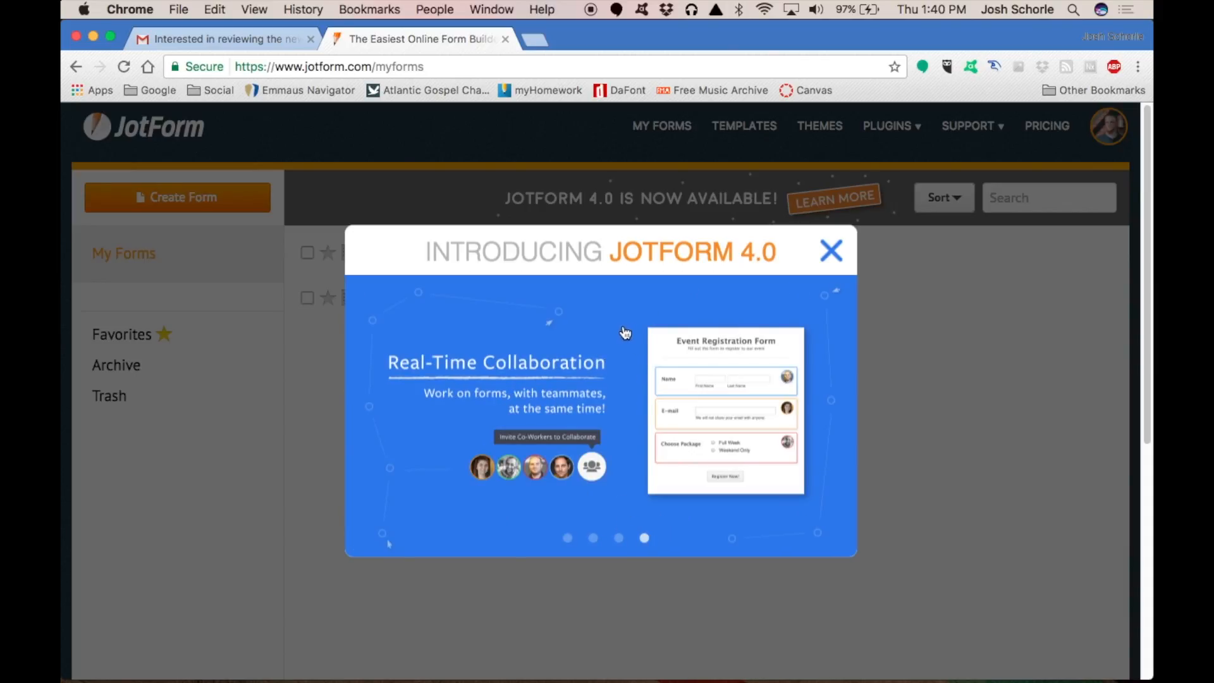
mouse_move(598, 323)
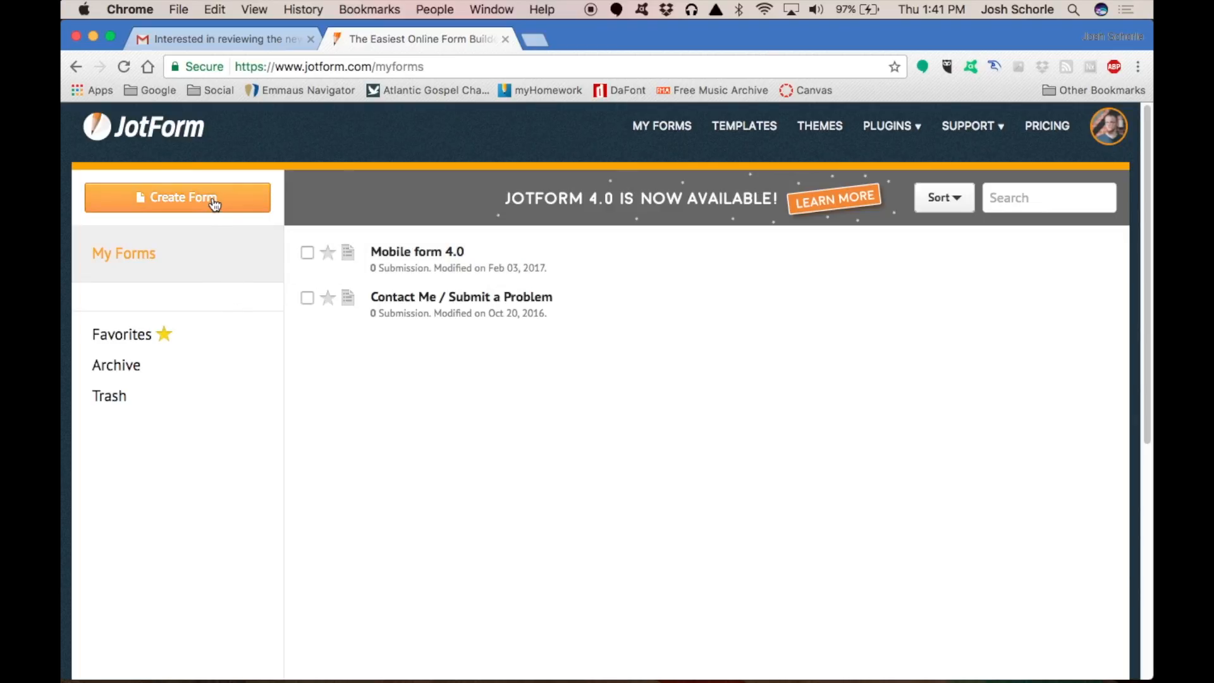
Create a new blank form titled 'Web-Made Form' and open it in the builder
click(177, 197)
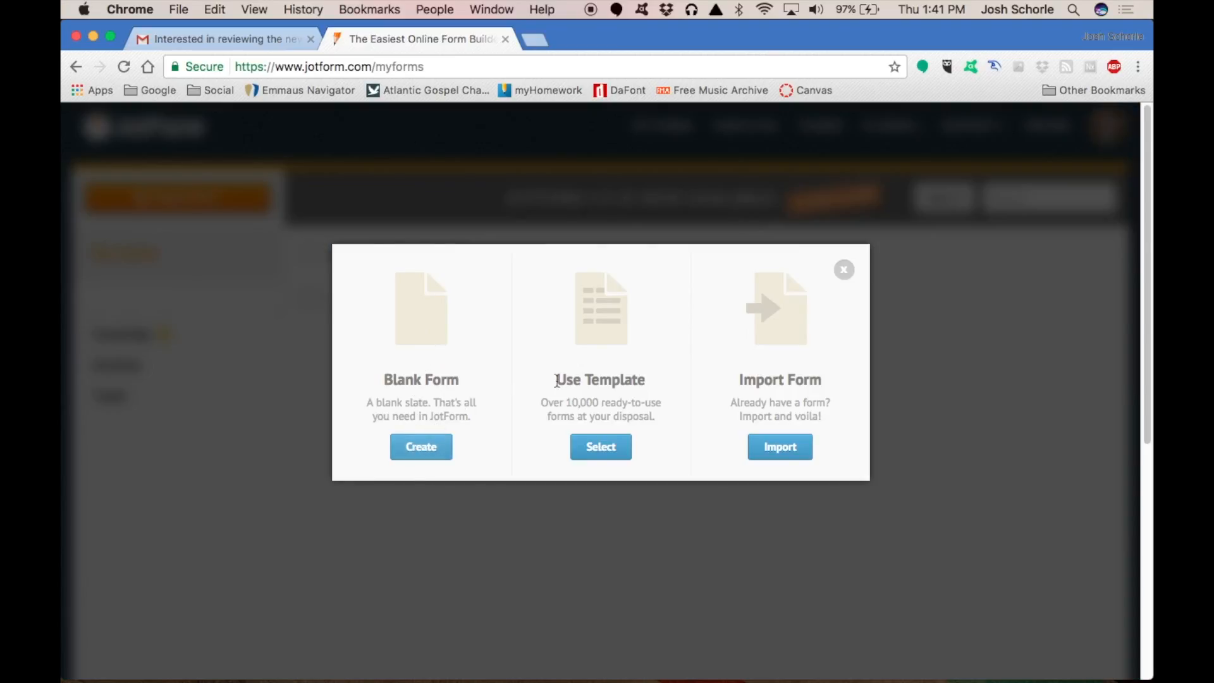
mouse_move(422, 446)
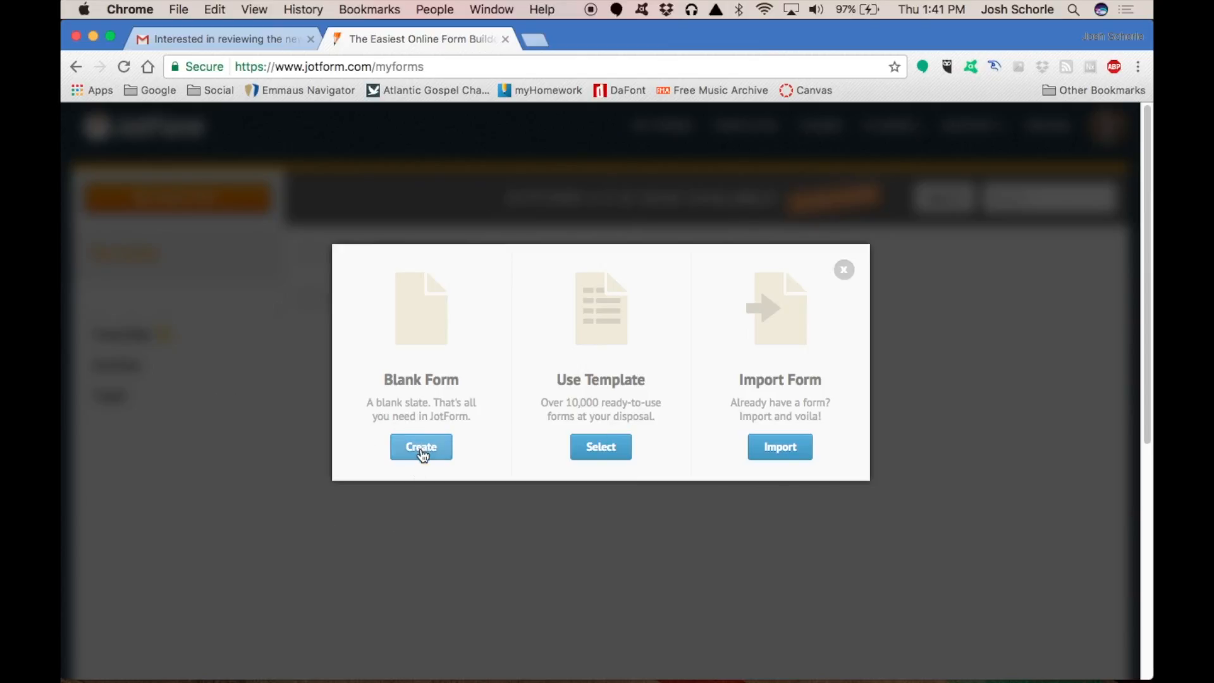
click(420, 446)
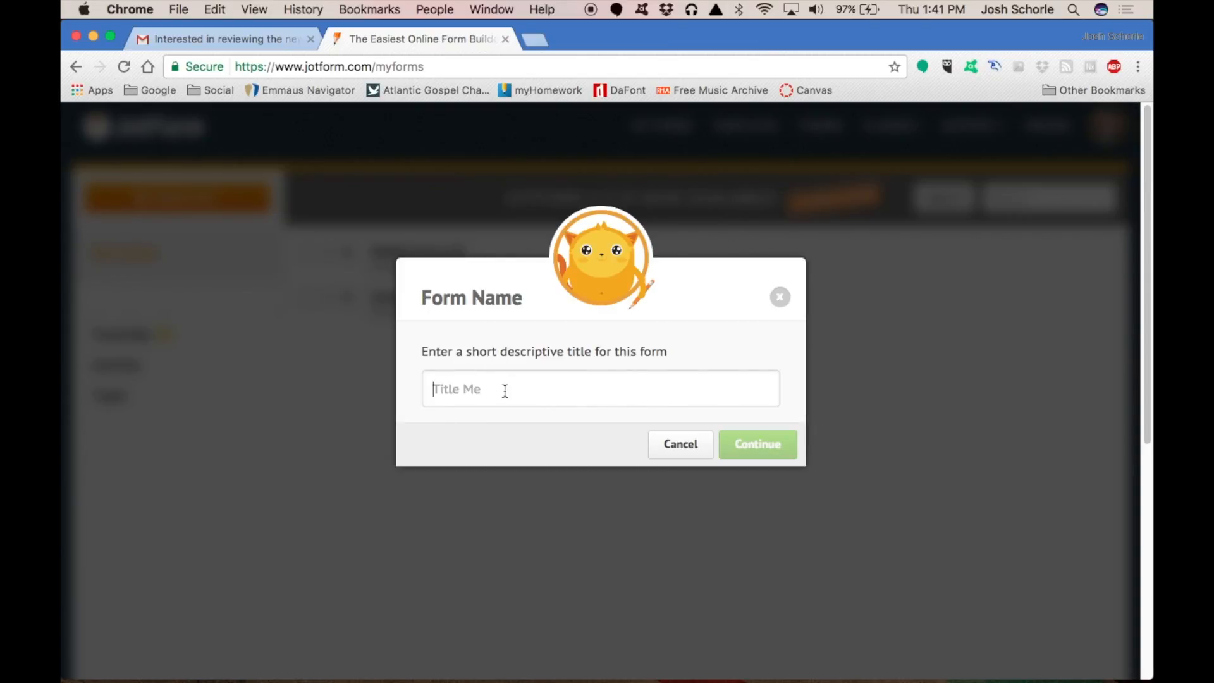
text(W)
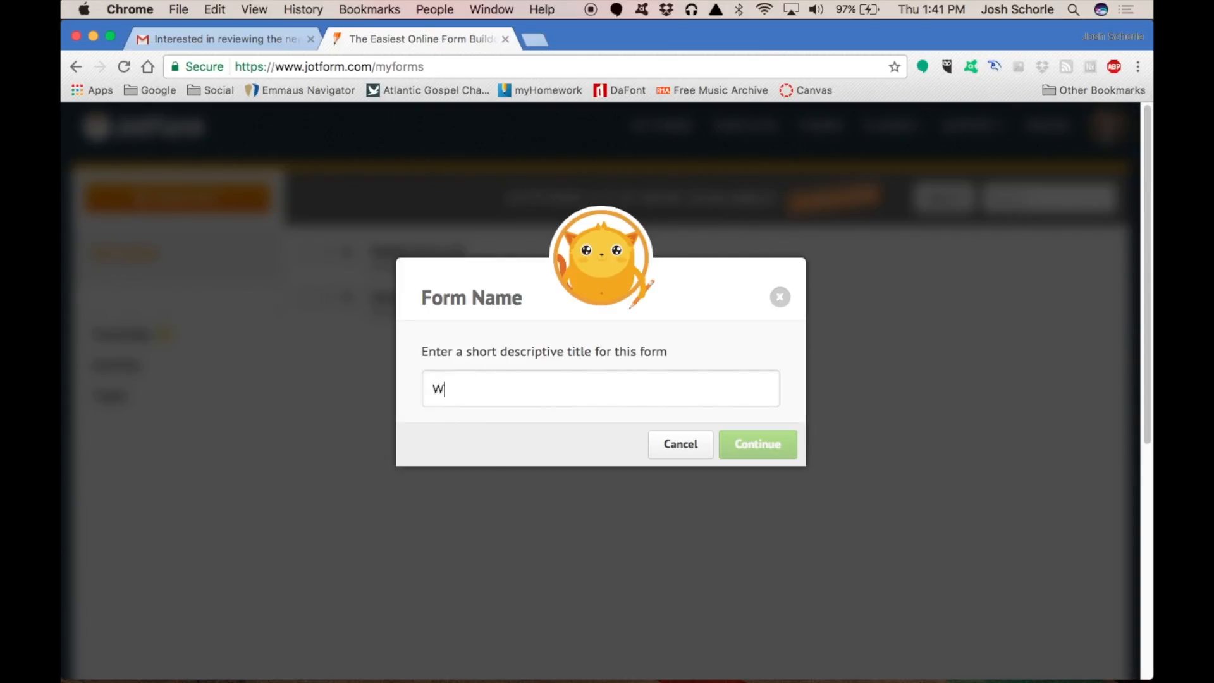
text(eb-Made Form)
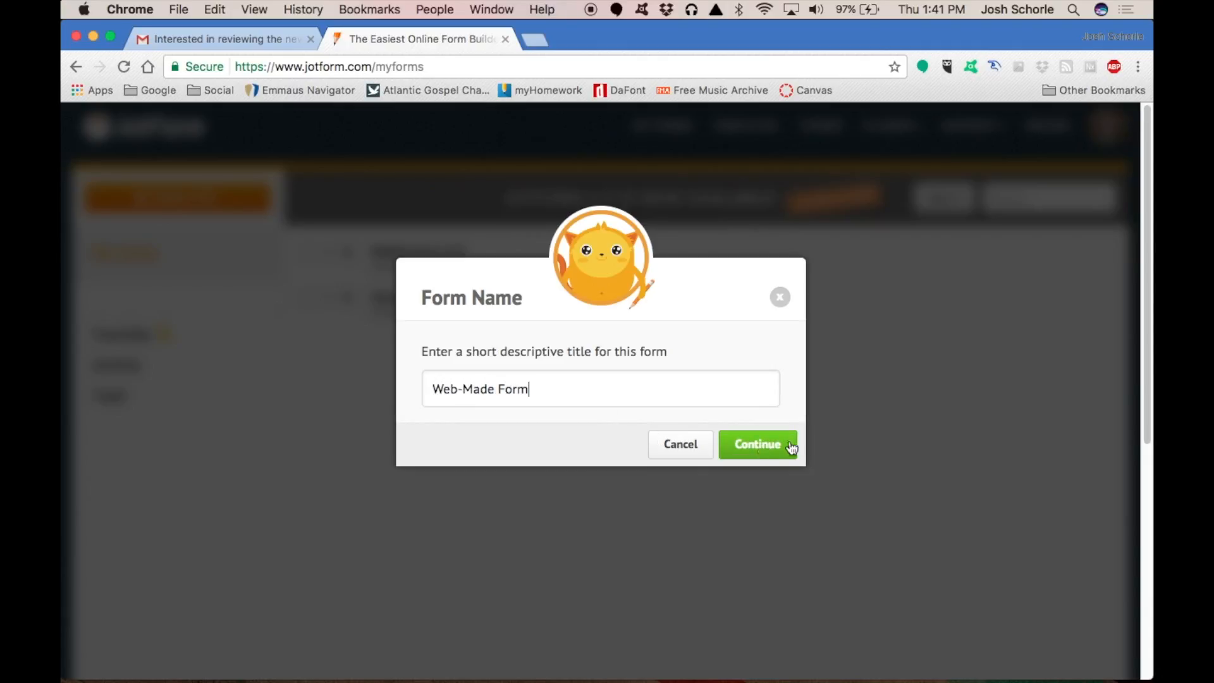
click(758, 444)
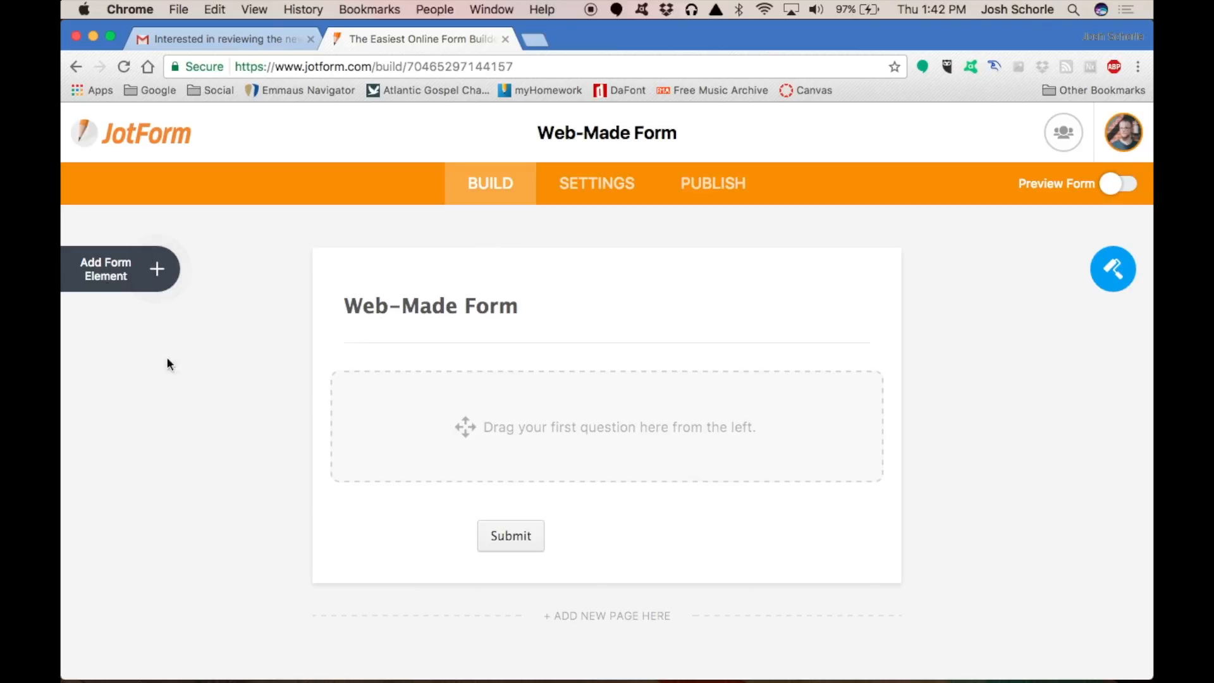
mouse_move(987, 206)
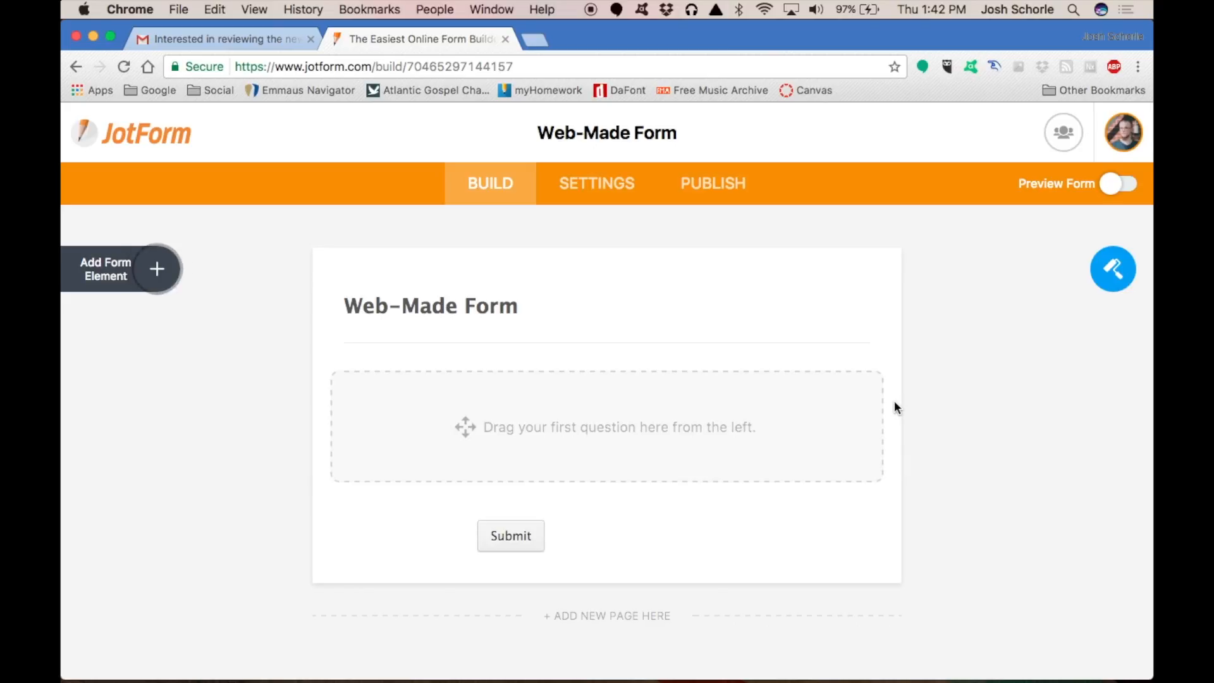
mouse_move(898, 370)
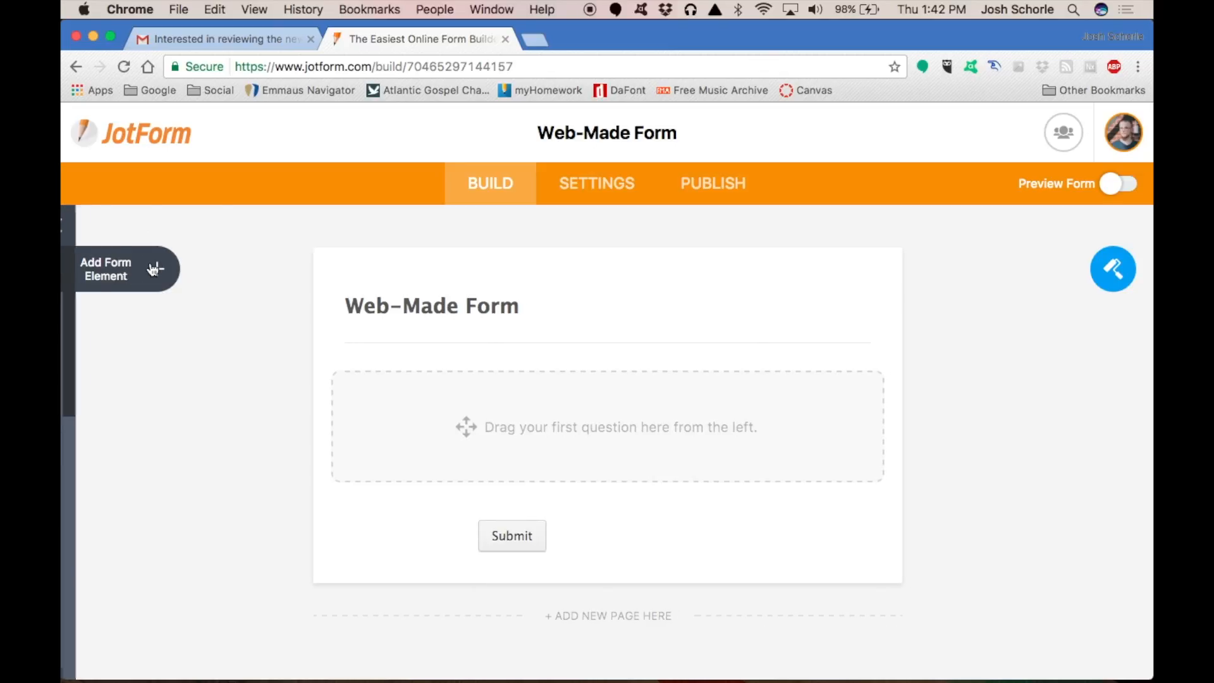
Add Full Name, Long Text, Star Rating and Captcha elements to the form
click(117, 269)
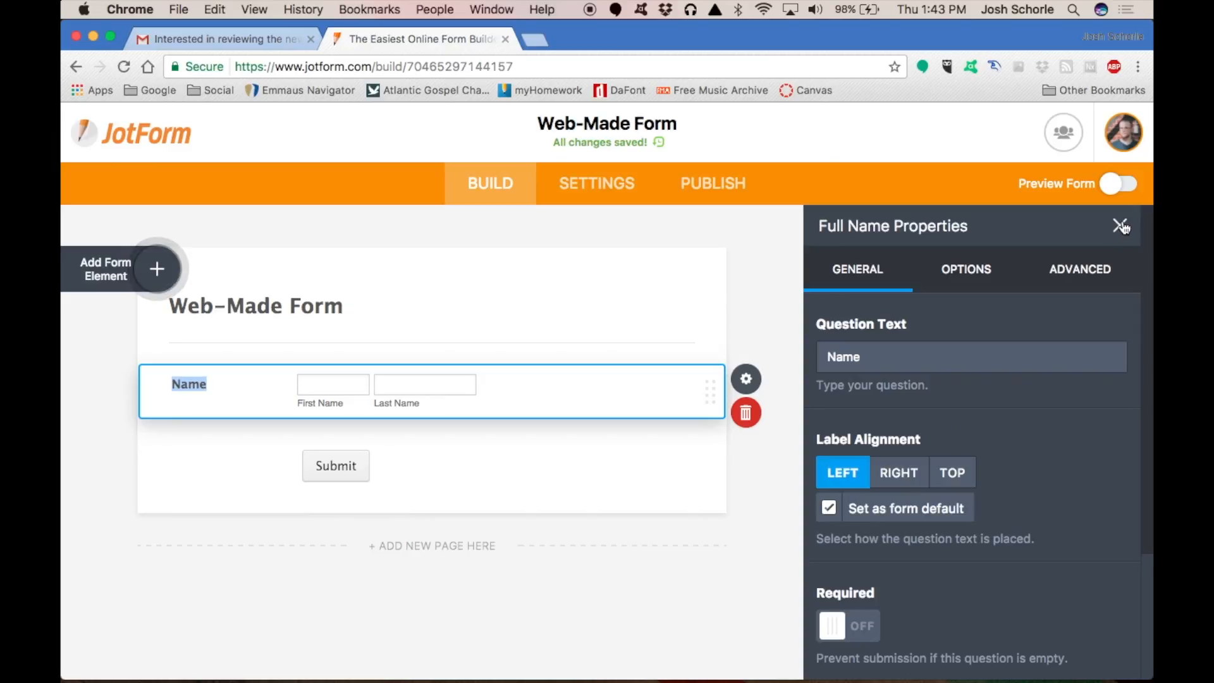
click(1122, 227)
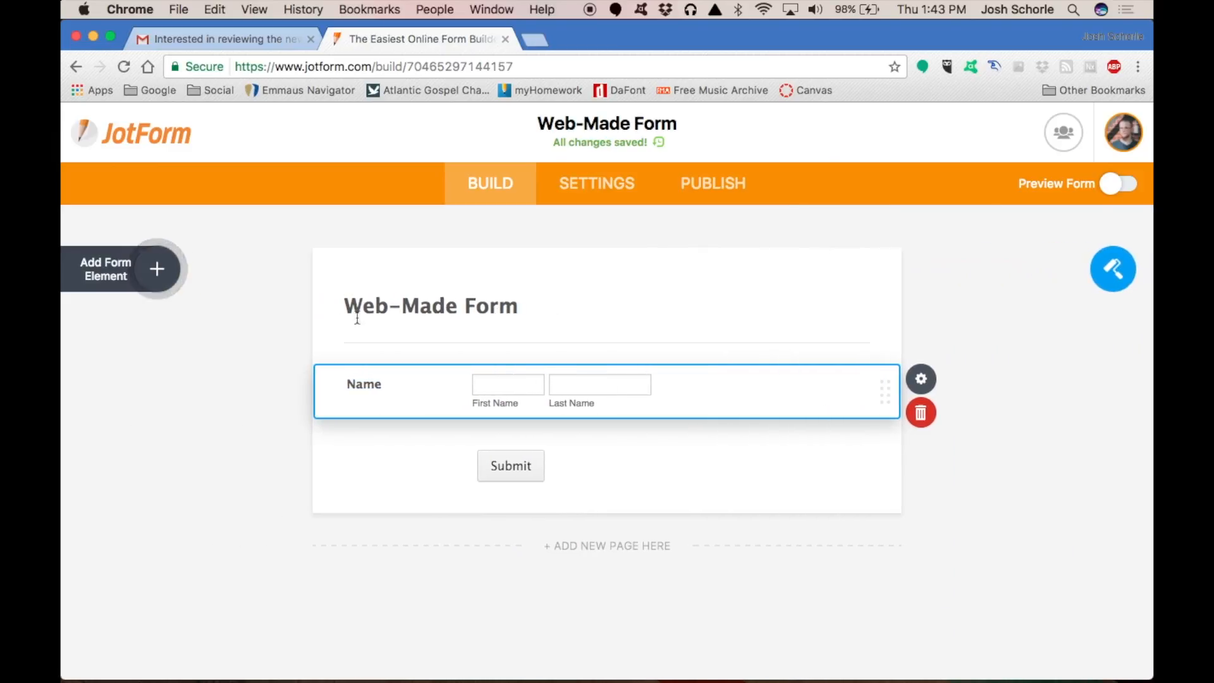
click(124, 268)
text(How helpful was I?)
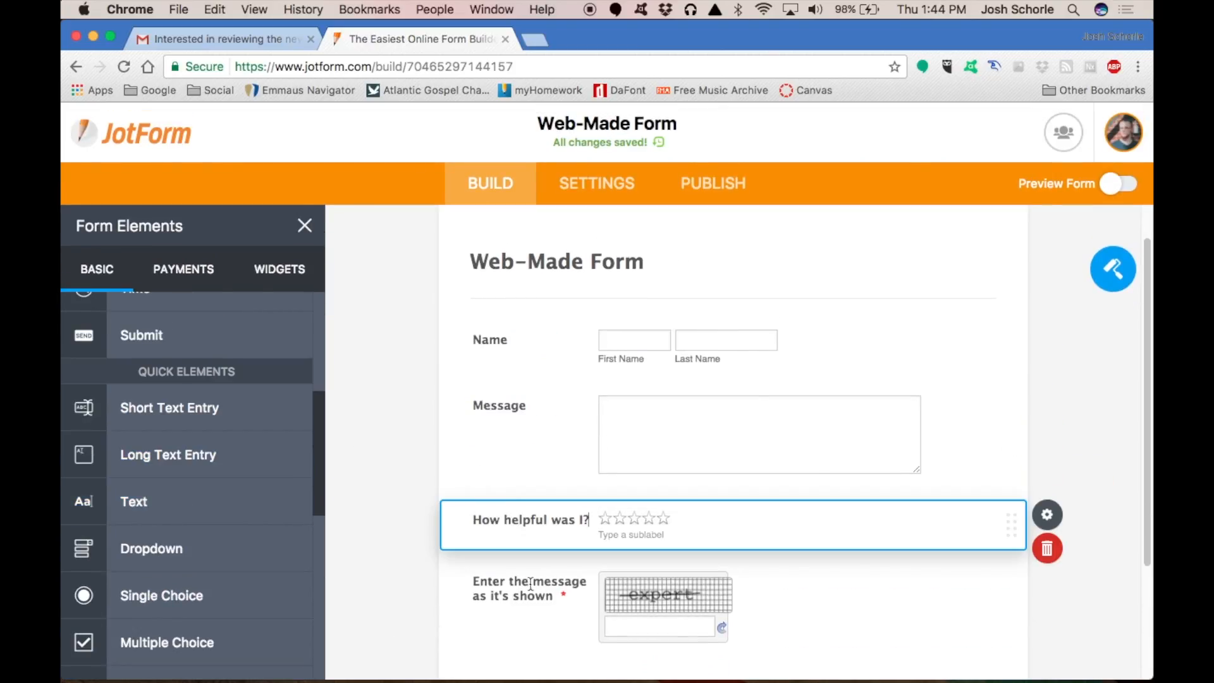
scroll(down, 3)
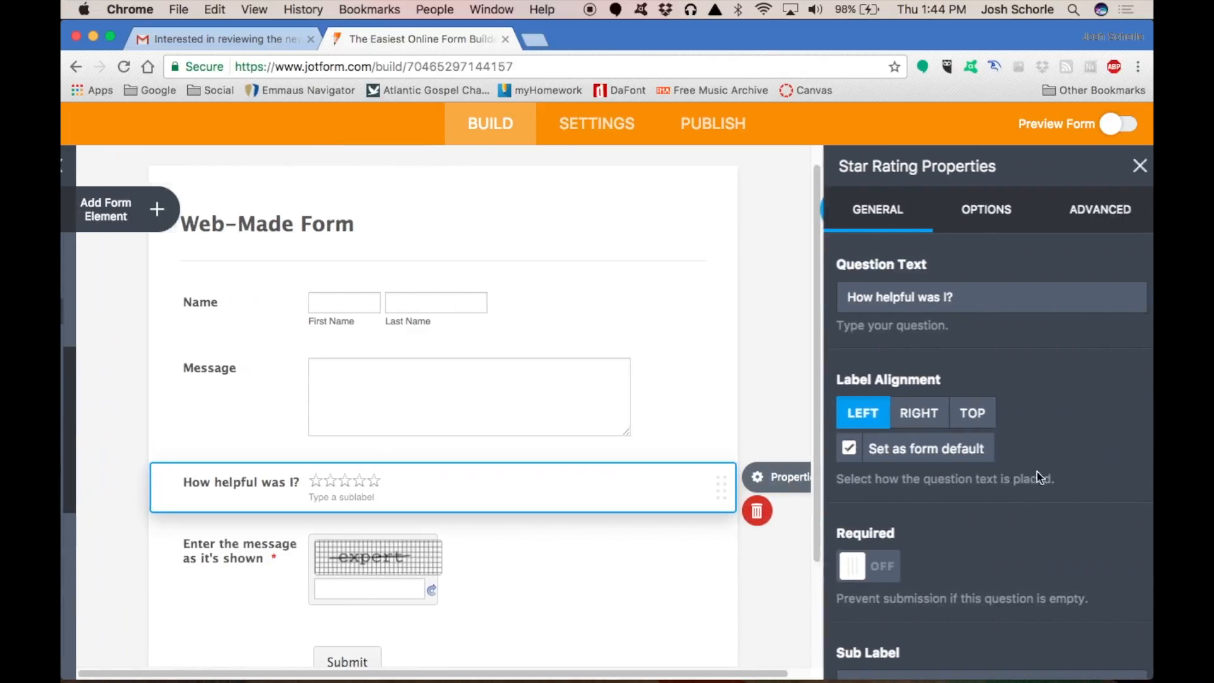
Restyle the 'How helpful was I?' rating as lightning bolts and check its advanced settings
click(985, 209)
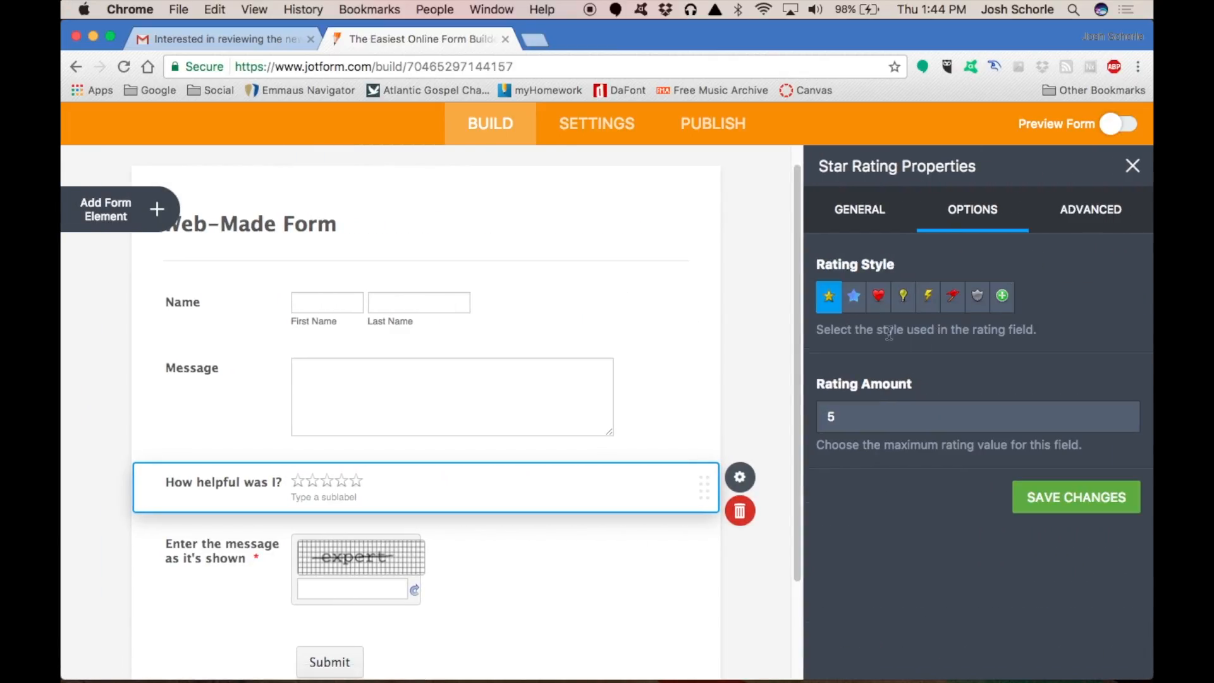
click(854, 296)
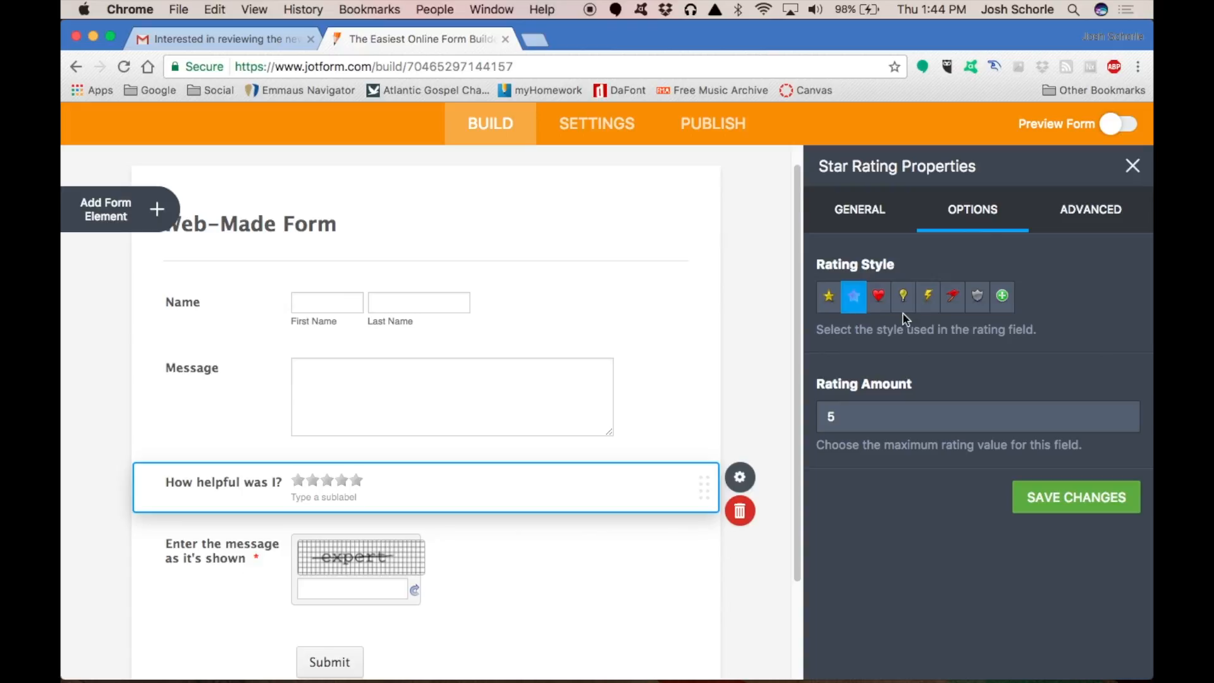
click(927, 296)
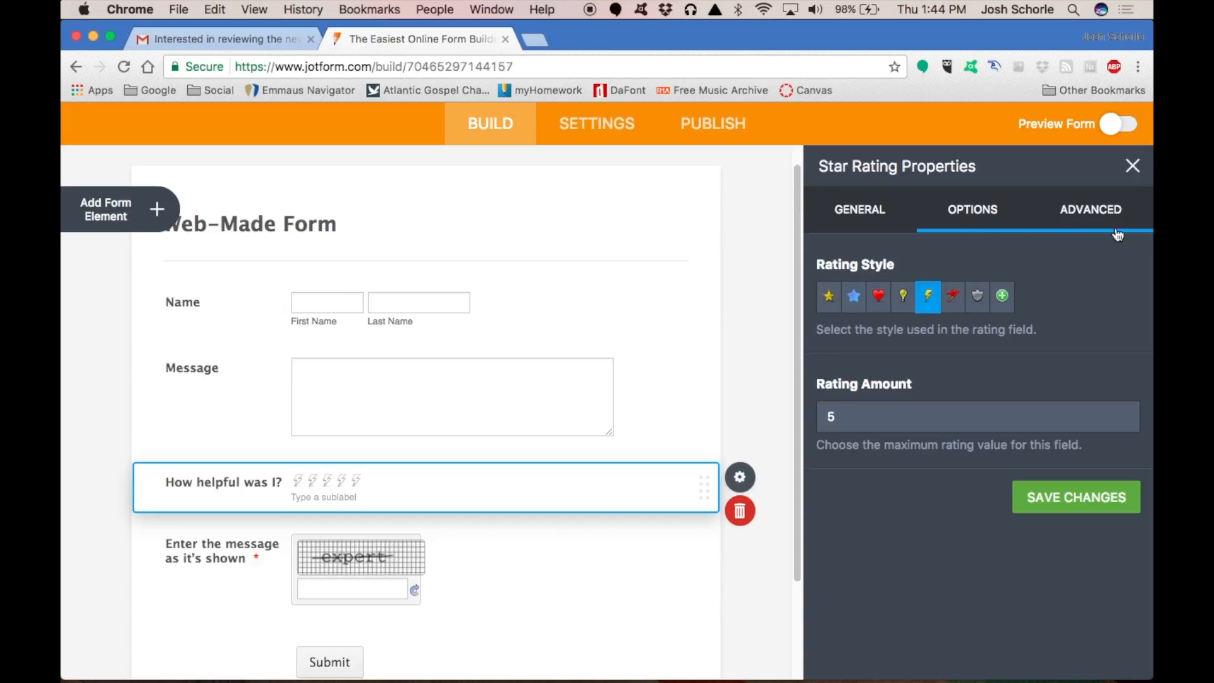
click(1090, 209)
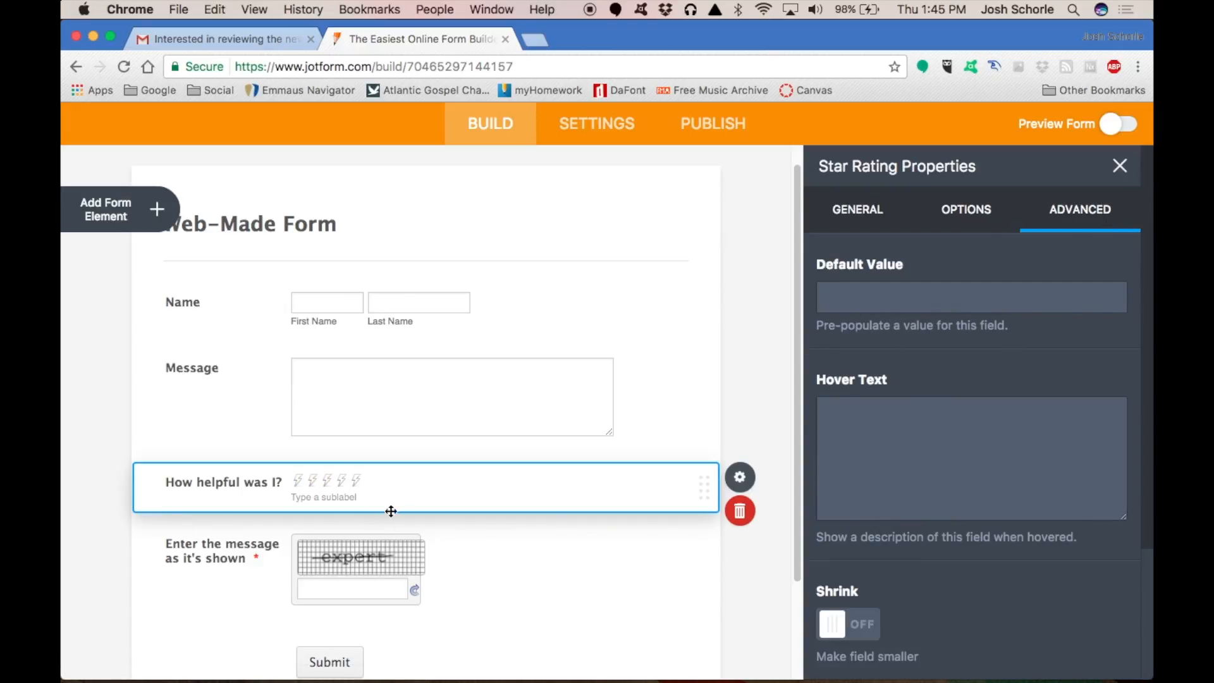
mouse_move(365, 444)
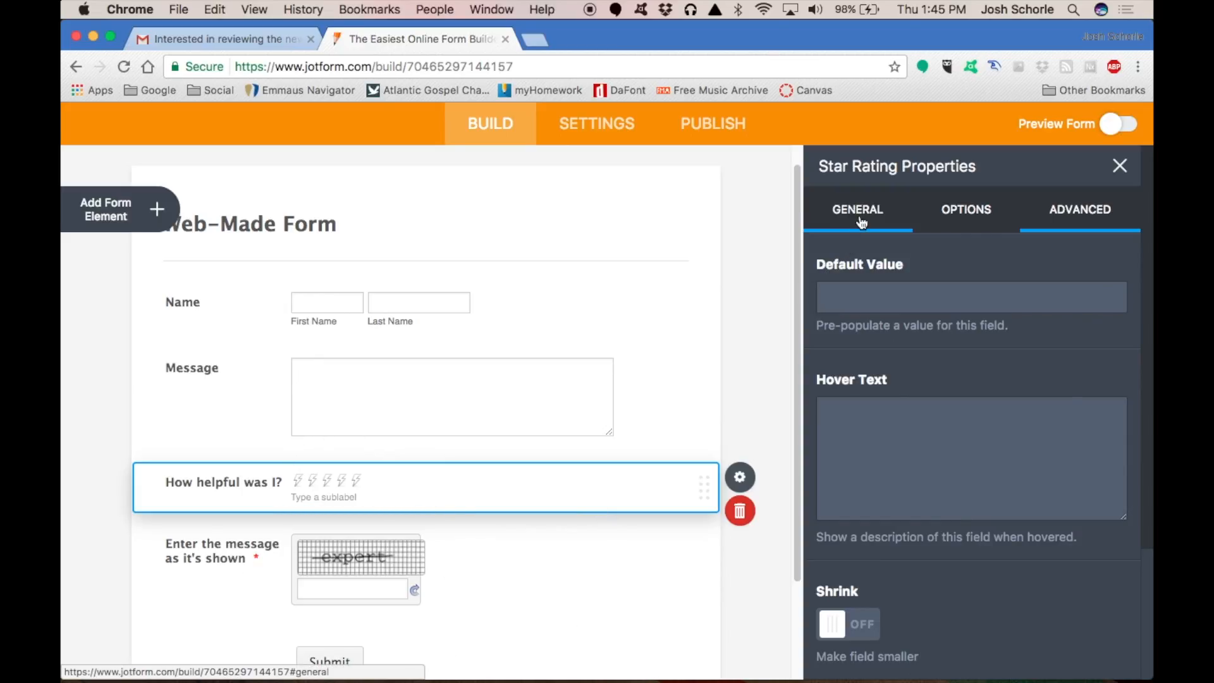
click(329, 552)
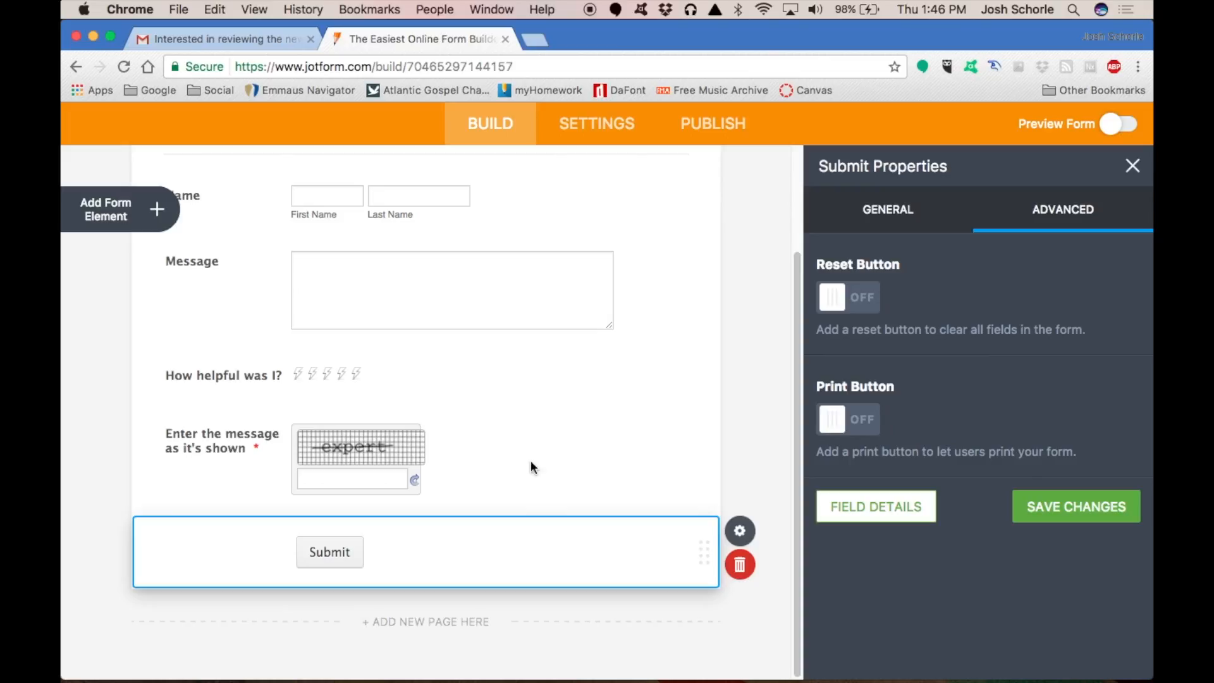
mouse_move(887, 296)
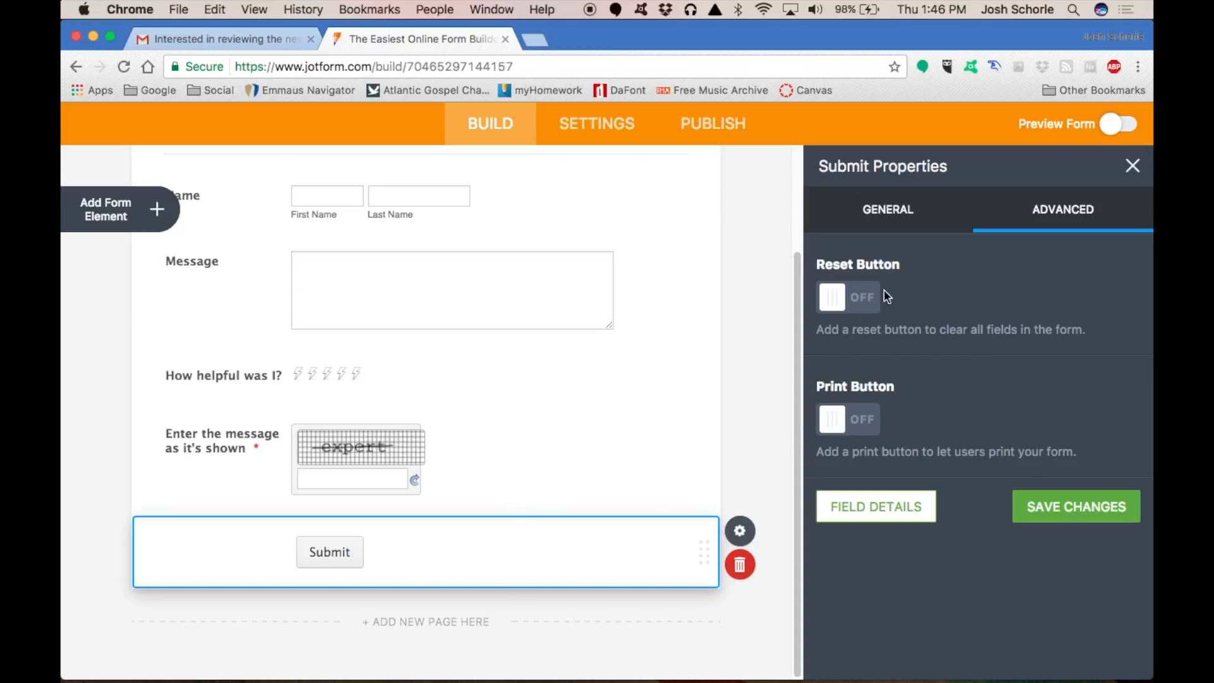
mouse_move(835, 305)
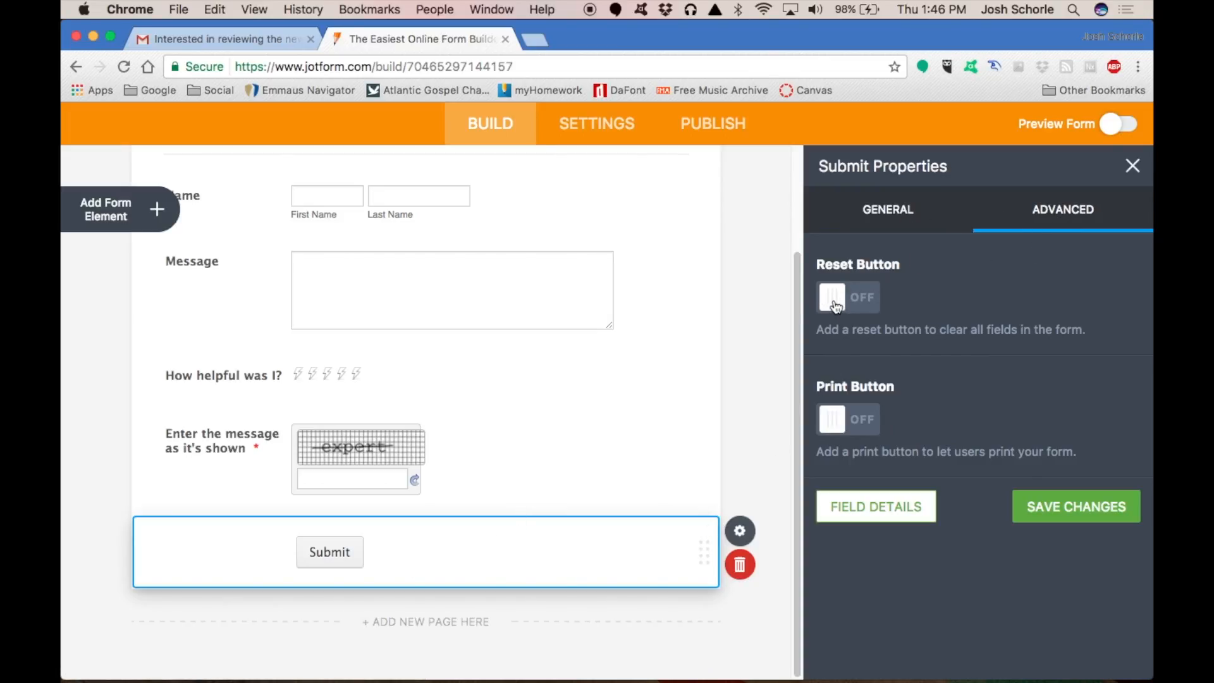
Enable a reset button labelled 'Clear Information' beside Submit, trying the print button too
click(847, 297)
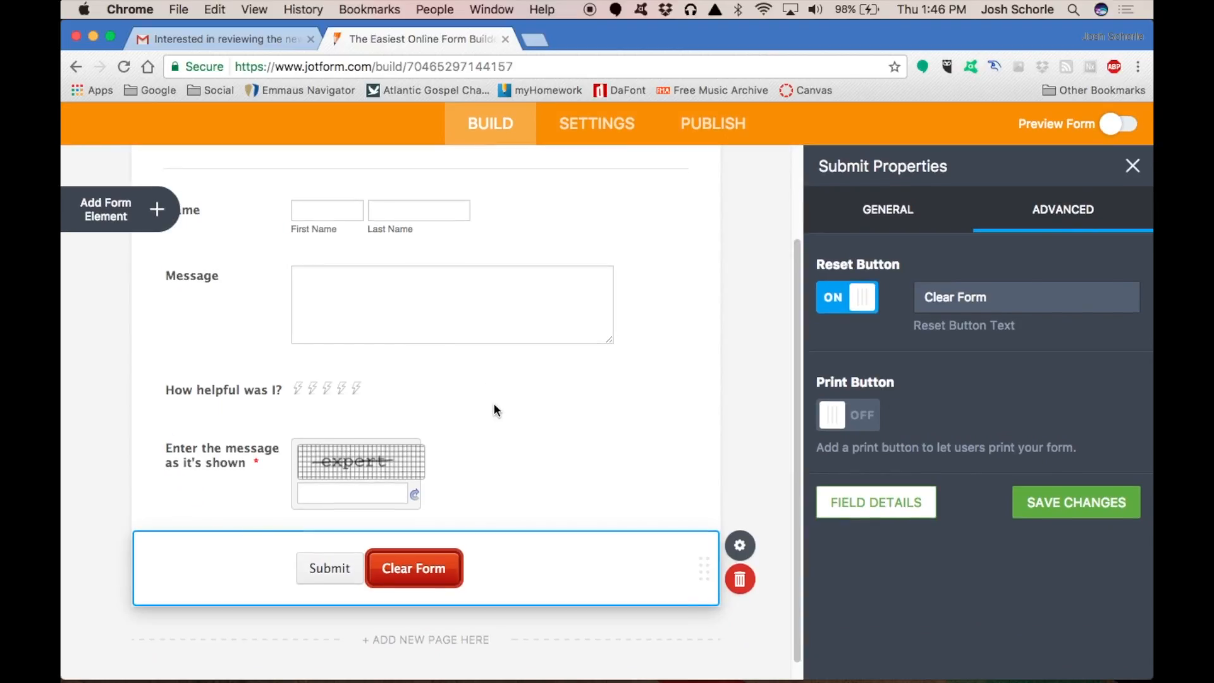
mouse_move(525, 375)
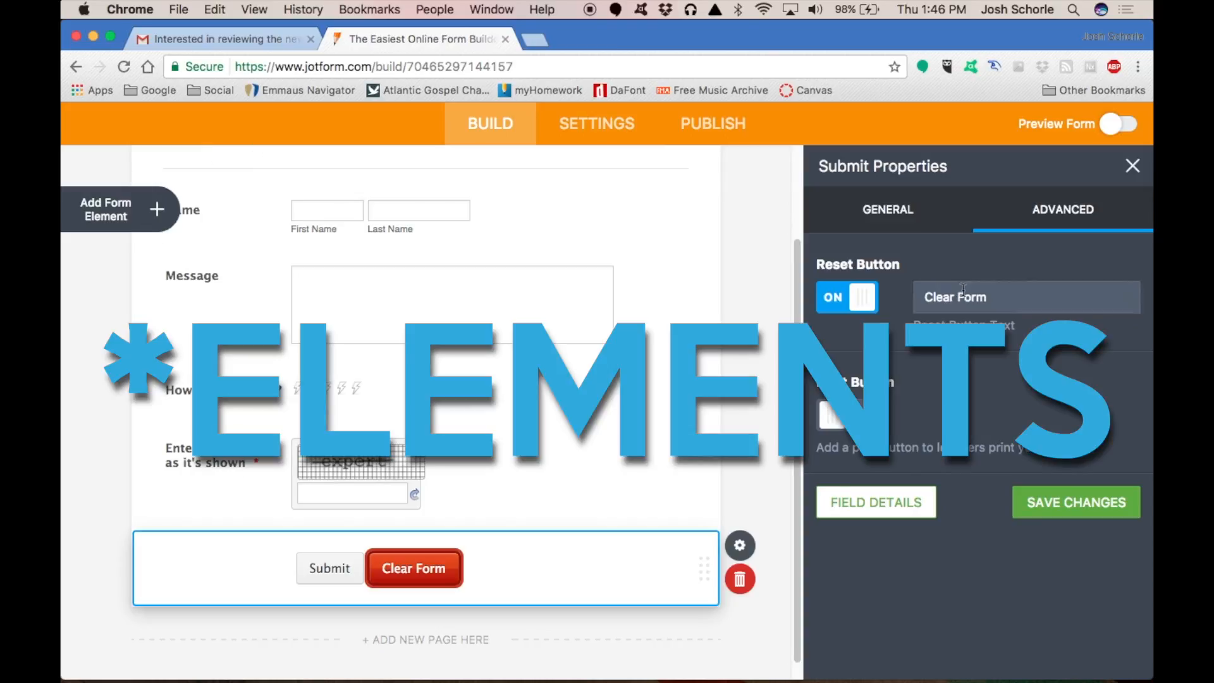
click(847, 415)
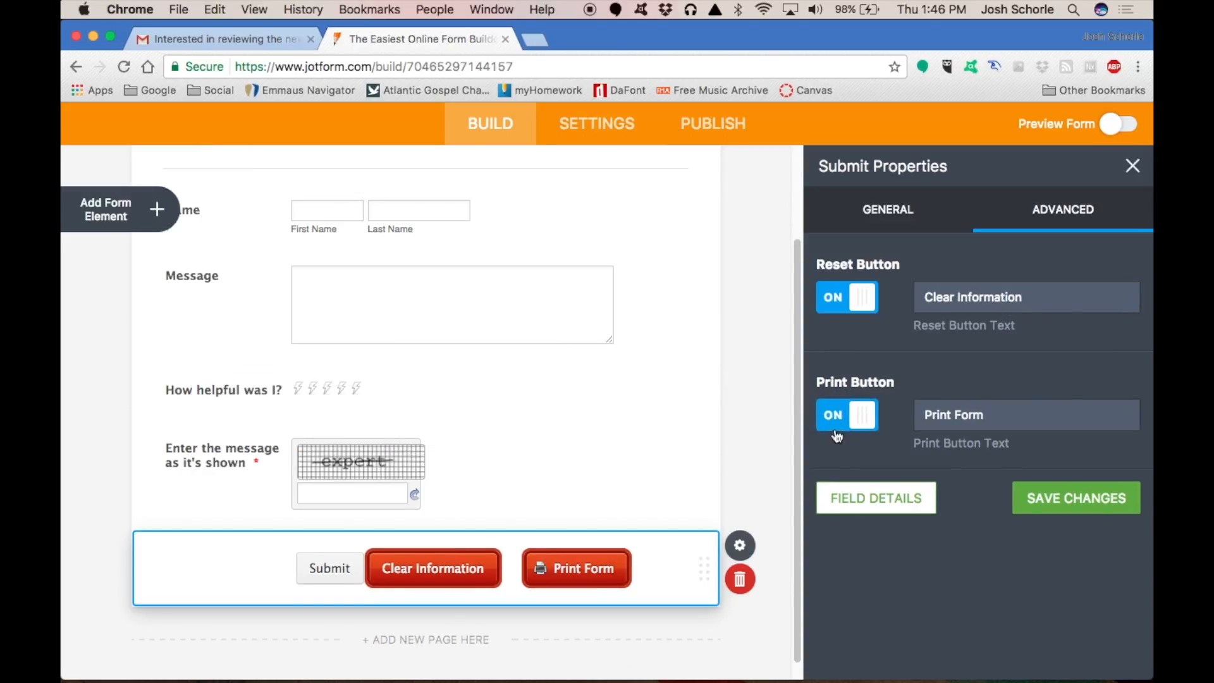
click(888, 209)
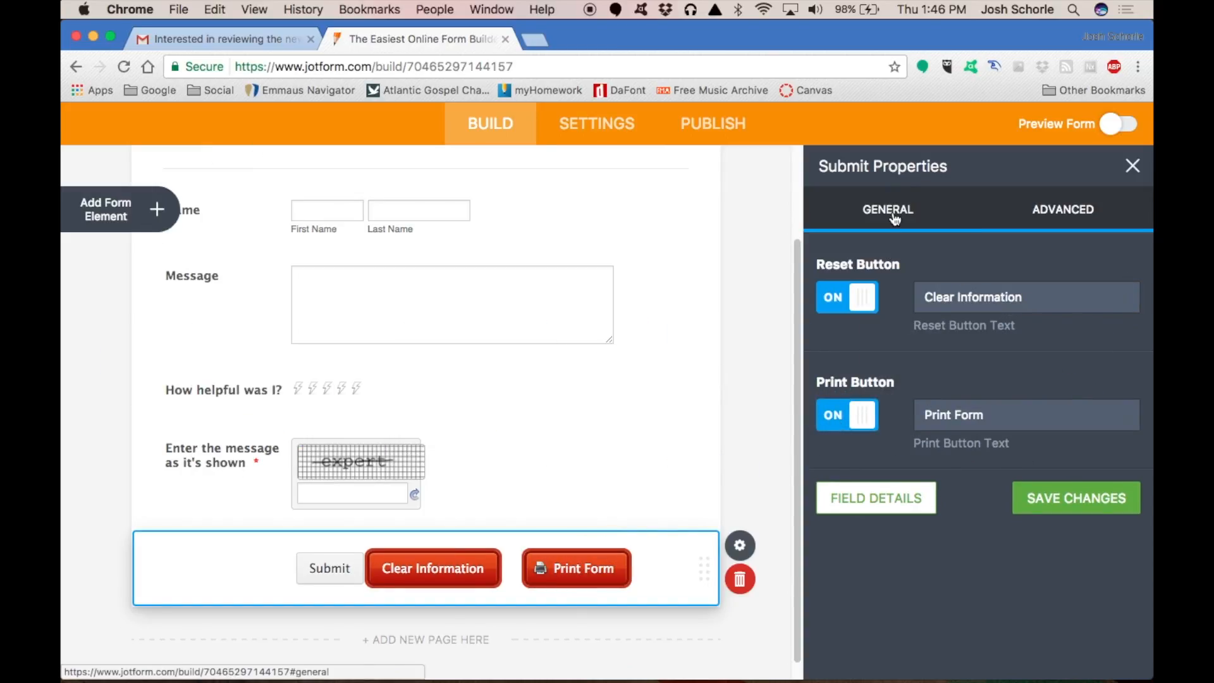
click(328, 568)
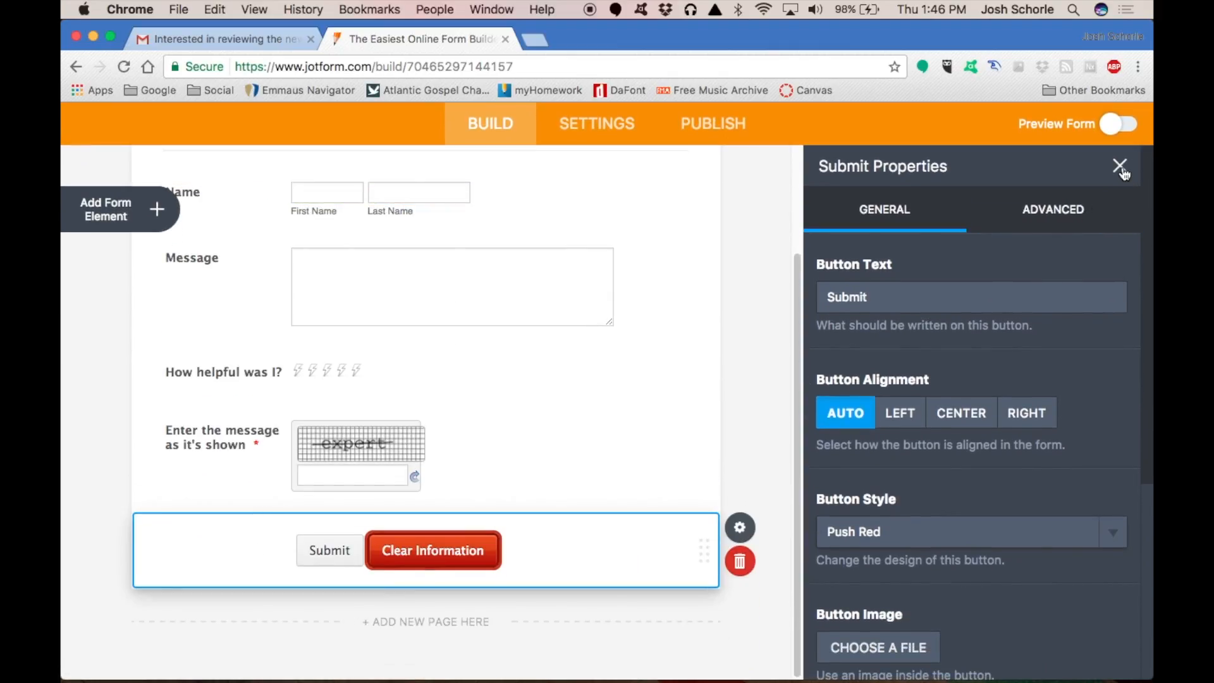
click(1119, 166)
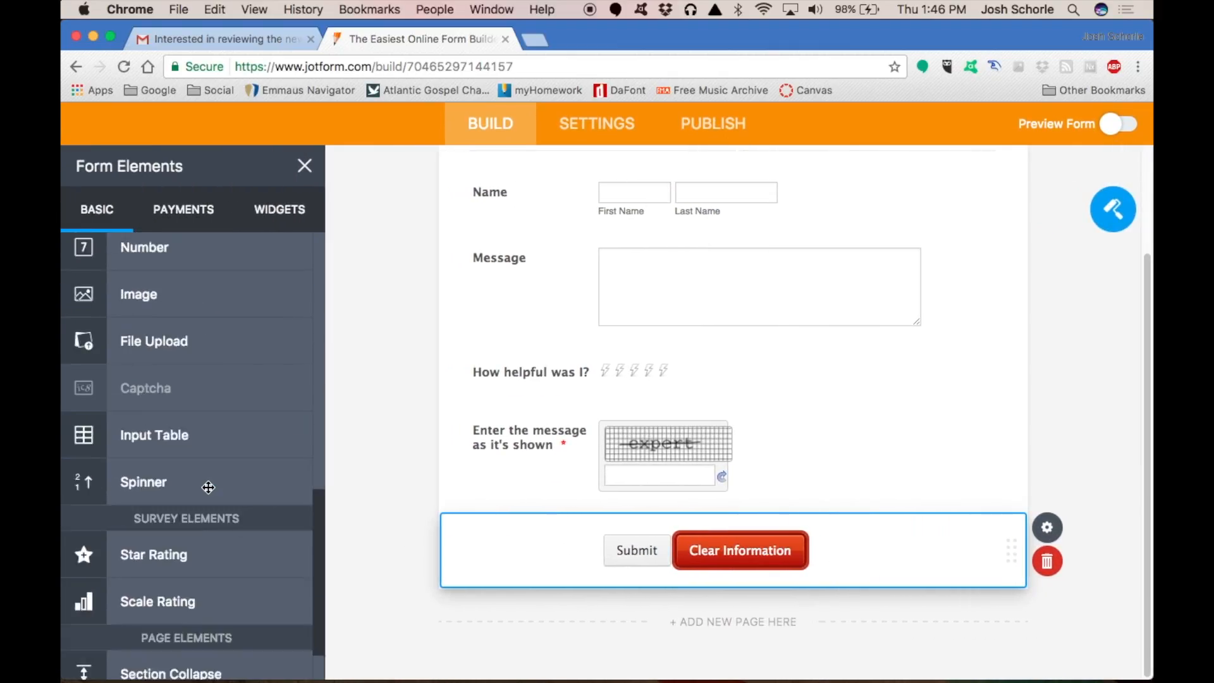
Browse the payment elements, then hide the Form Elements panel
click(183, 209)
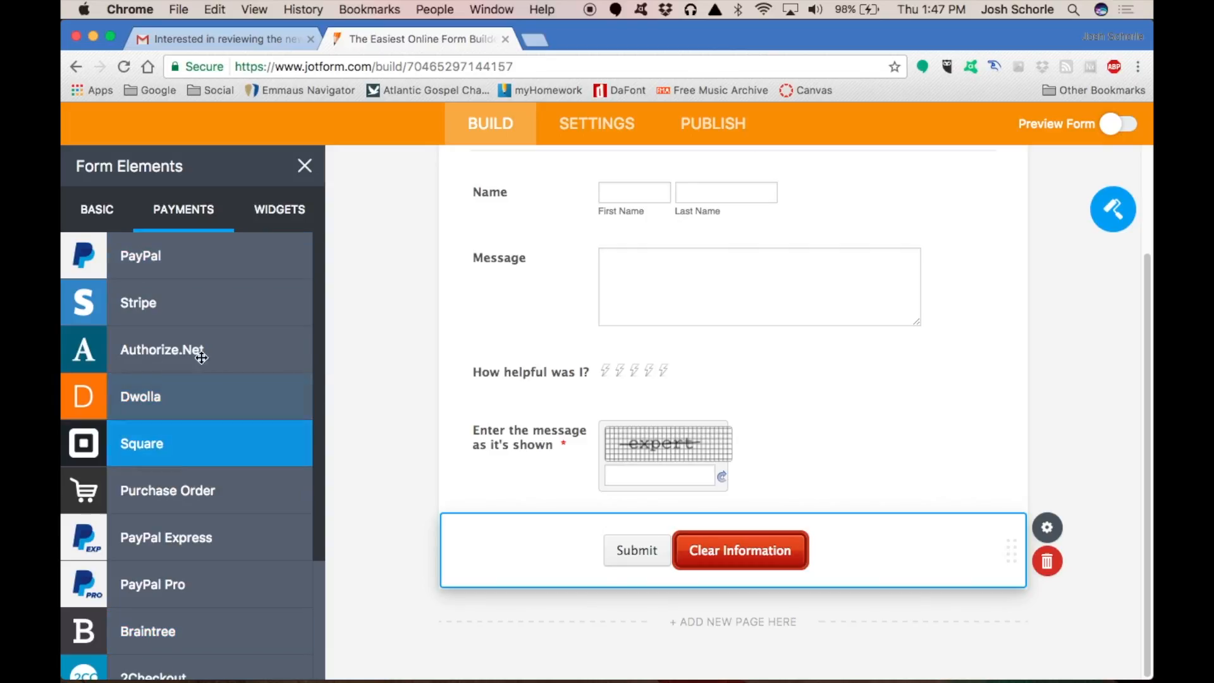
click(278, 209)
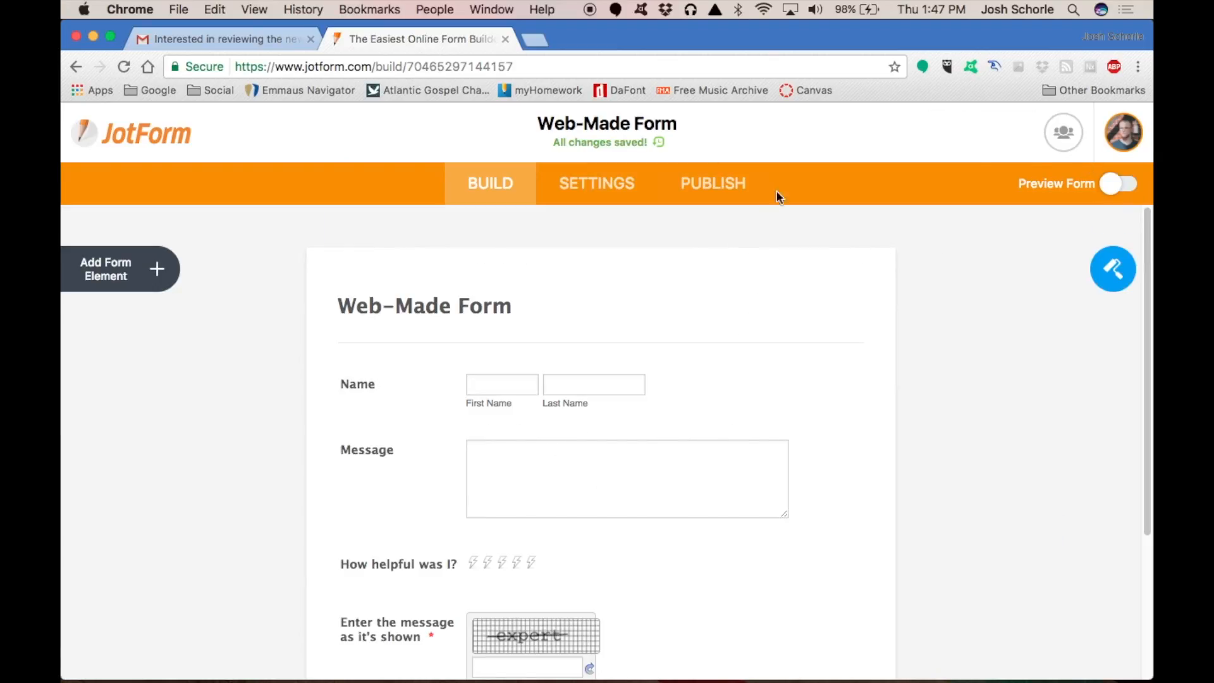
mouse_move(1113, 268)
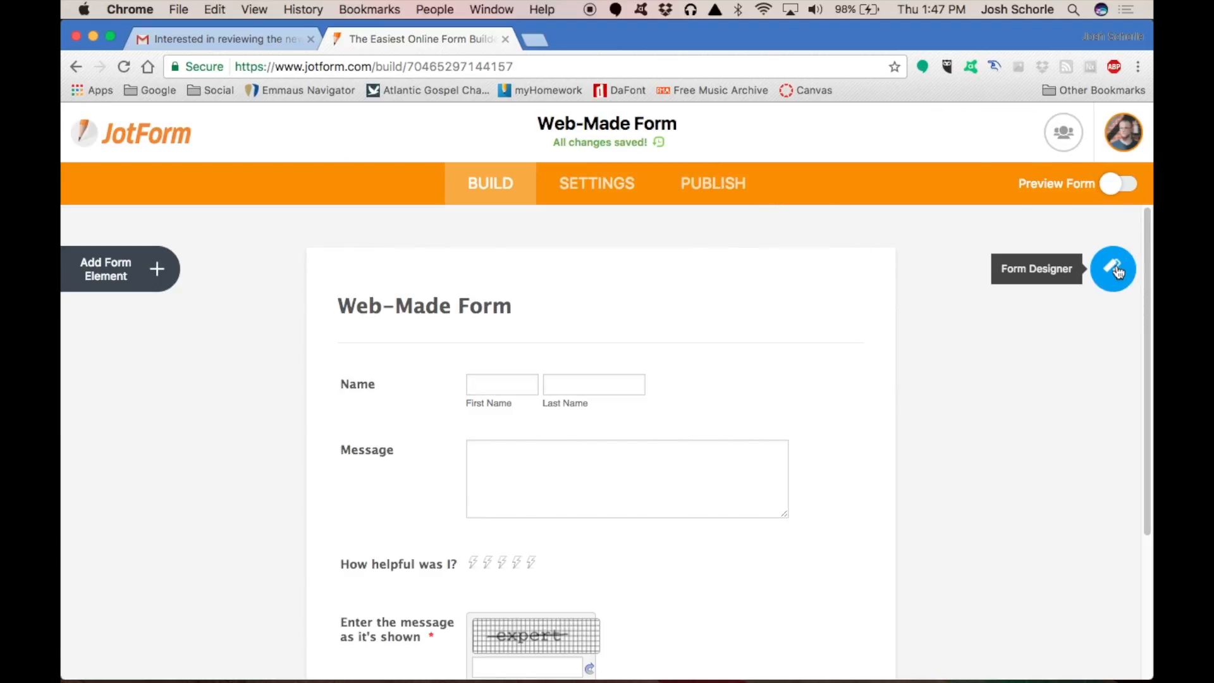
Apply the Techy theme to the Web-Made Form from the Form Designer and leave preview
click(1113, 268)
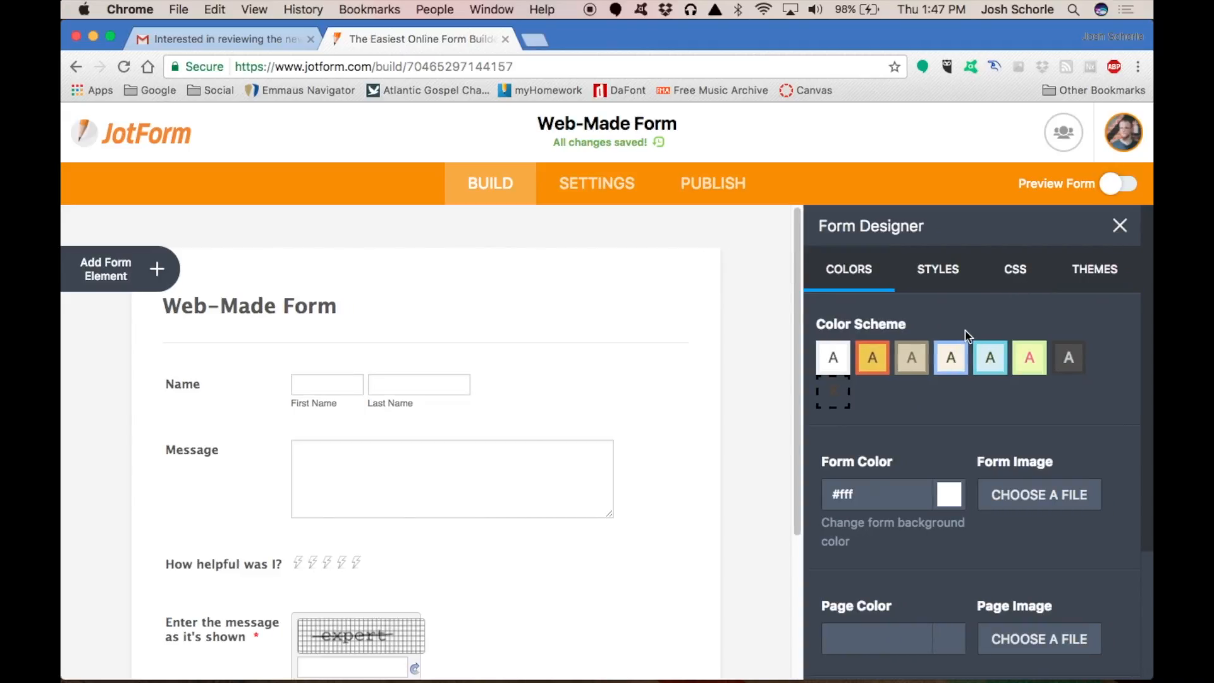
scroll(down, 3)
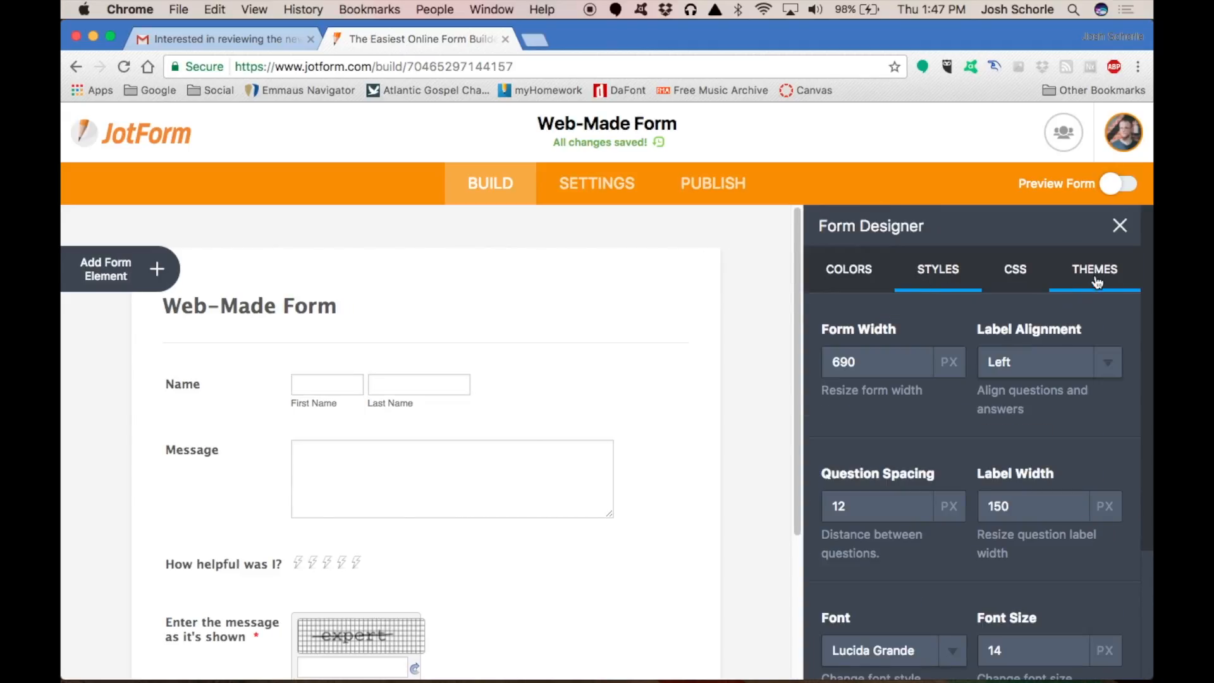
click(1094, 270)
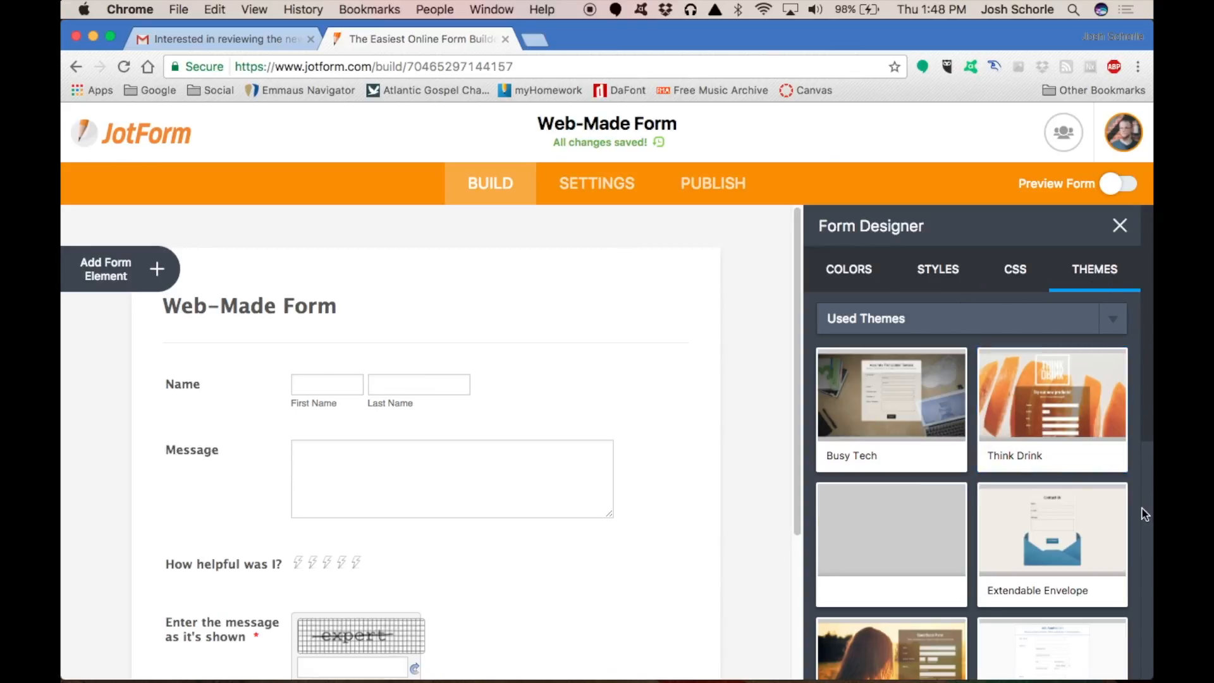
scroll(down, 3)
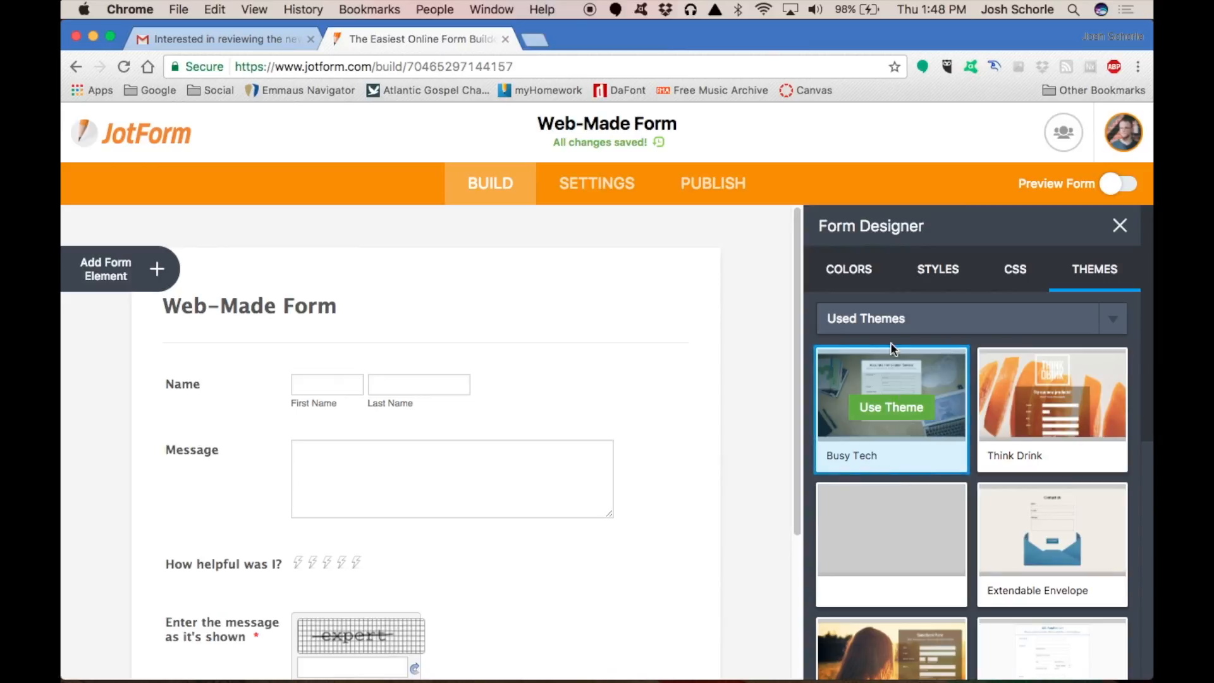
scroll(down, 3)
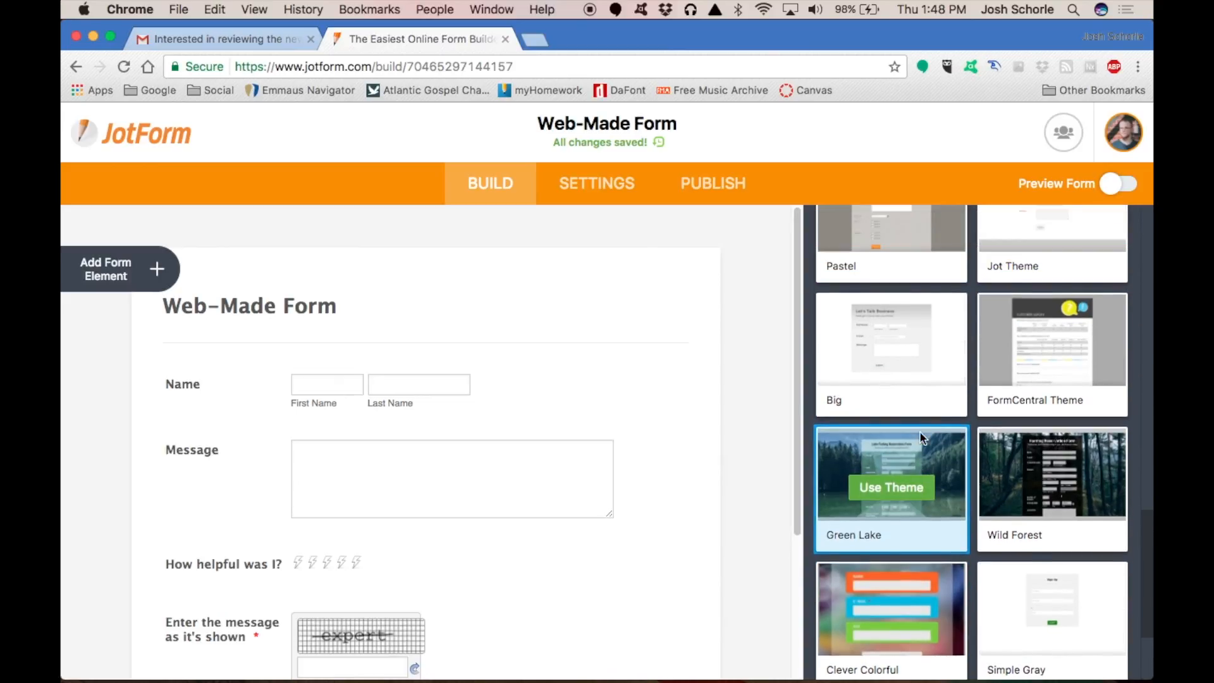
scroll(down, 3)
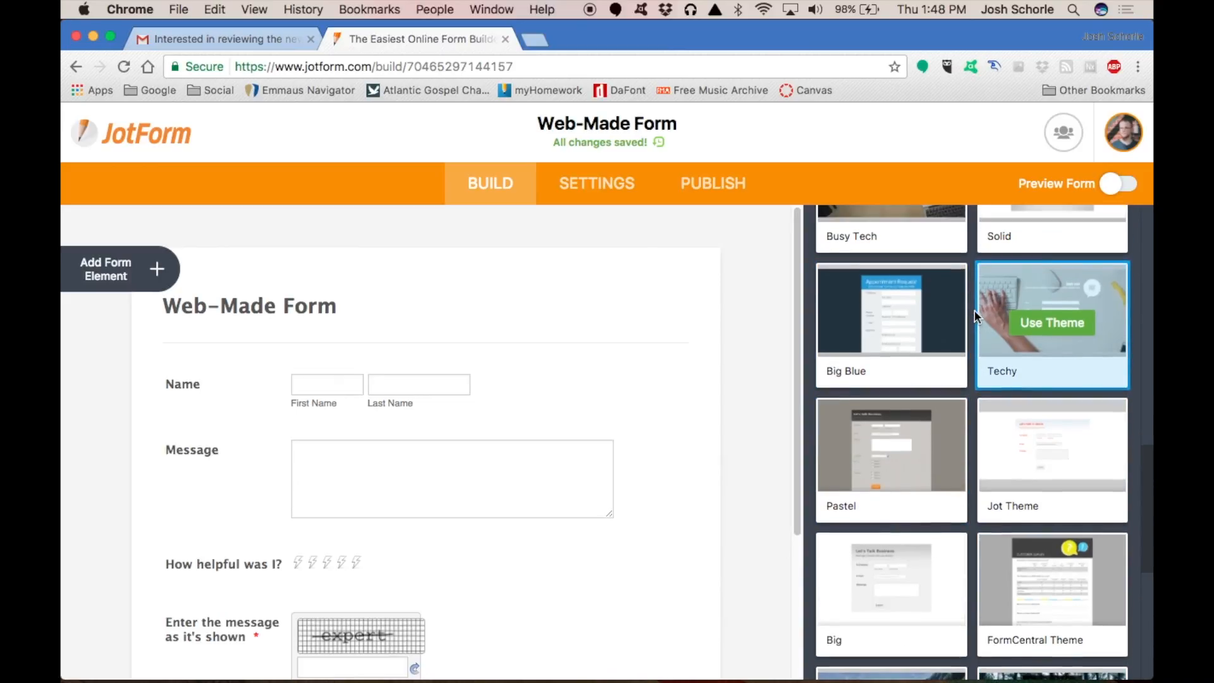
click(1120, 183)
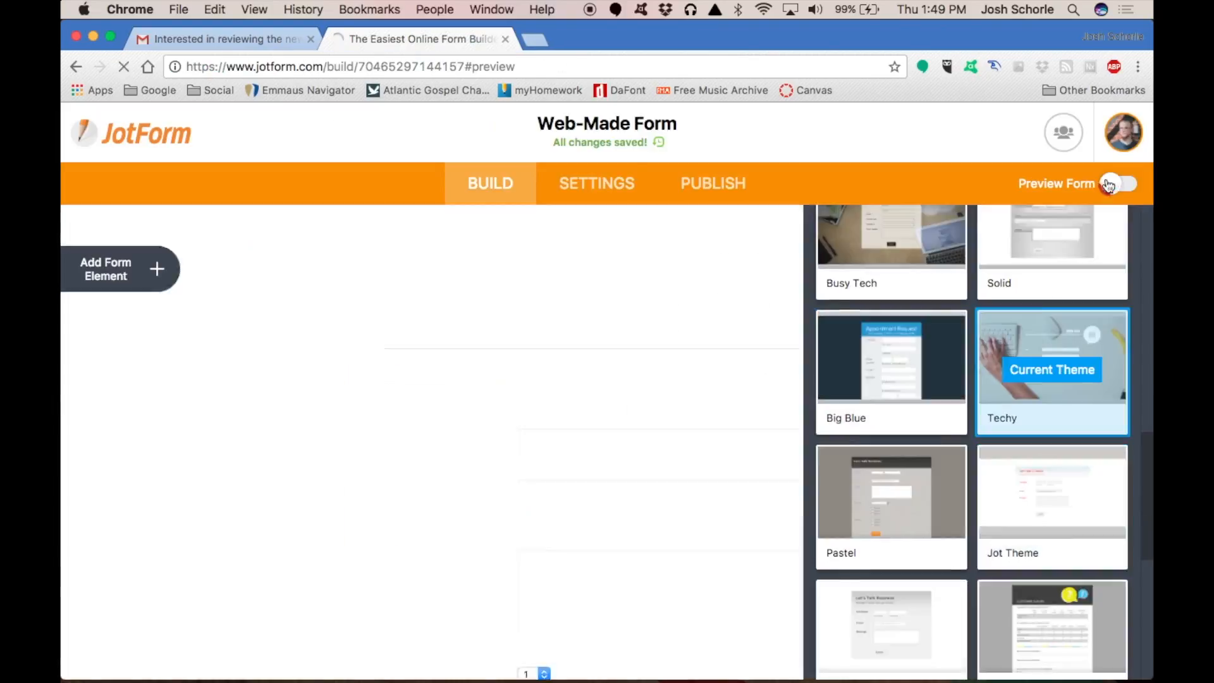
click(1126, 183)
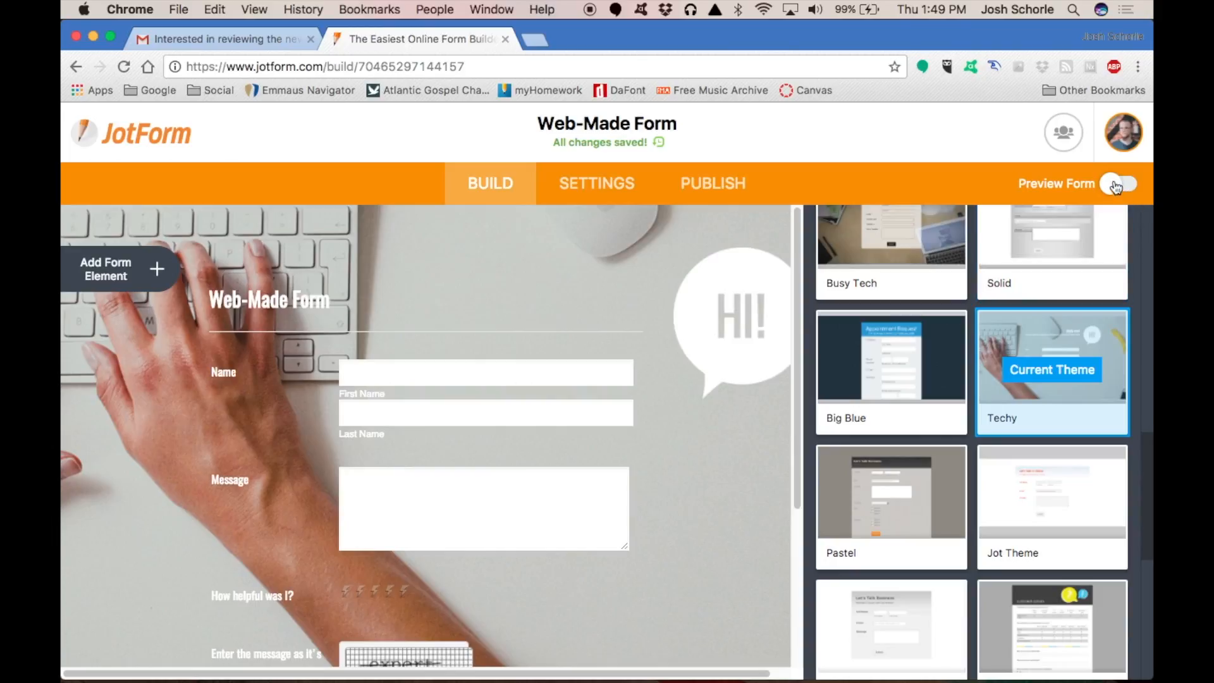
Pick a new input background colour in the Colors settings and return to the theme list
click(1120, 185)
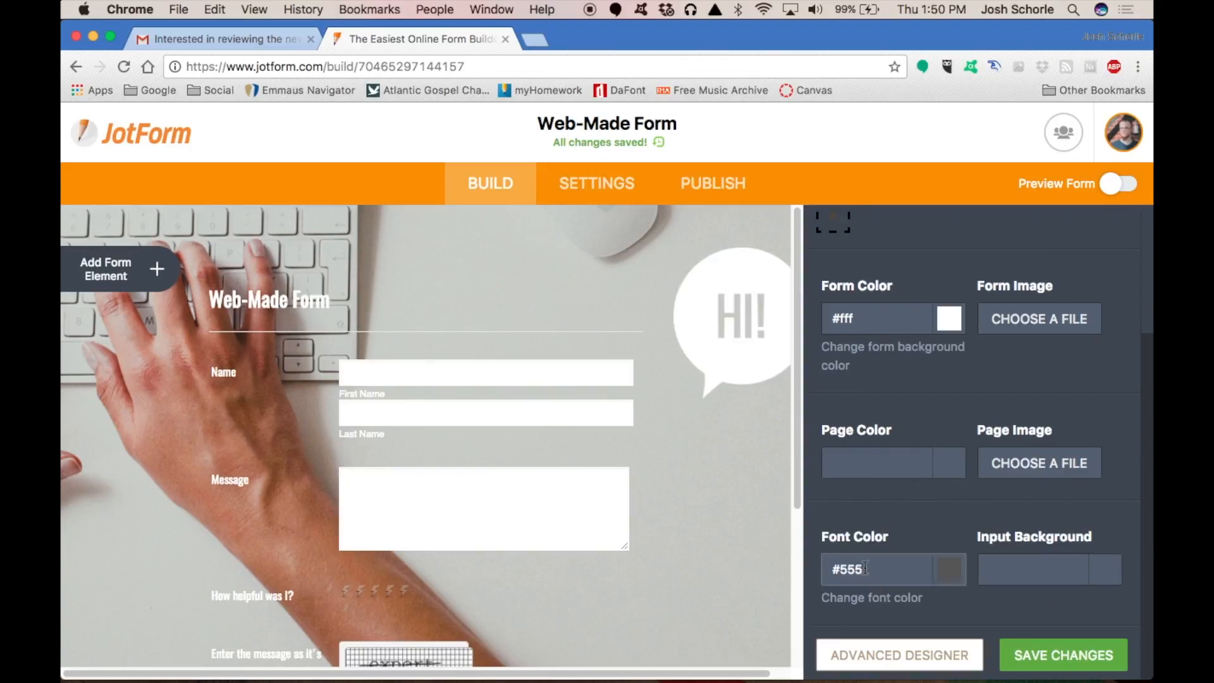
click(1037, 570)
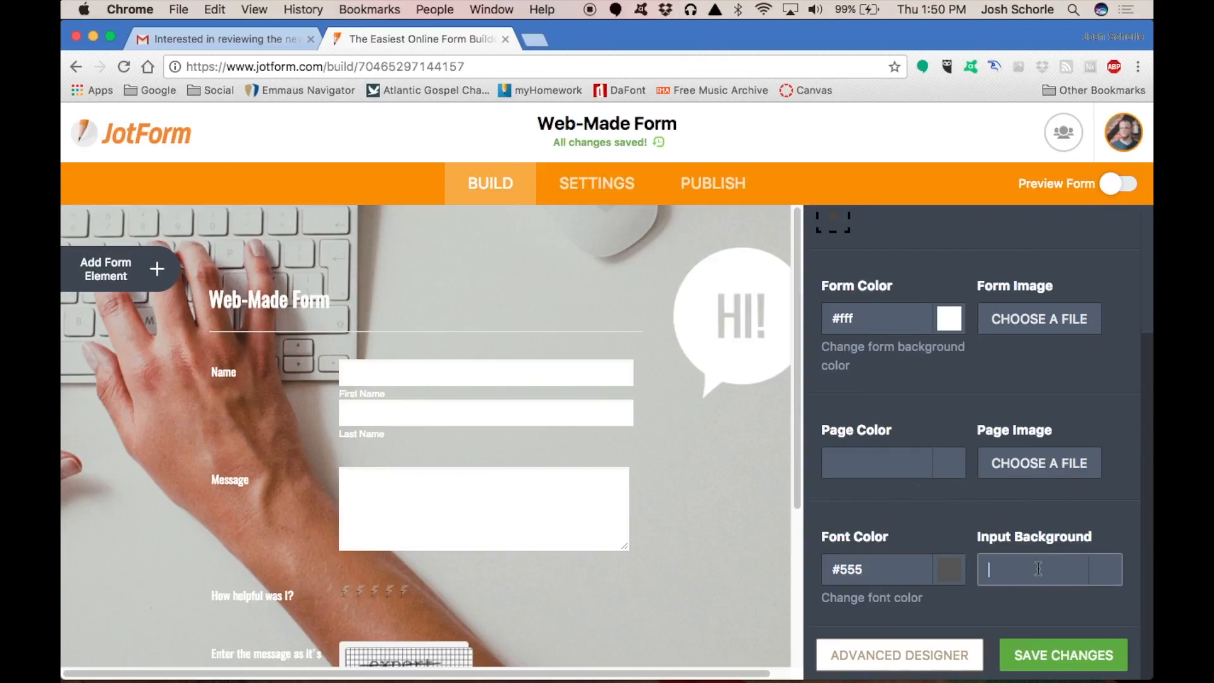
click(900, 656)
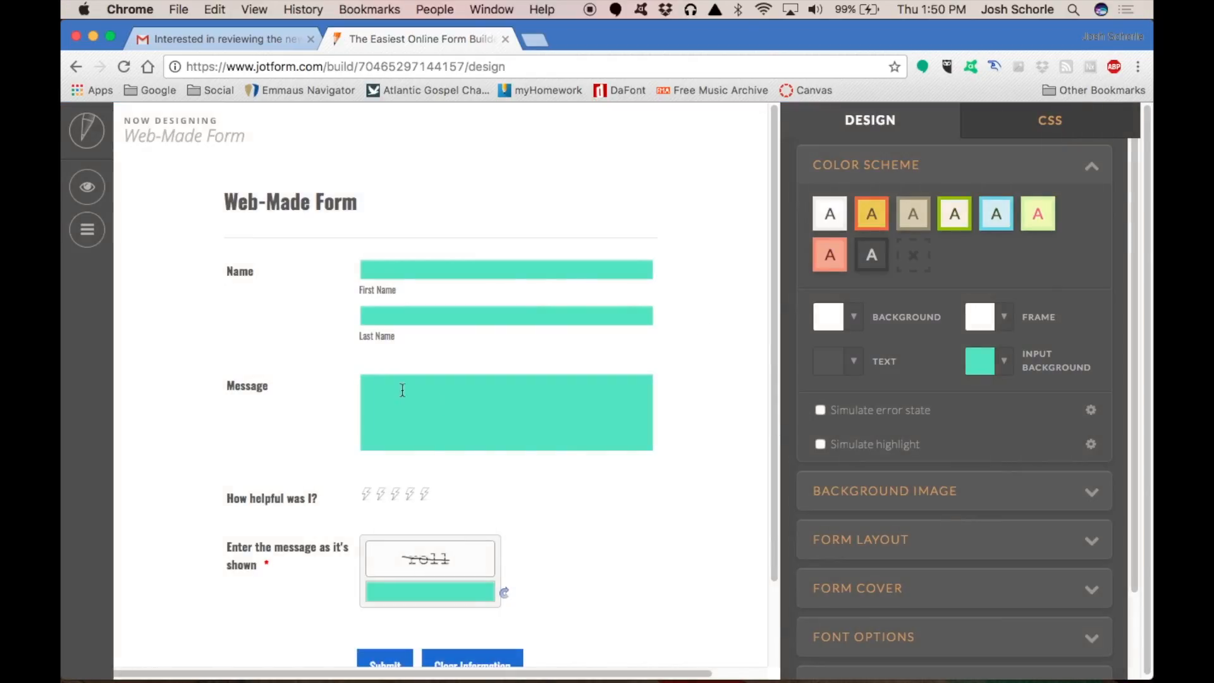
scroll(down, 3)
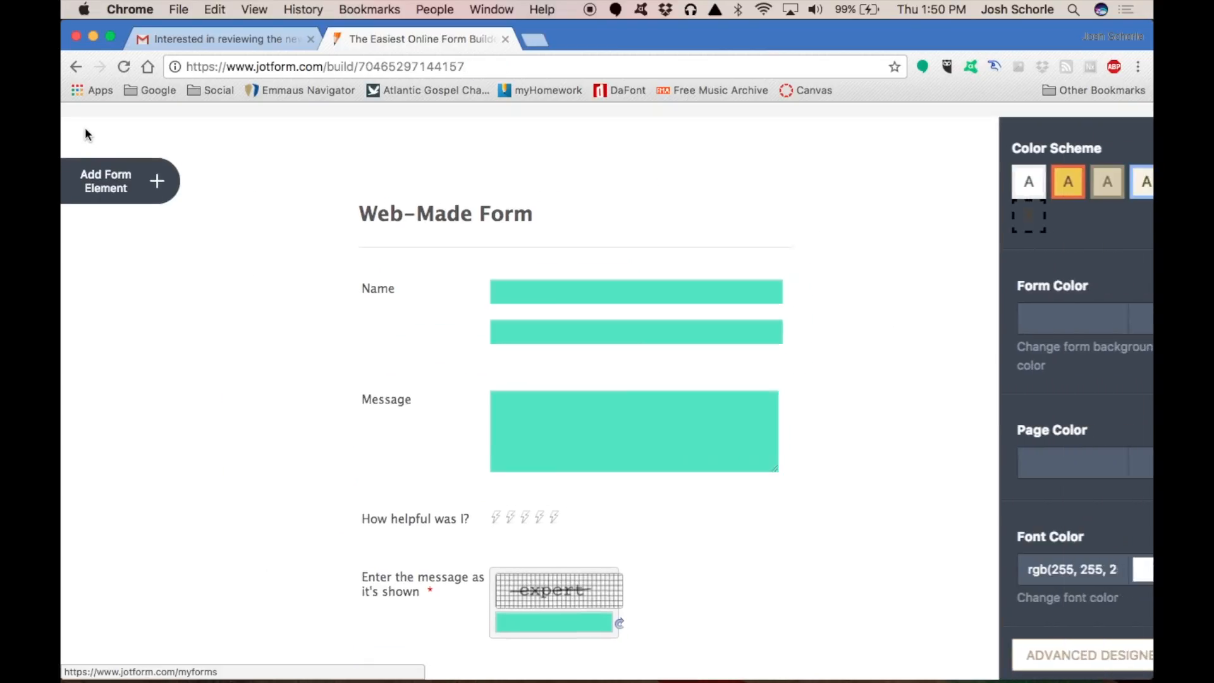
click(1117, 183)
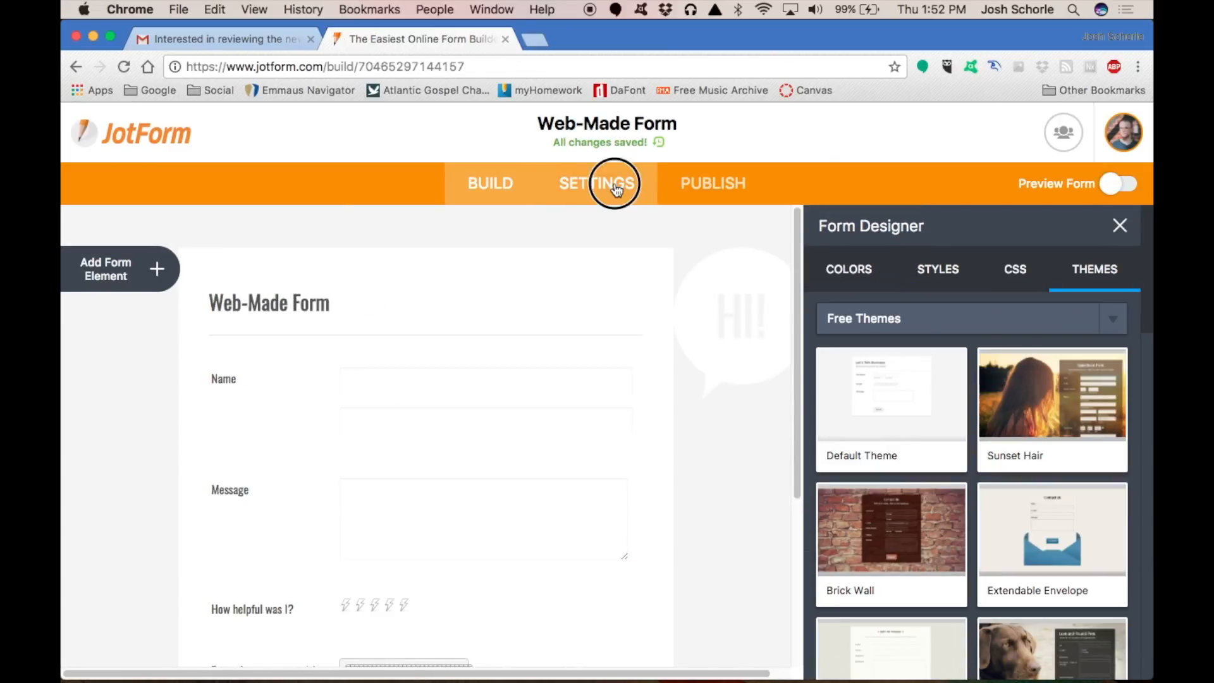
Review the Thank You Page and Conditions settings, then reach the Publish page's Quick Share link
click(596, 184)
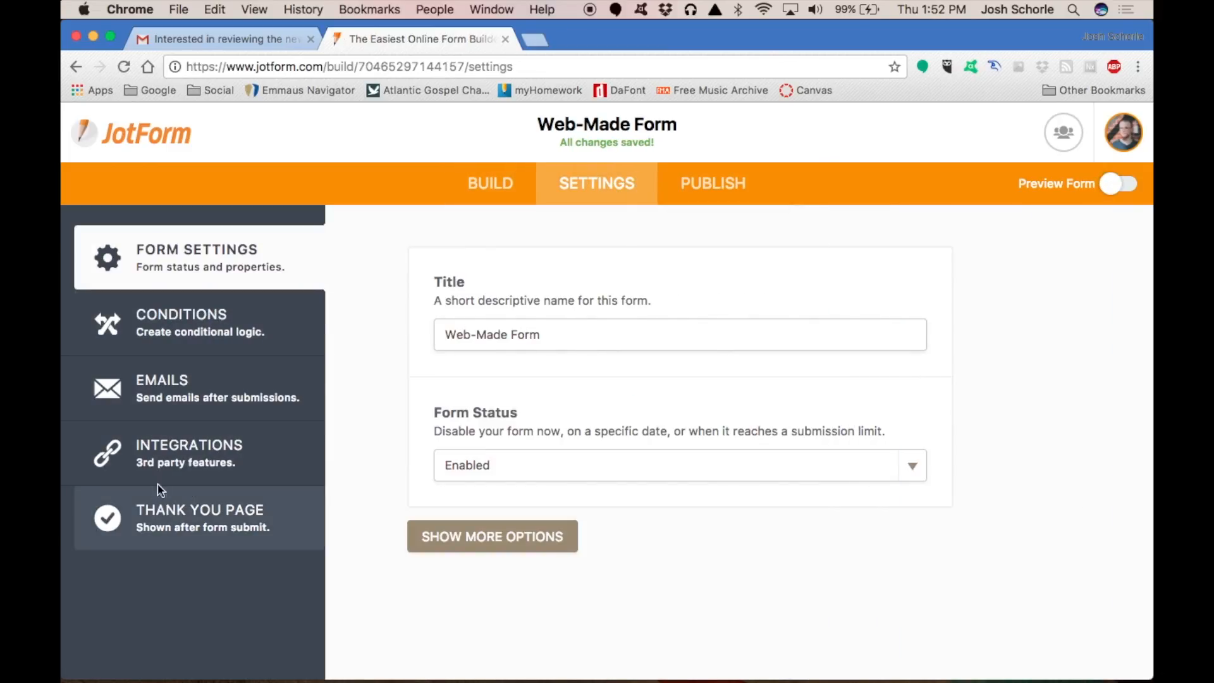
click(198, 517)
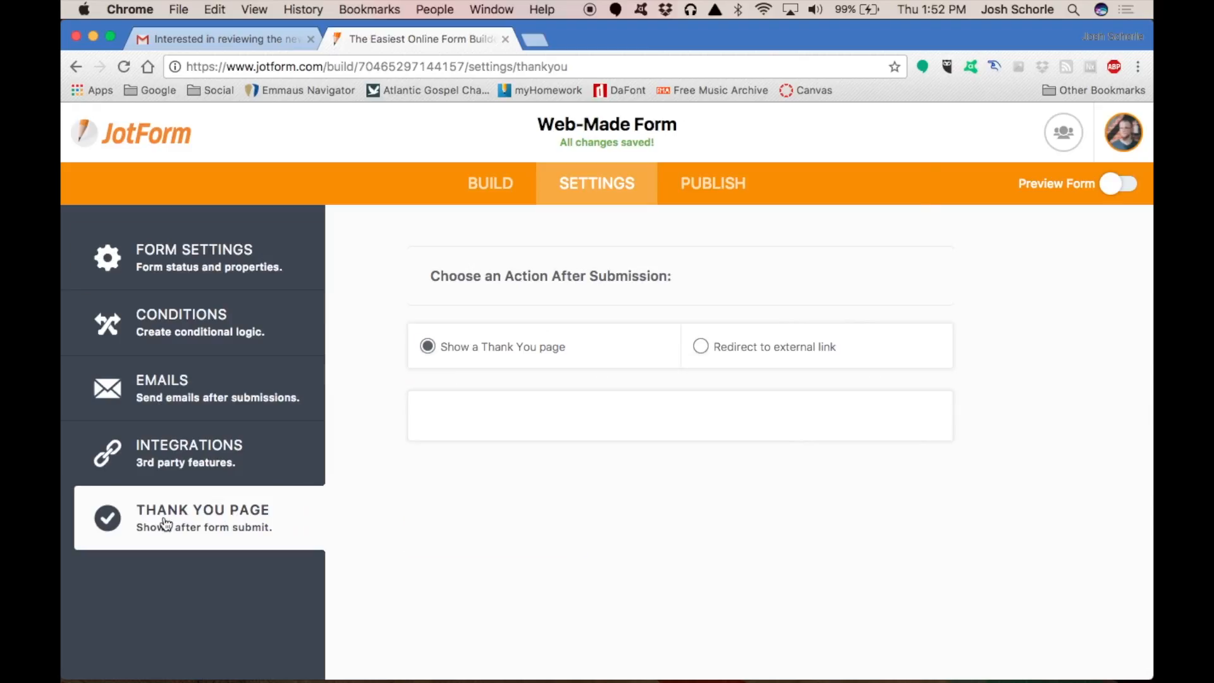
scroll(down, 3)
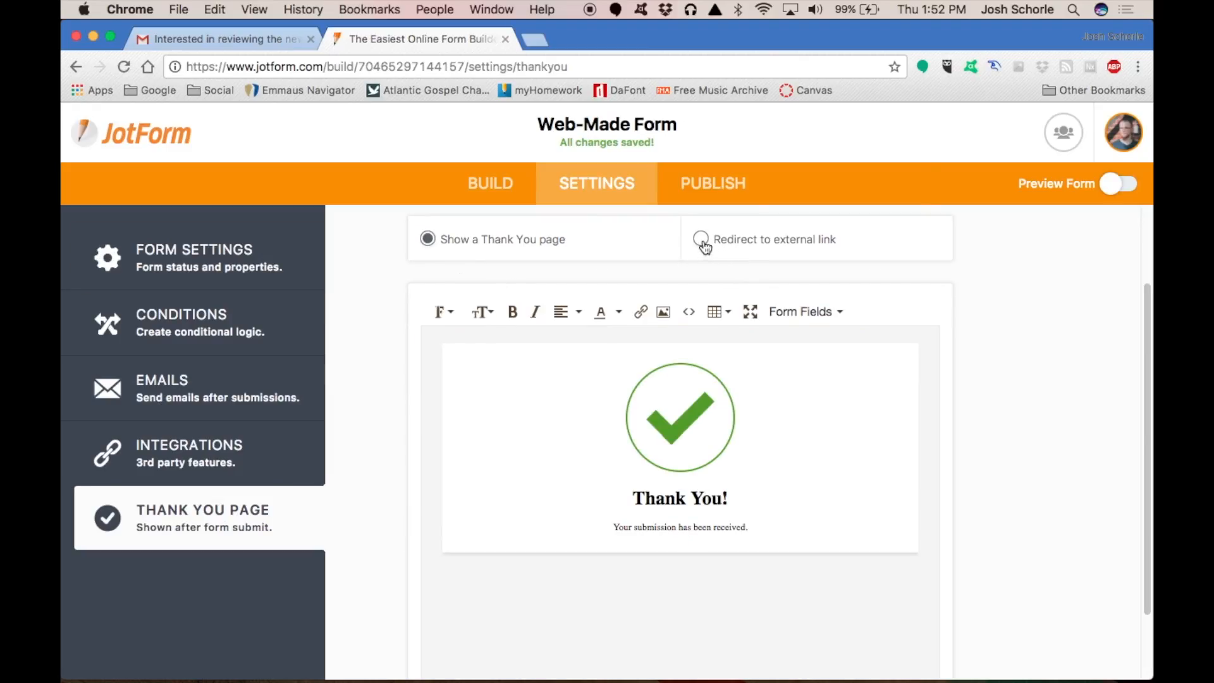
click(181, 323)
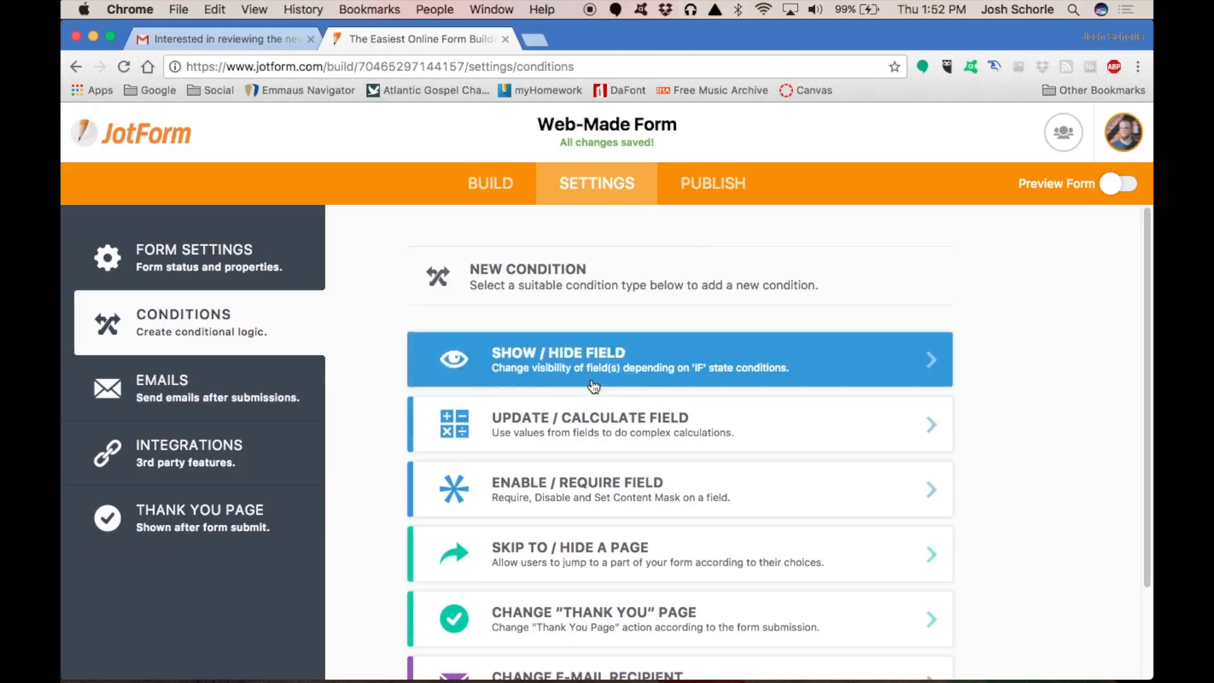
click(712, 182)
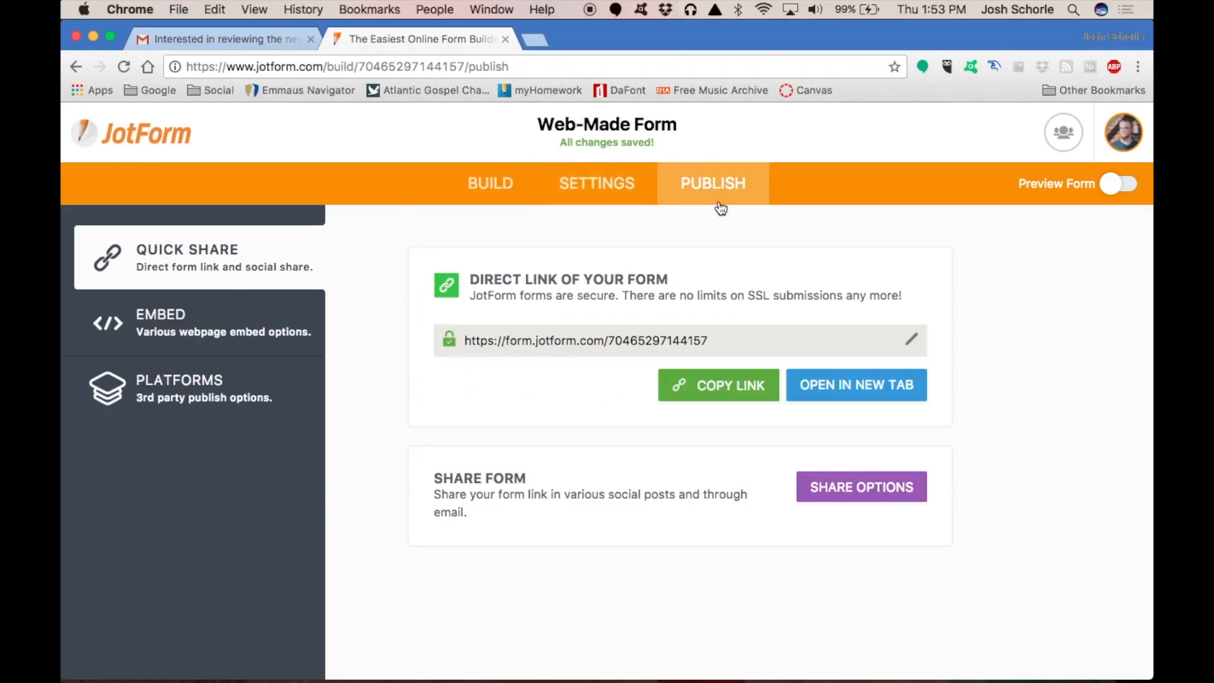
mouse_move(830, 361)
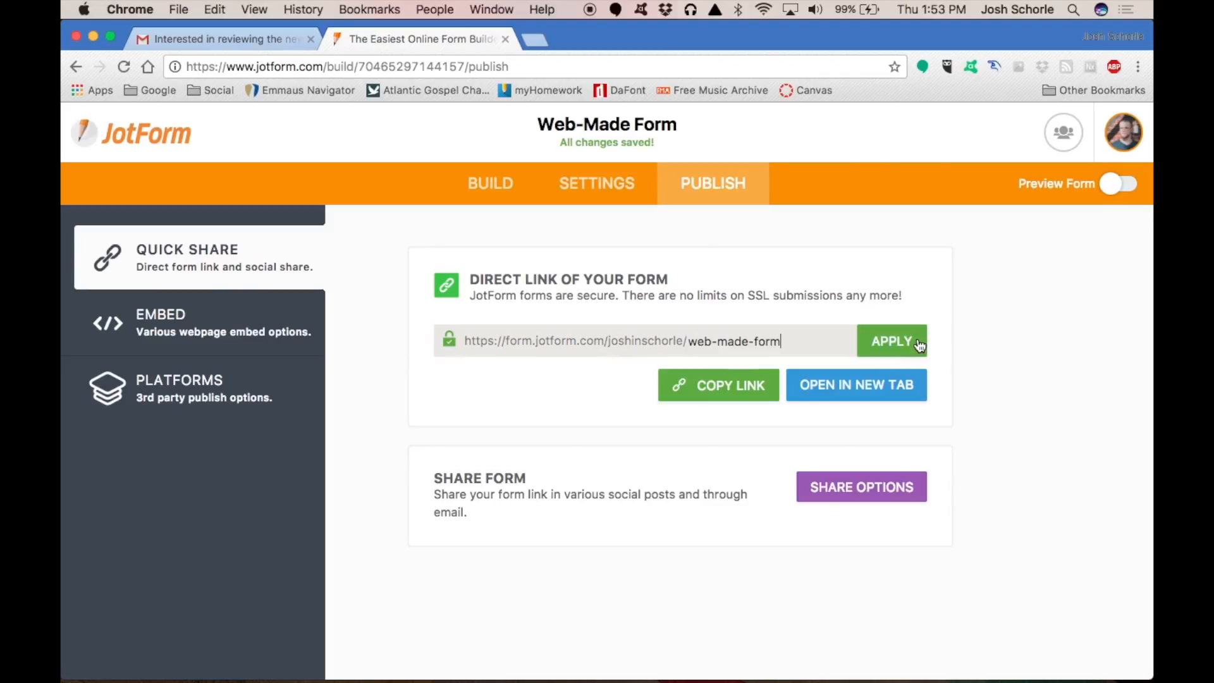
Customize the form's direct link to end in 'my_awesome_form' and save it
double_click(733, 340)
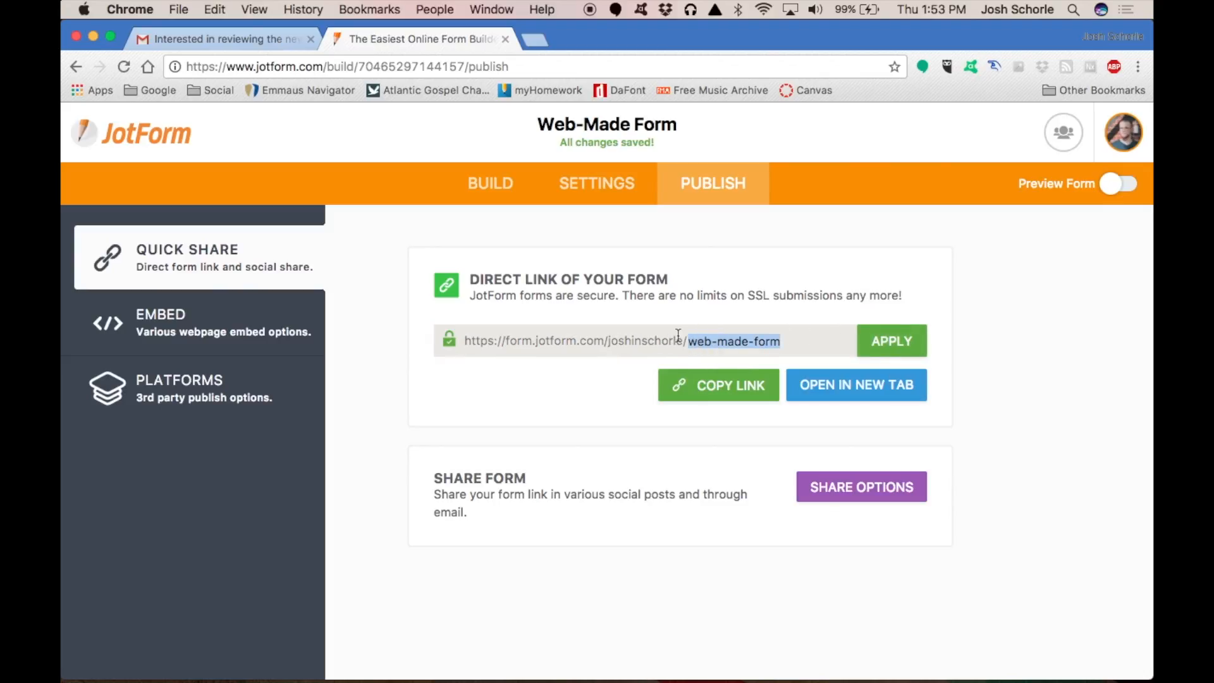
text(my)
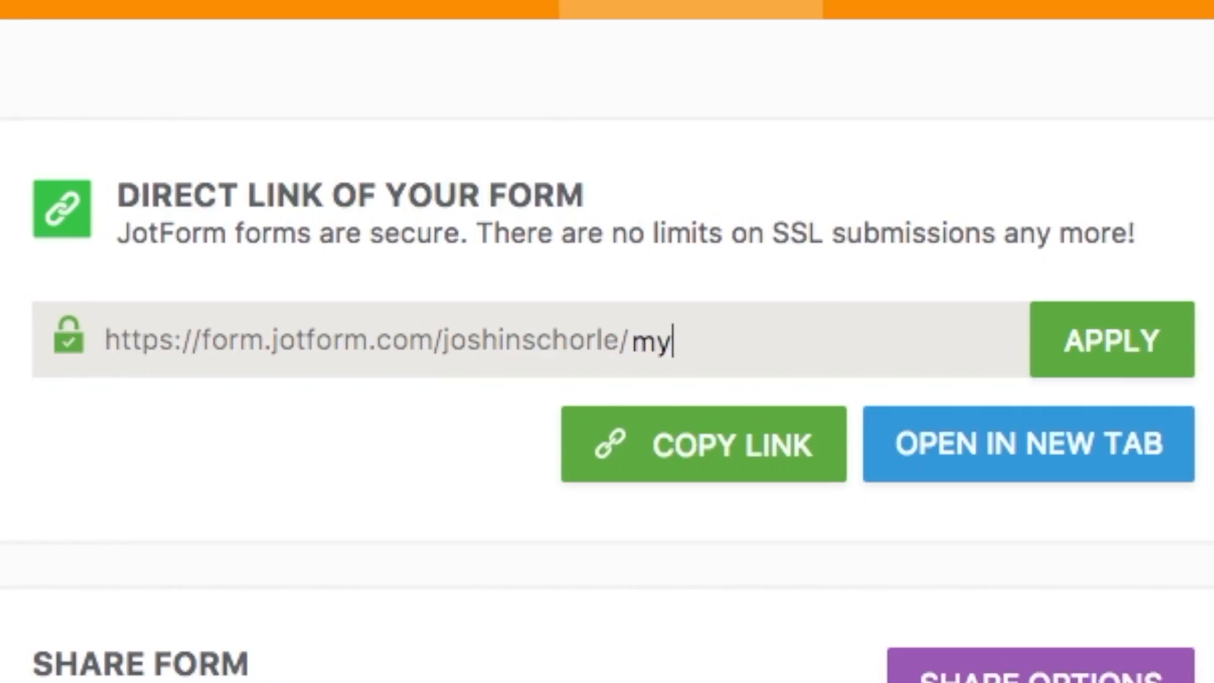
text(_awesome_form)
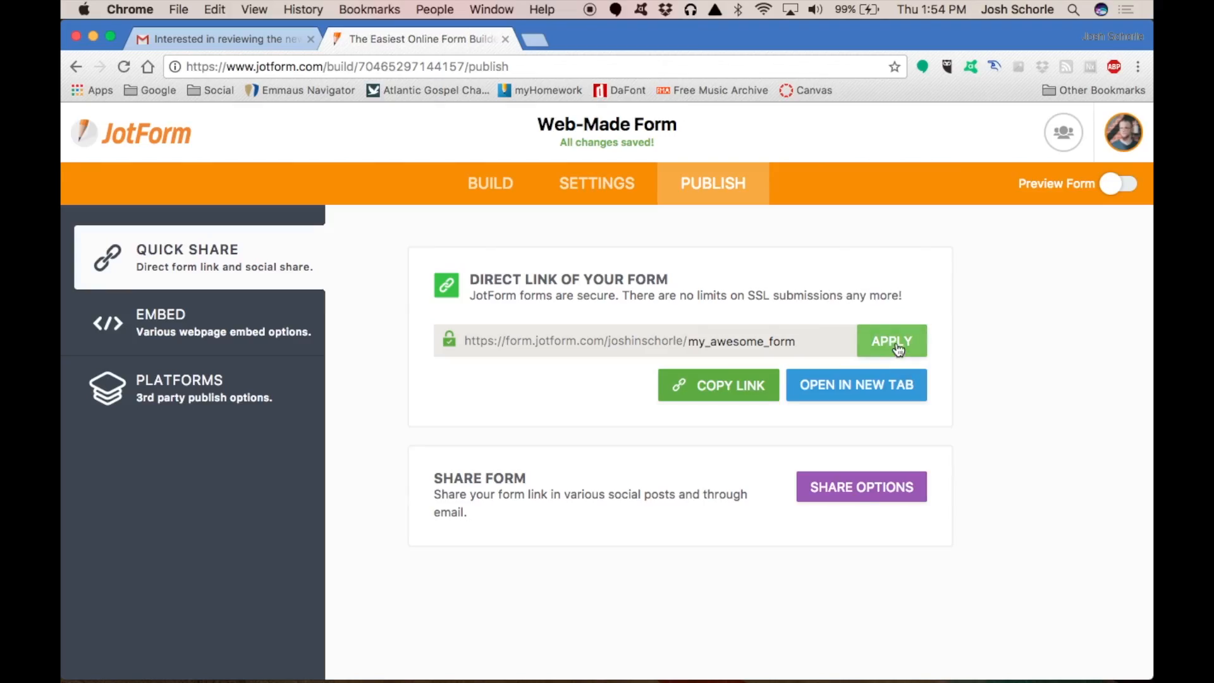
click(891, 341)
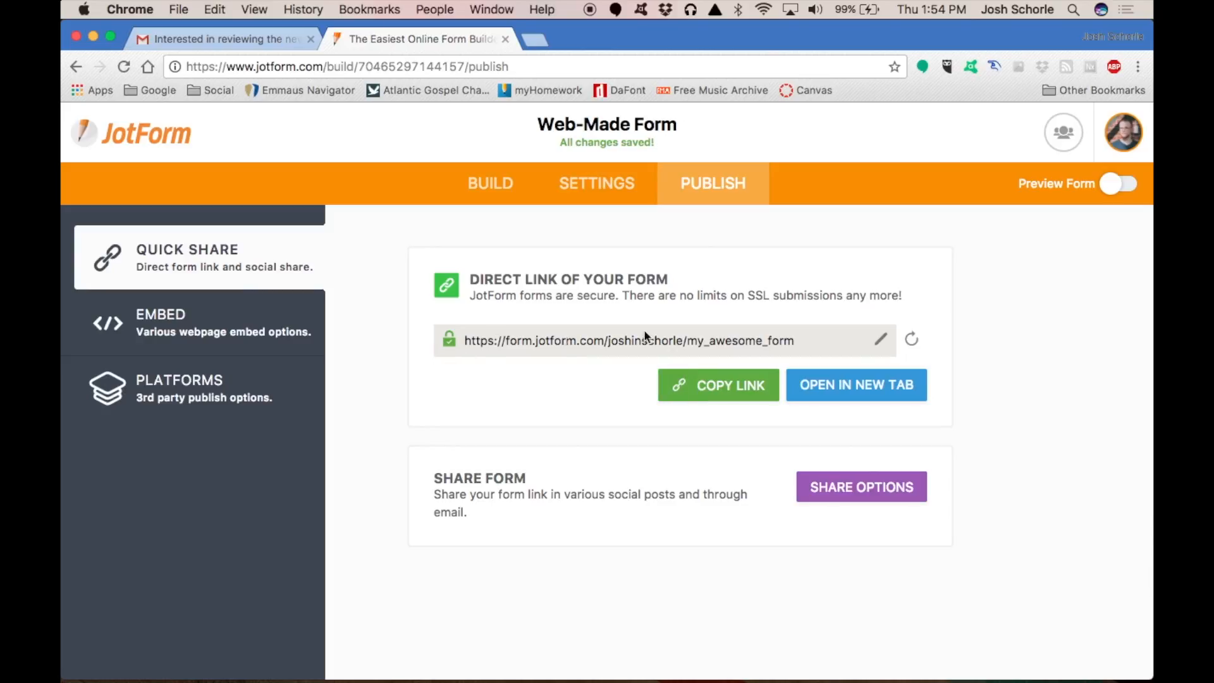
mouse_move(798, 349)
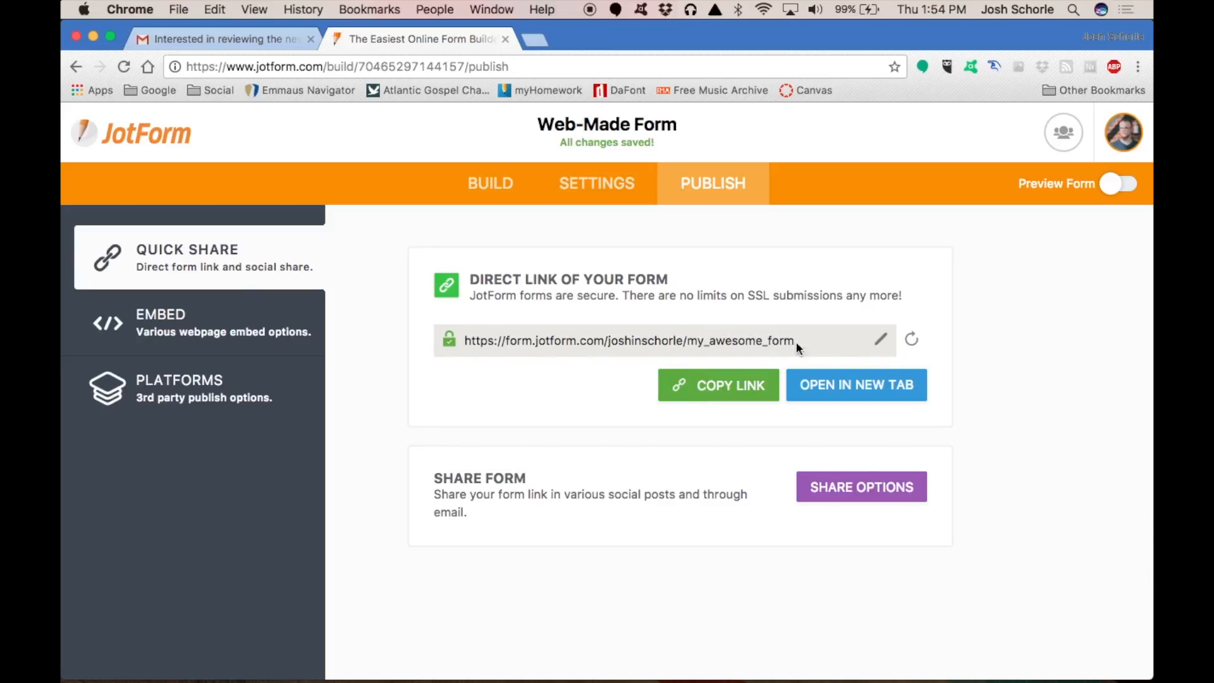
mouse_move(638, 315)
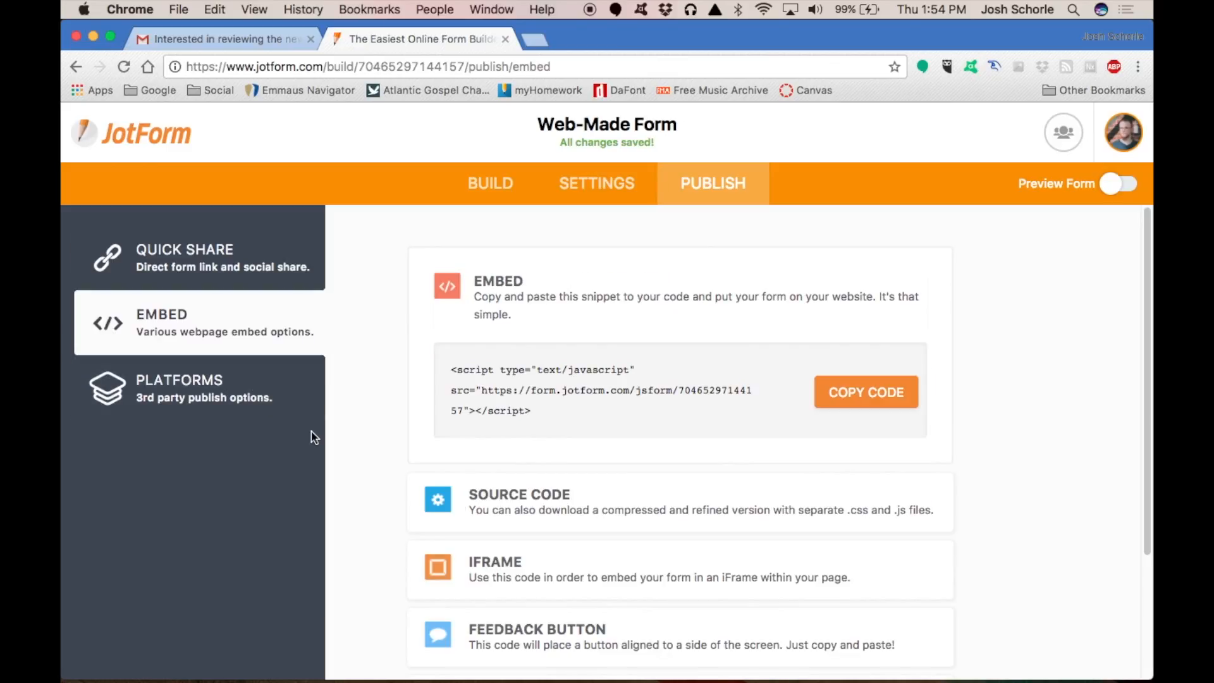
Browse the embed and platform options, then return to the plain Build view of the form
scroll(down, 3)
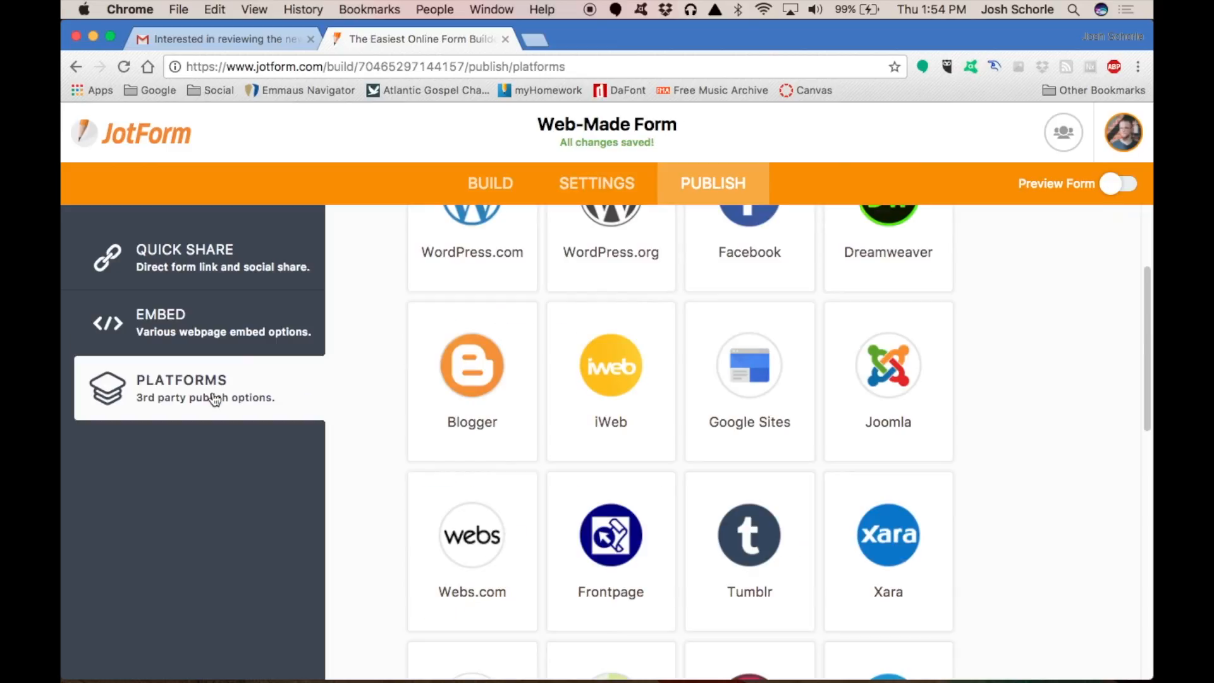
mouse_move(472, 535)
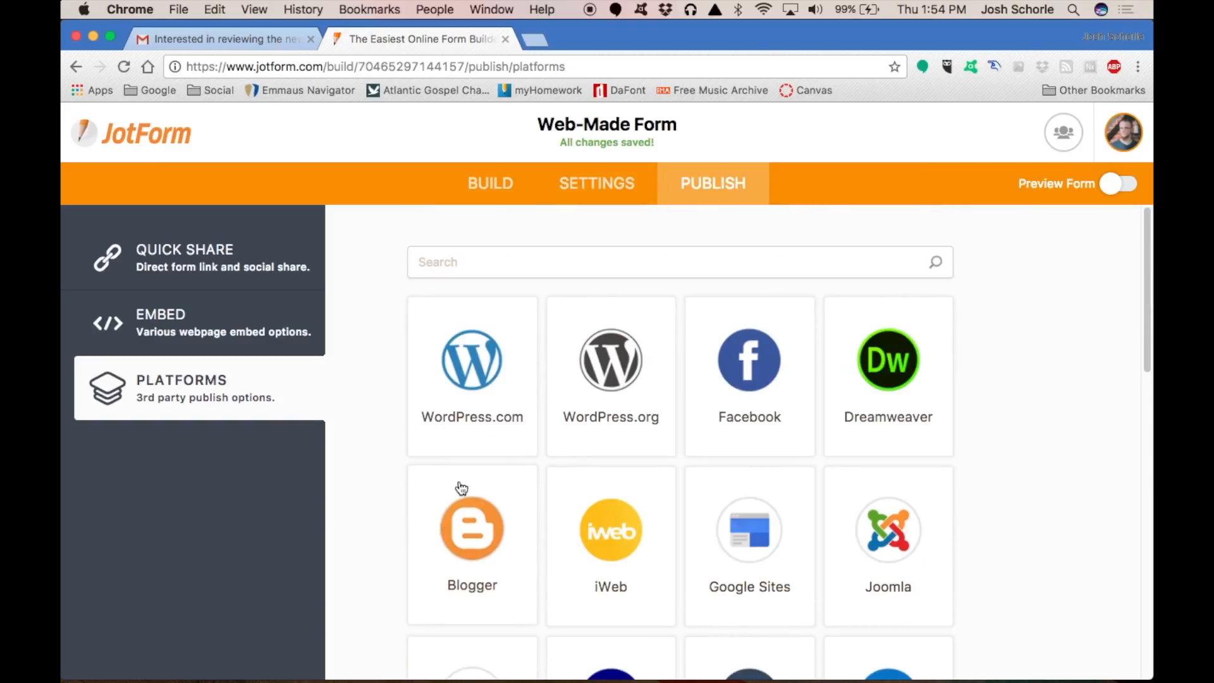
scroll(down, 3)
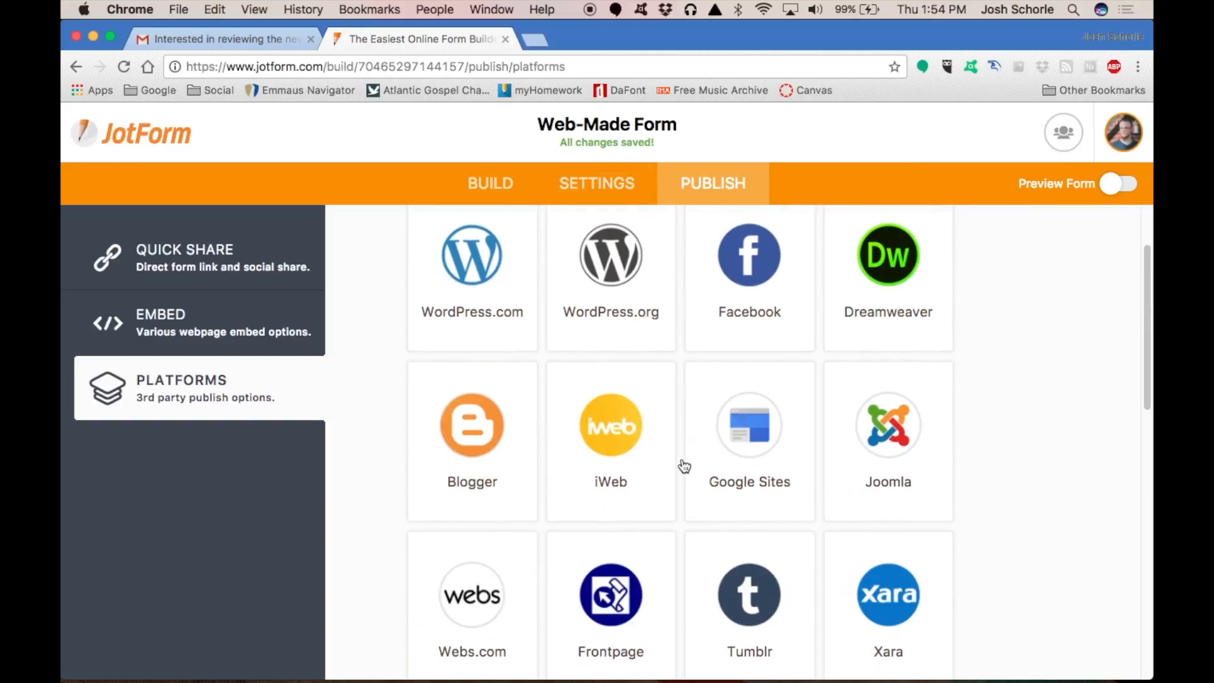
scroll(down, 3)
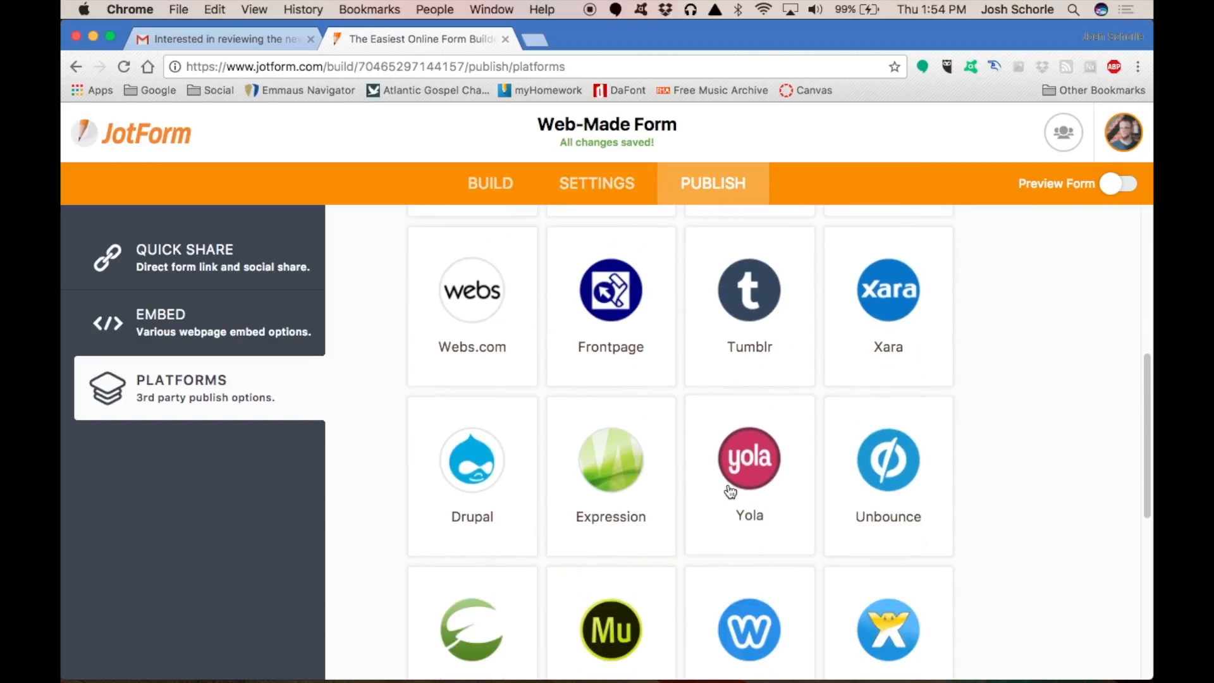
click(490, 183)
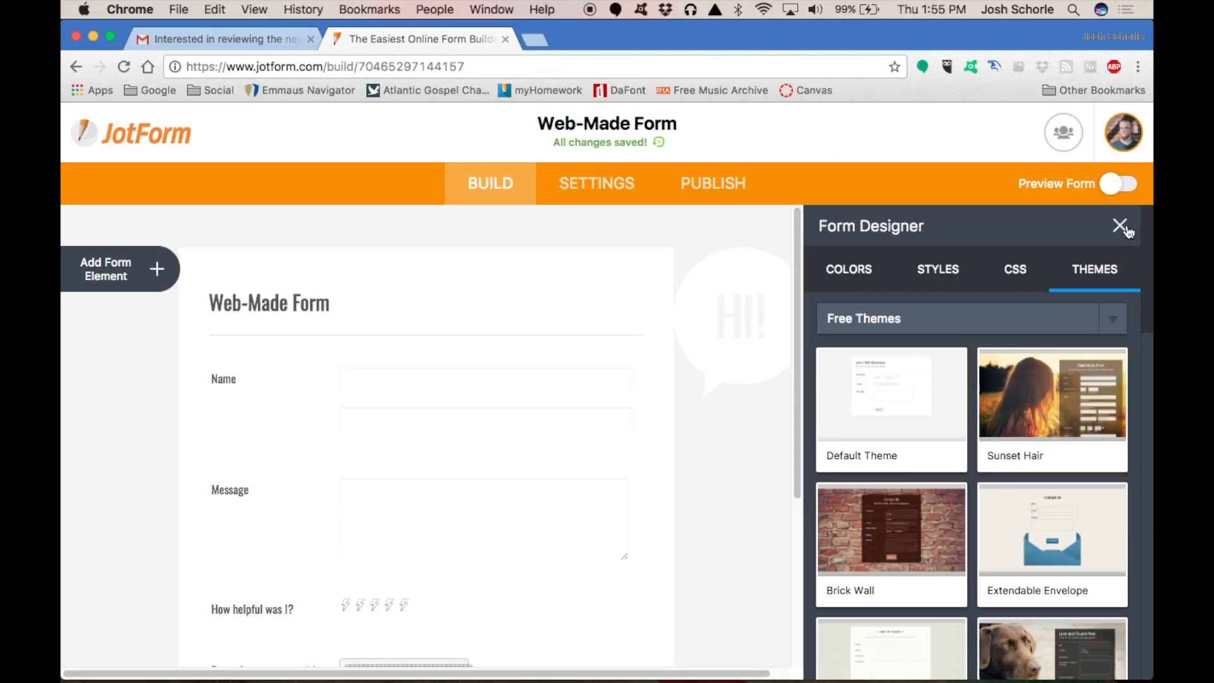
click(1119, 225)
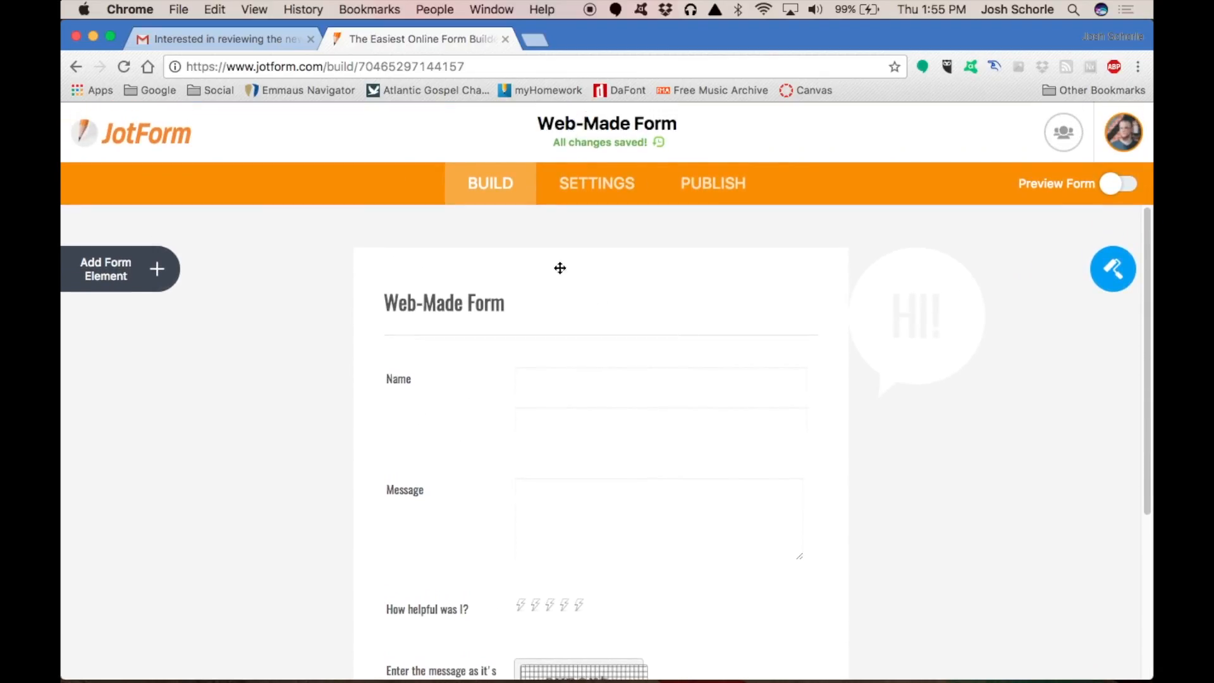
mouse_move(820, 244)
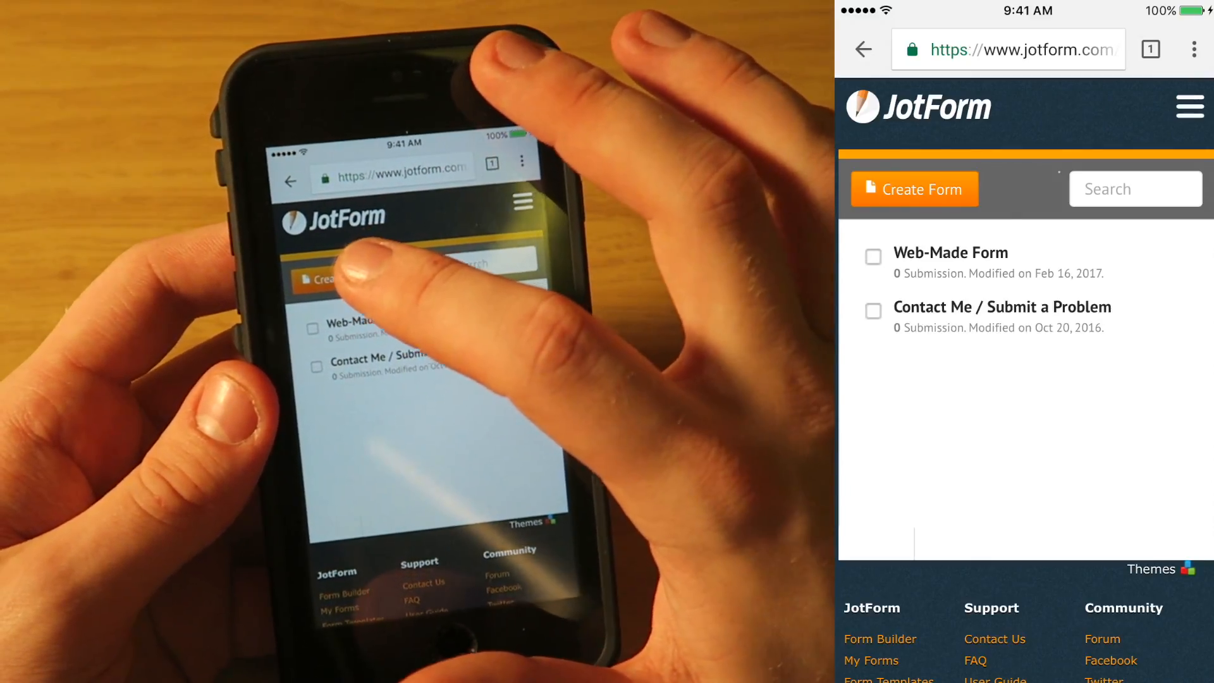
Start a new form on the phone and begin typing its title 'M'
click(913, 189)
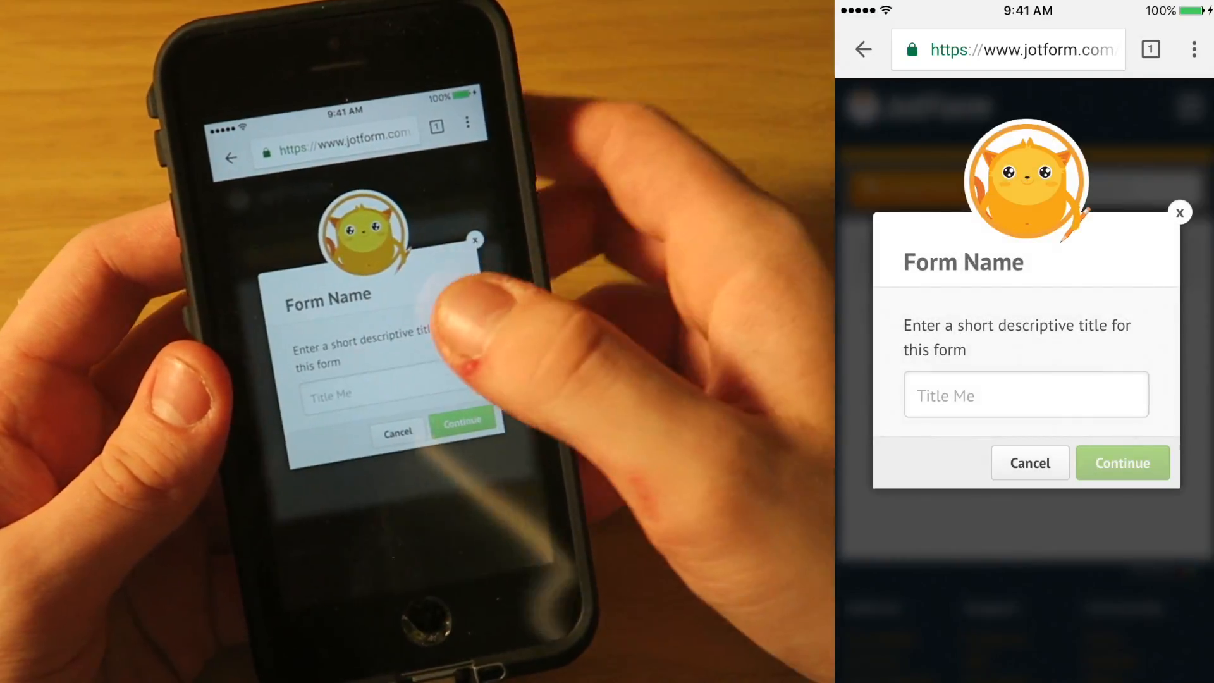
text(M)
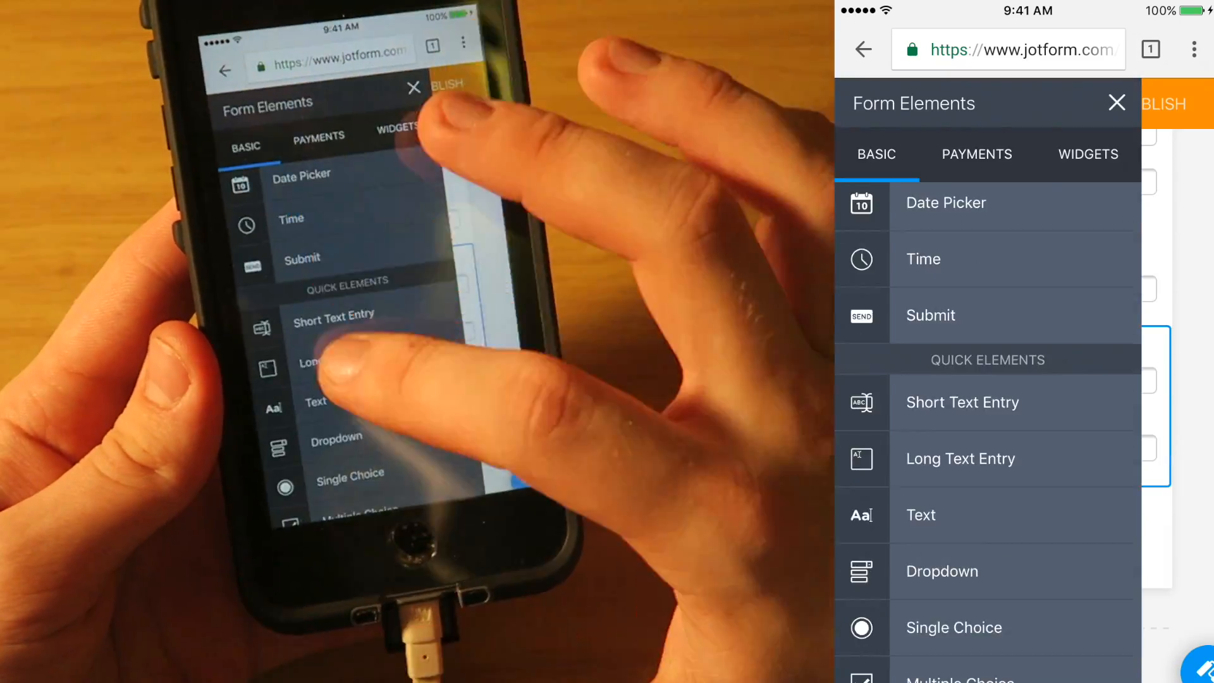
Add a three-option single-choice question and move it to the top, below the Mobile title
click(1117, 103)
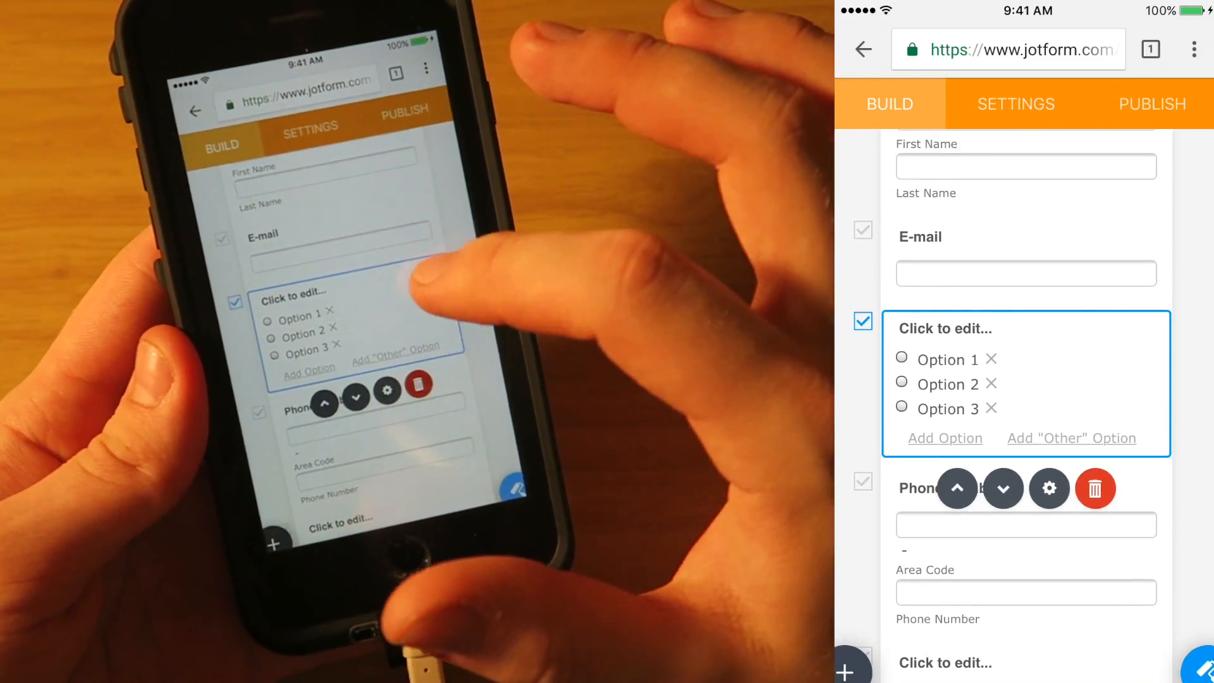
scroll(down, 3)
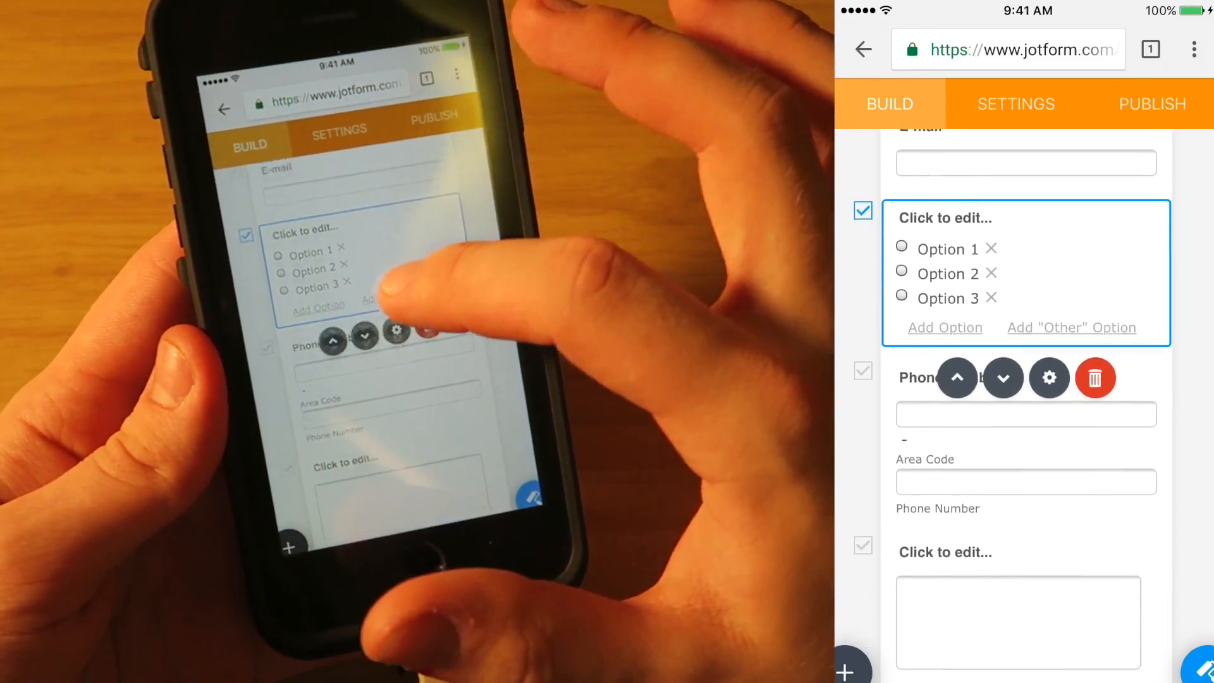
scroll(down, 3)
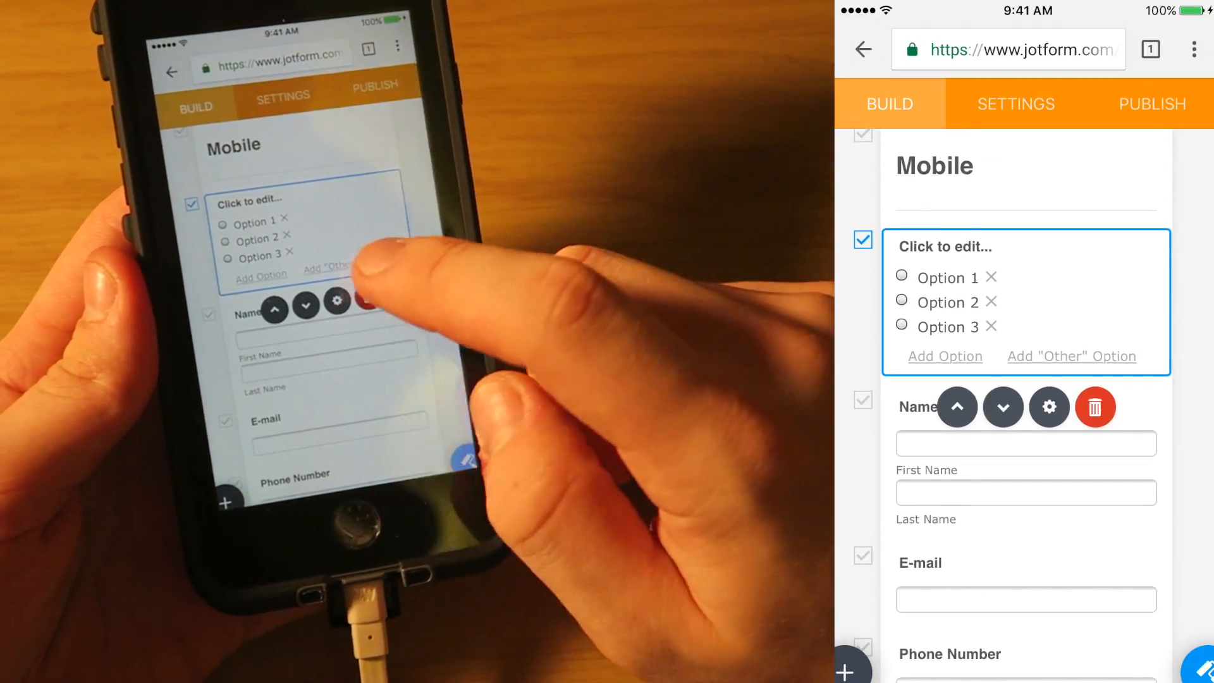
click(1047, 406)
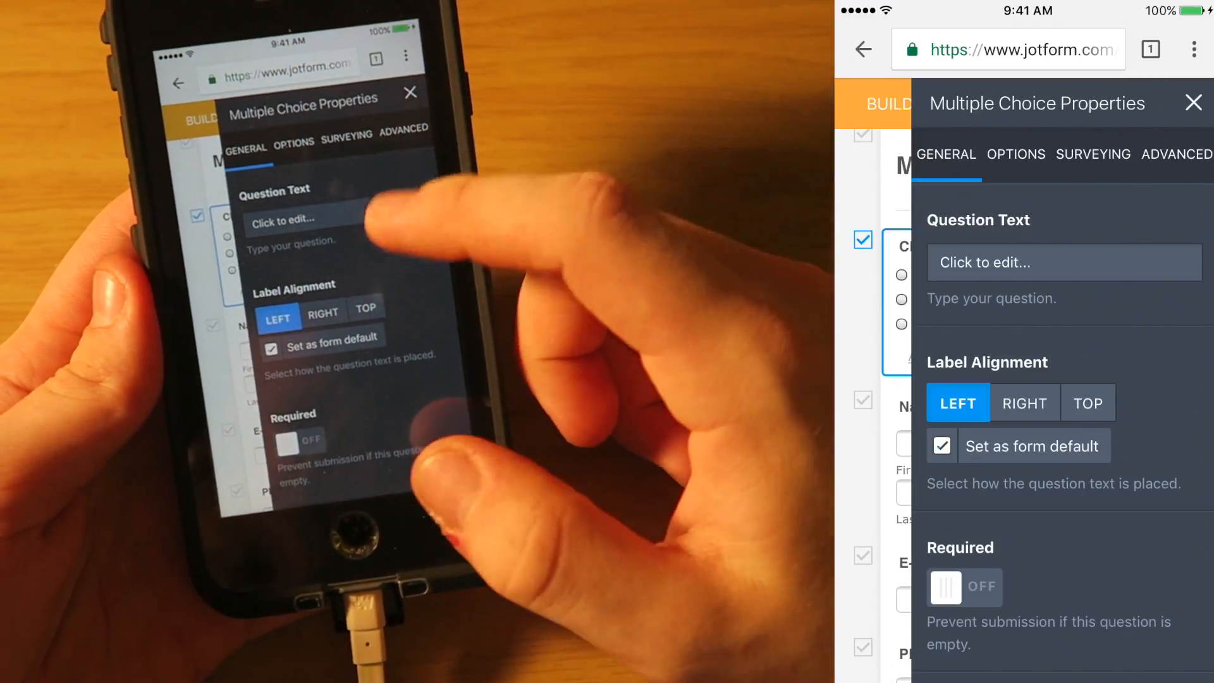
click(1015, 154)
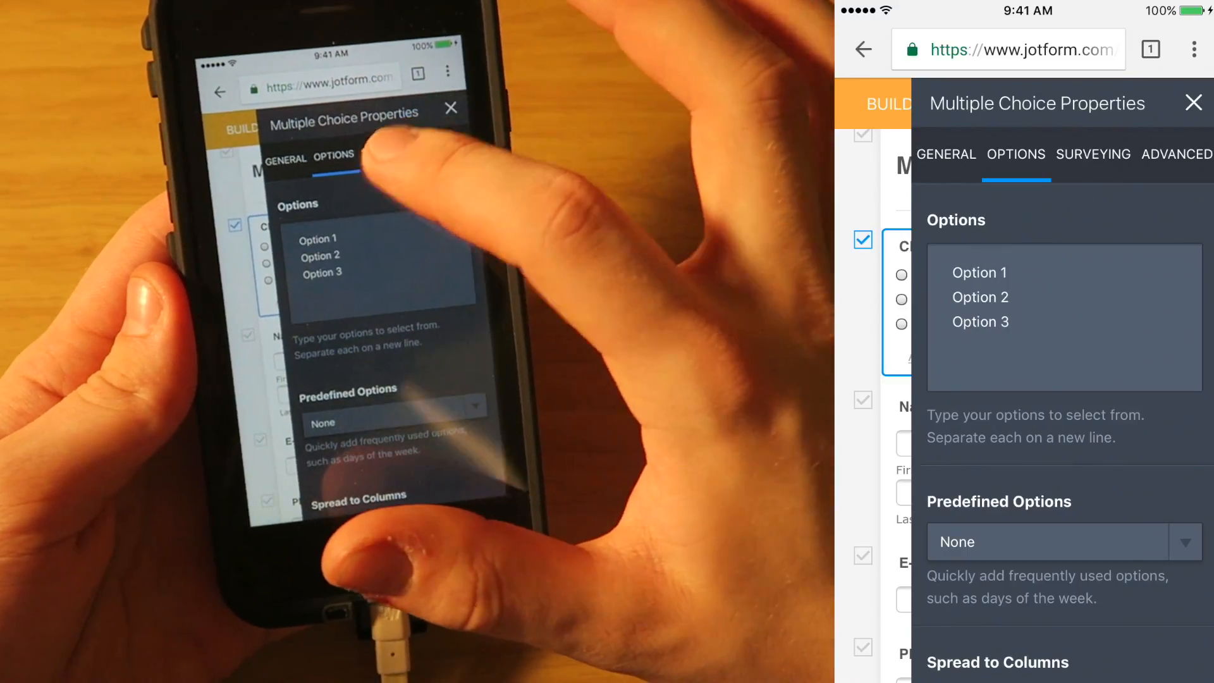
click(1177, 155)
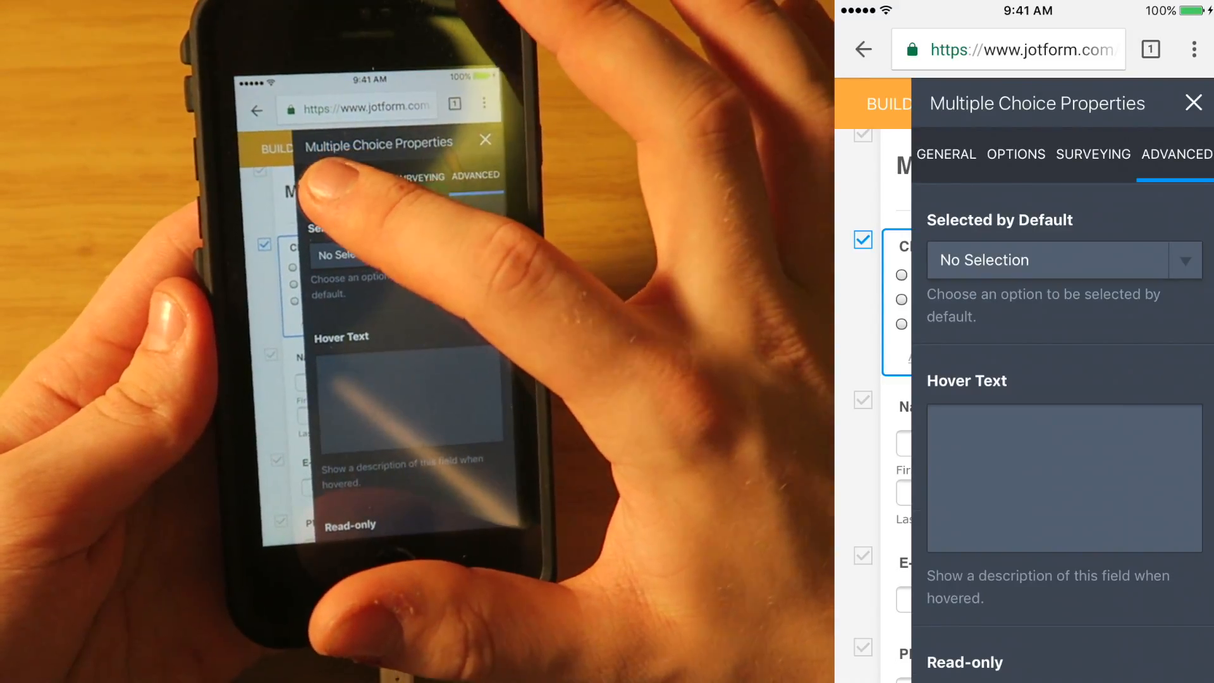
click(945, 154)
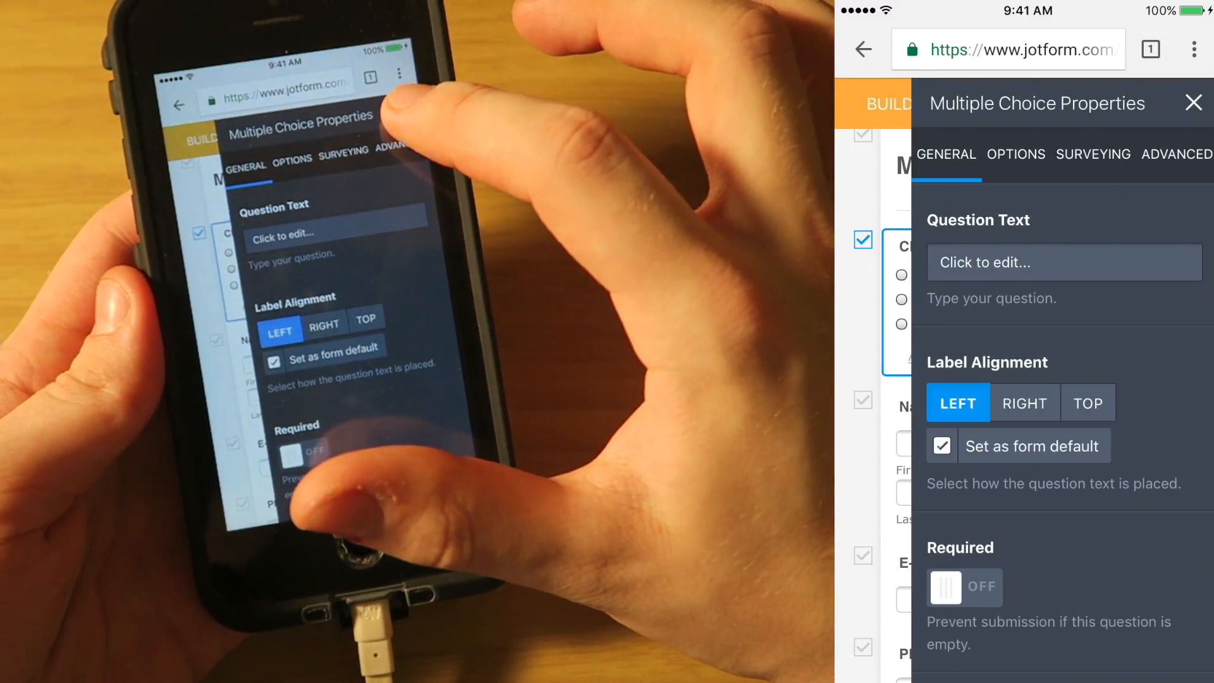
click(1193, 102)
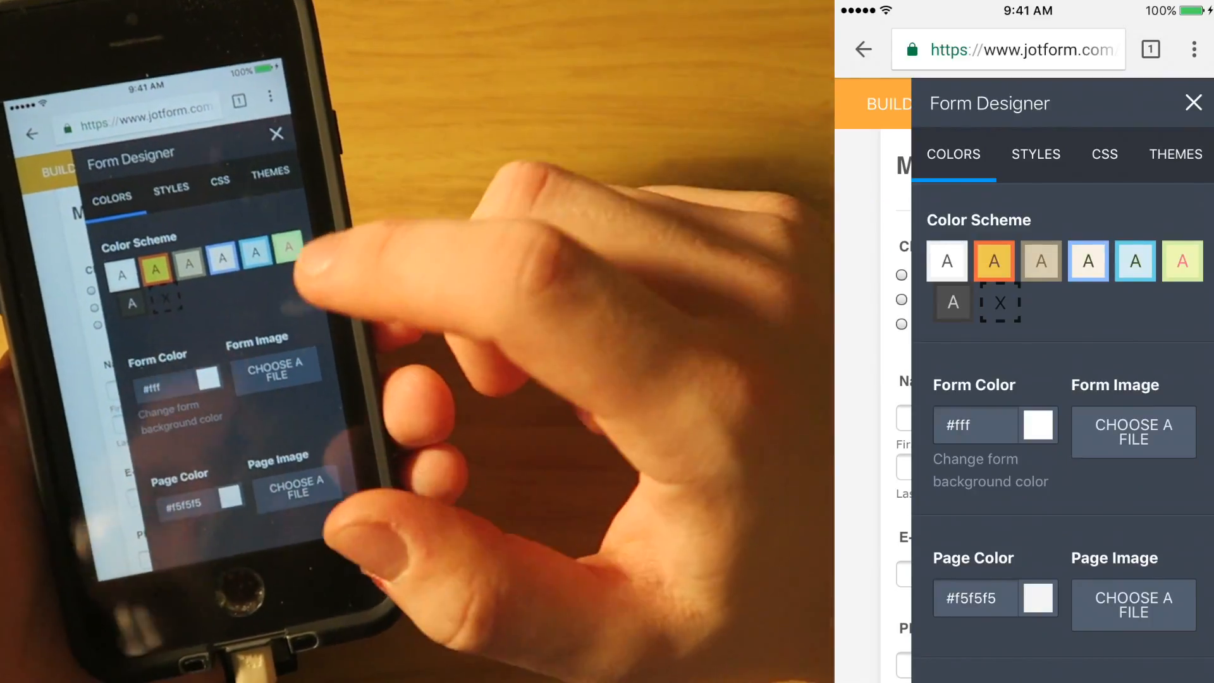
Apply the orange Think Drink theme from the Themes list to the Mobile form
scroll(down, 3)
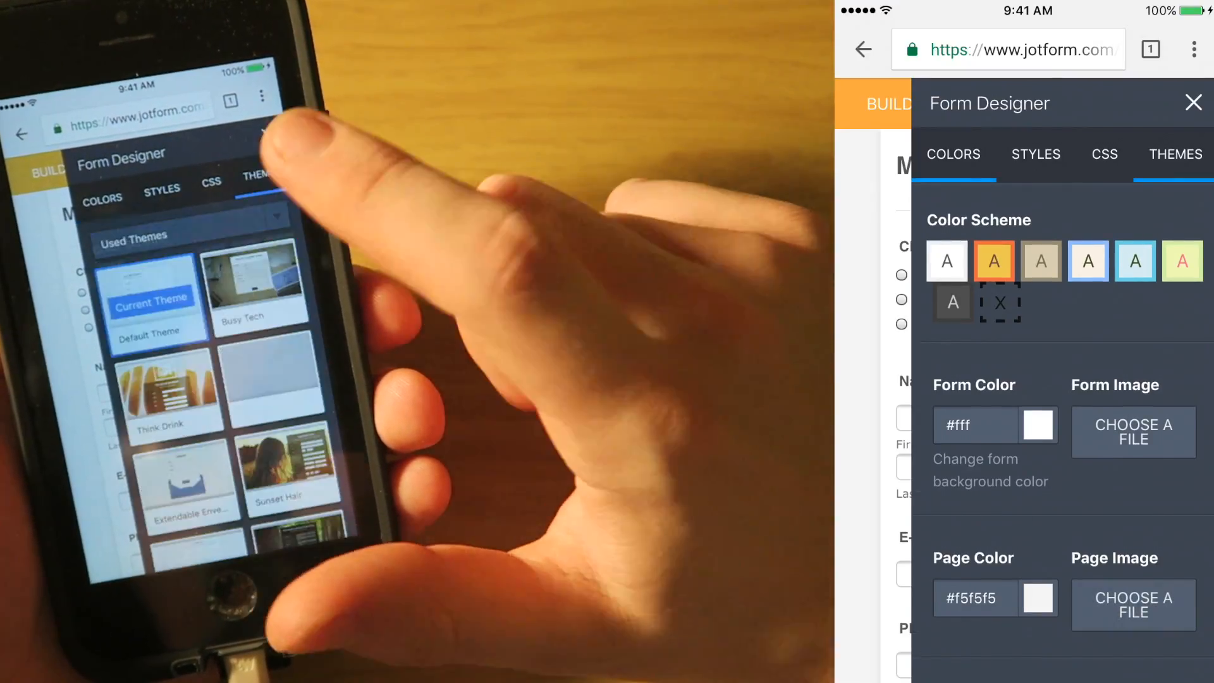
click(1172, 154)
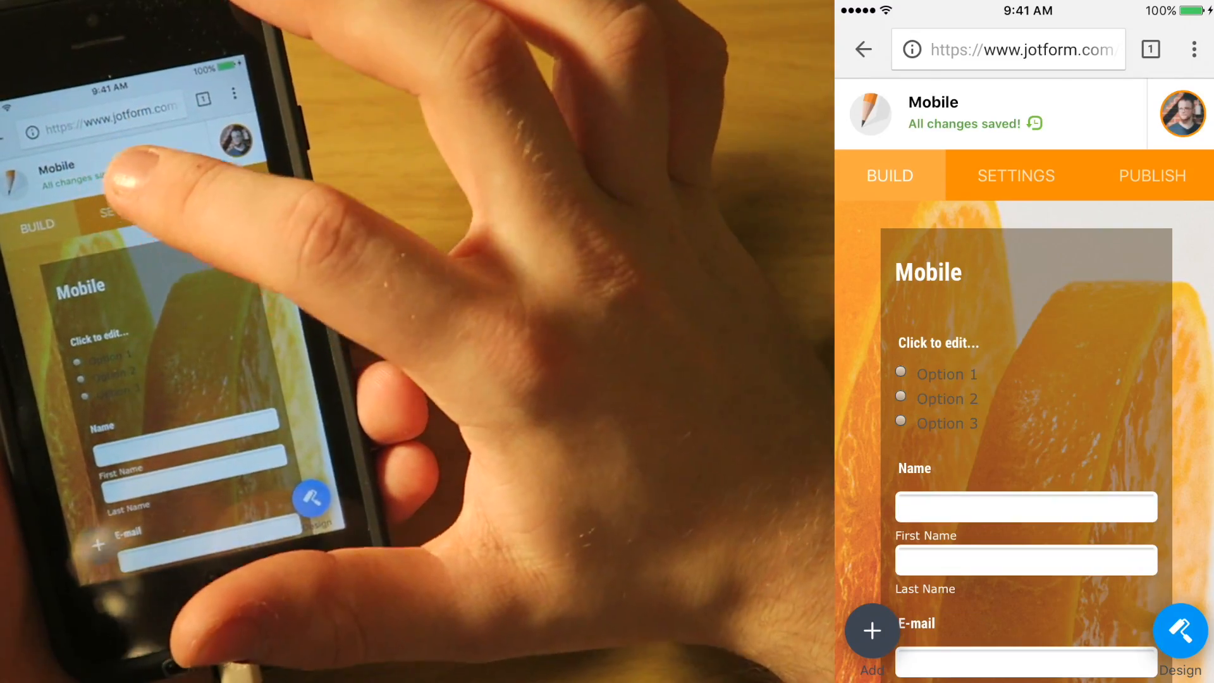
Review the Thank You Page settings, then edit the Quick Share direct link address and apply it
click(1014, 176)
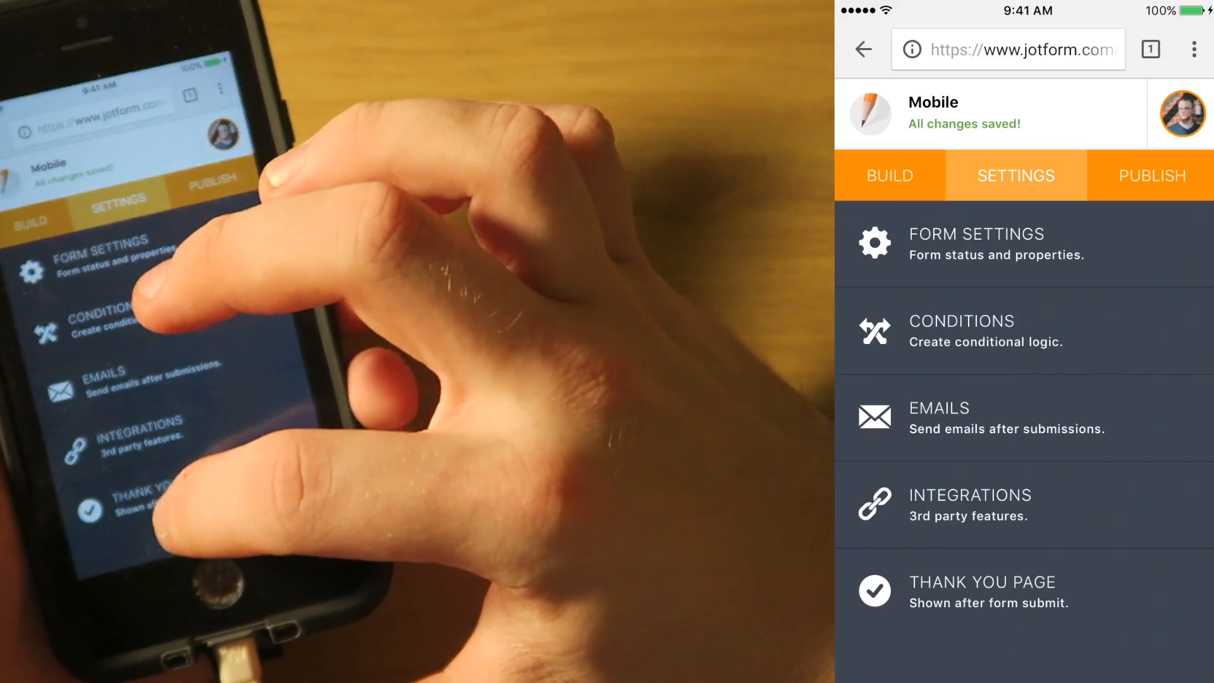
click(982, 592)
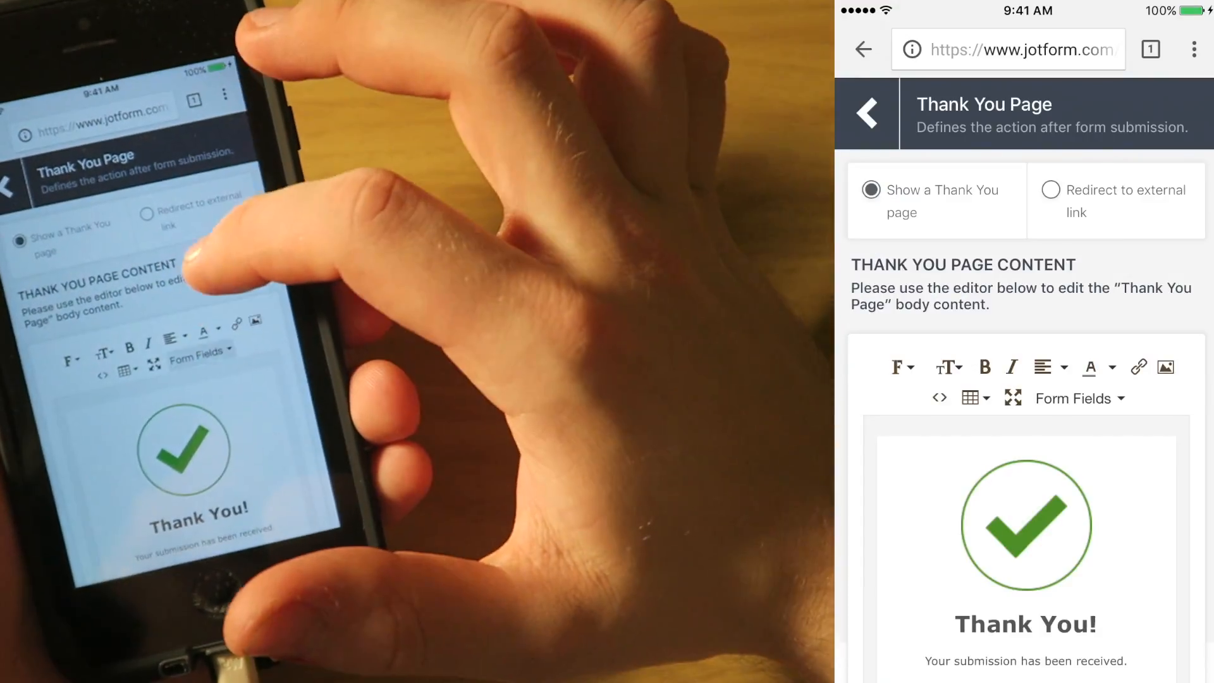
click(1151, 175)
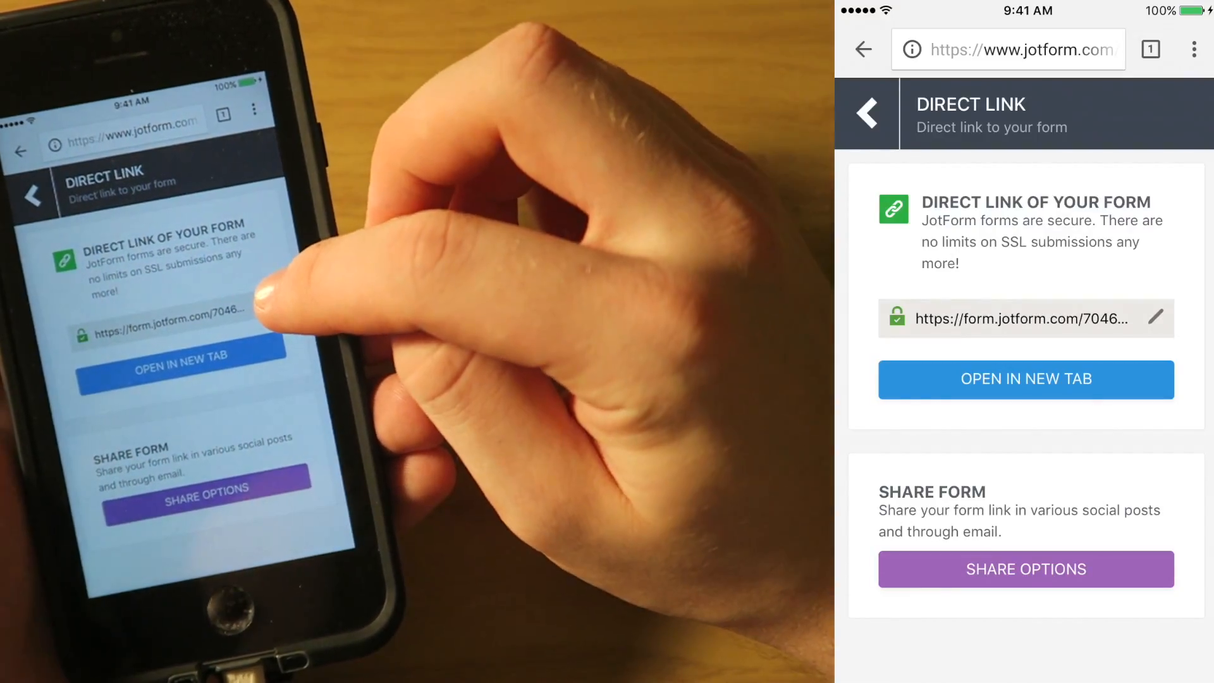
click(1015, 318)
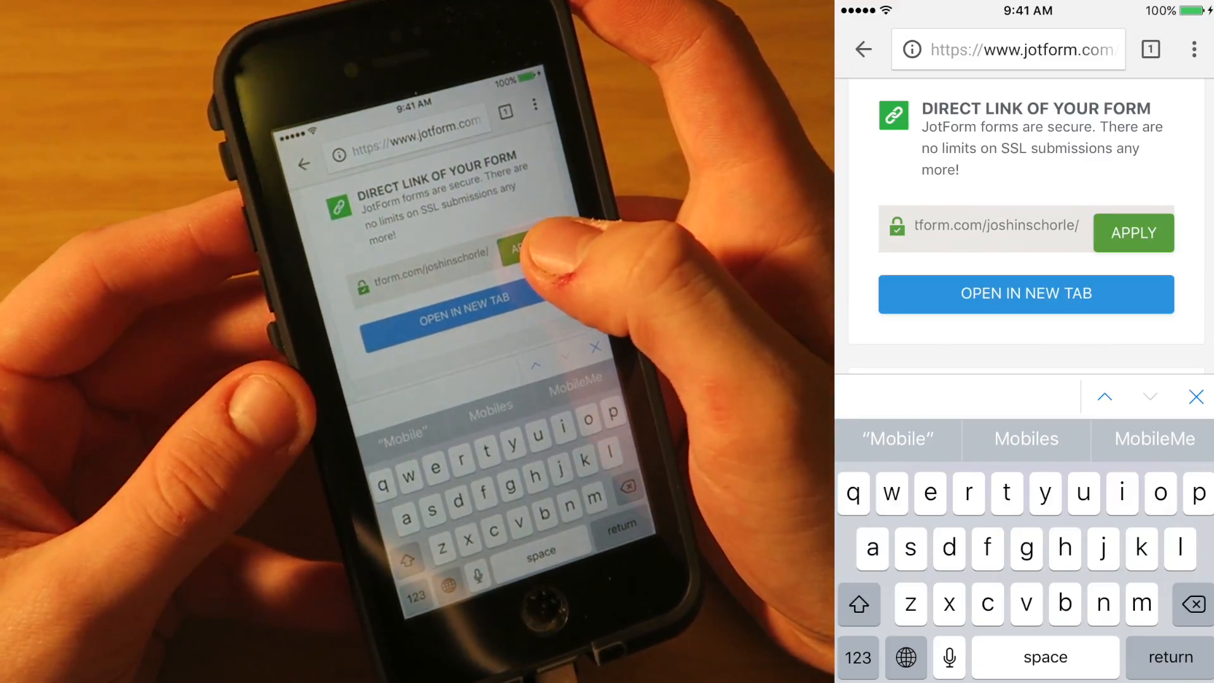
click(1133, 233)
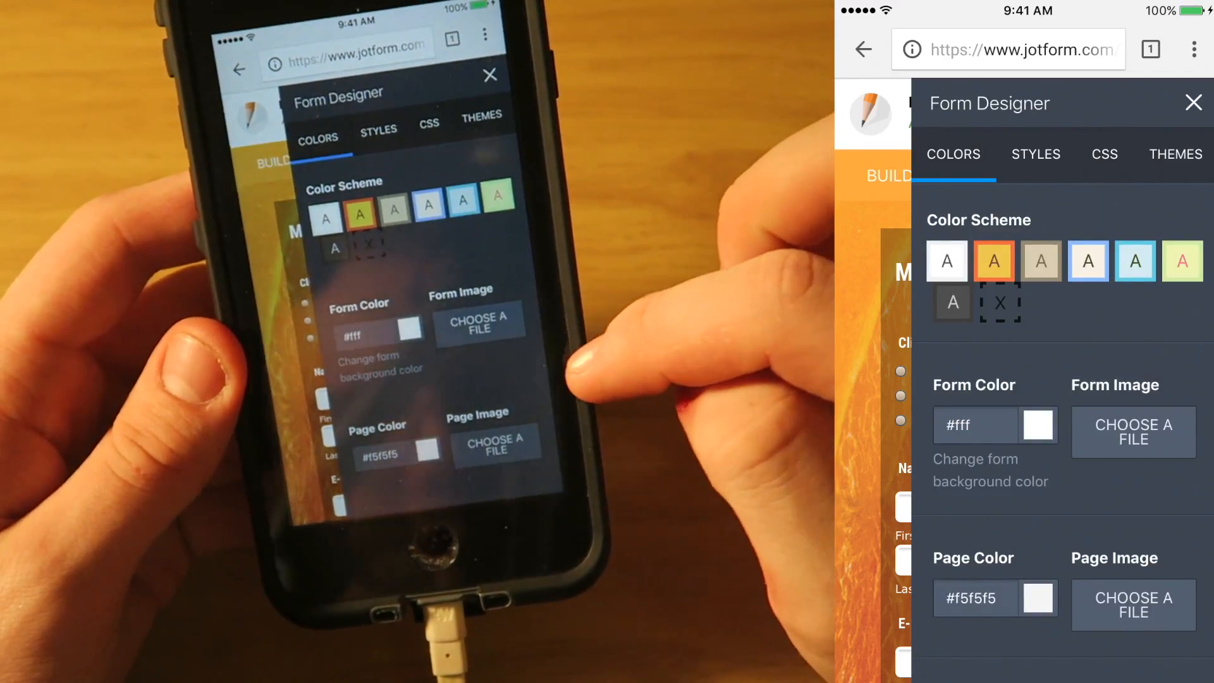
Check the Design panel's Themes, close it, and show the Publish options for the Mobile form
scroll(down, 3)
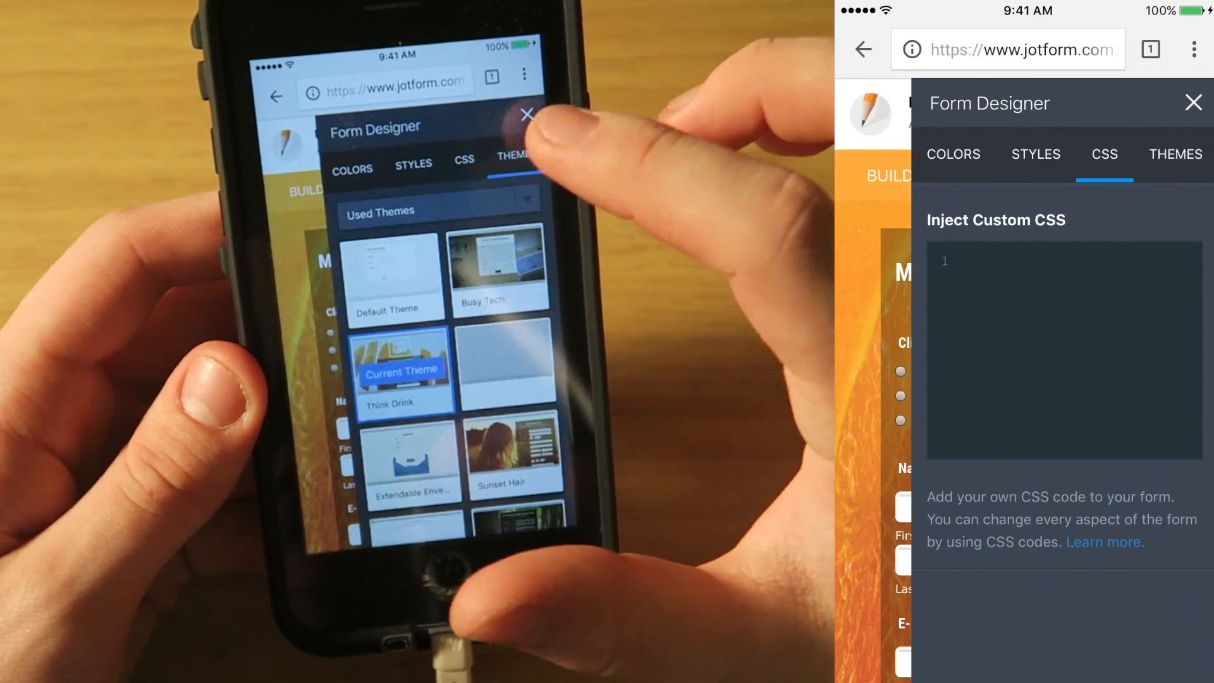
click(1176, 154)
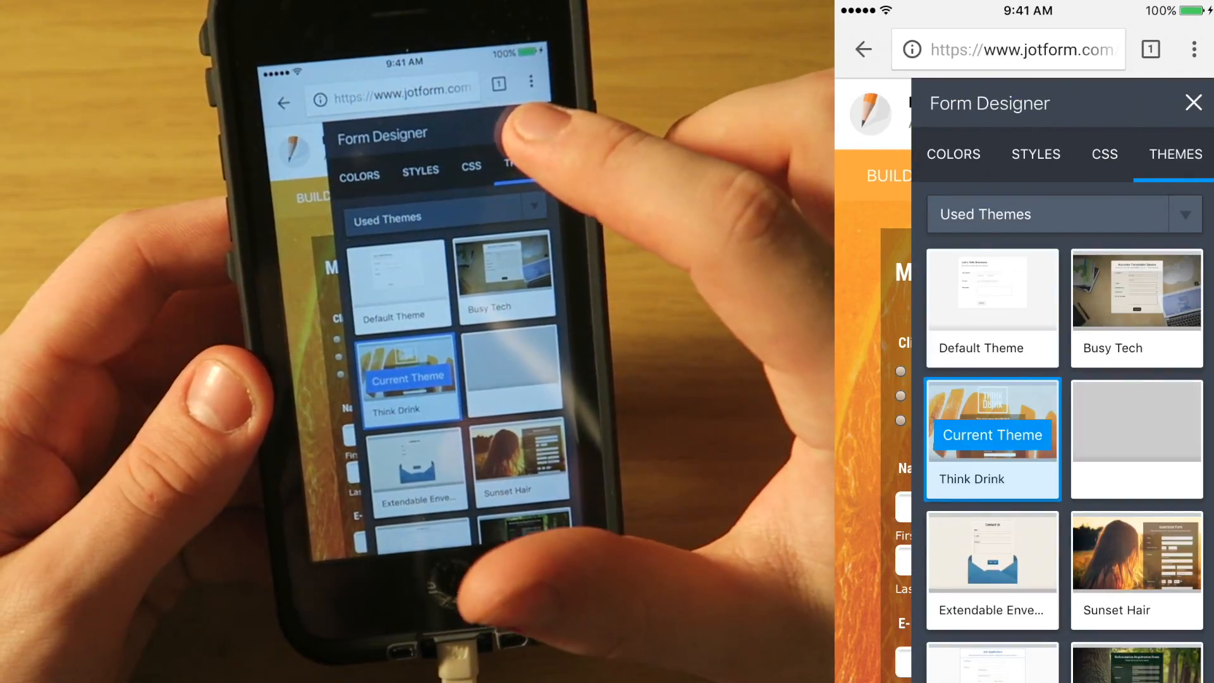
click(1193, 102)
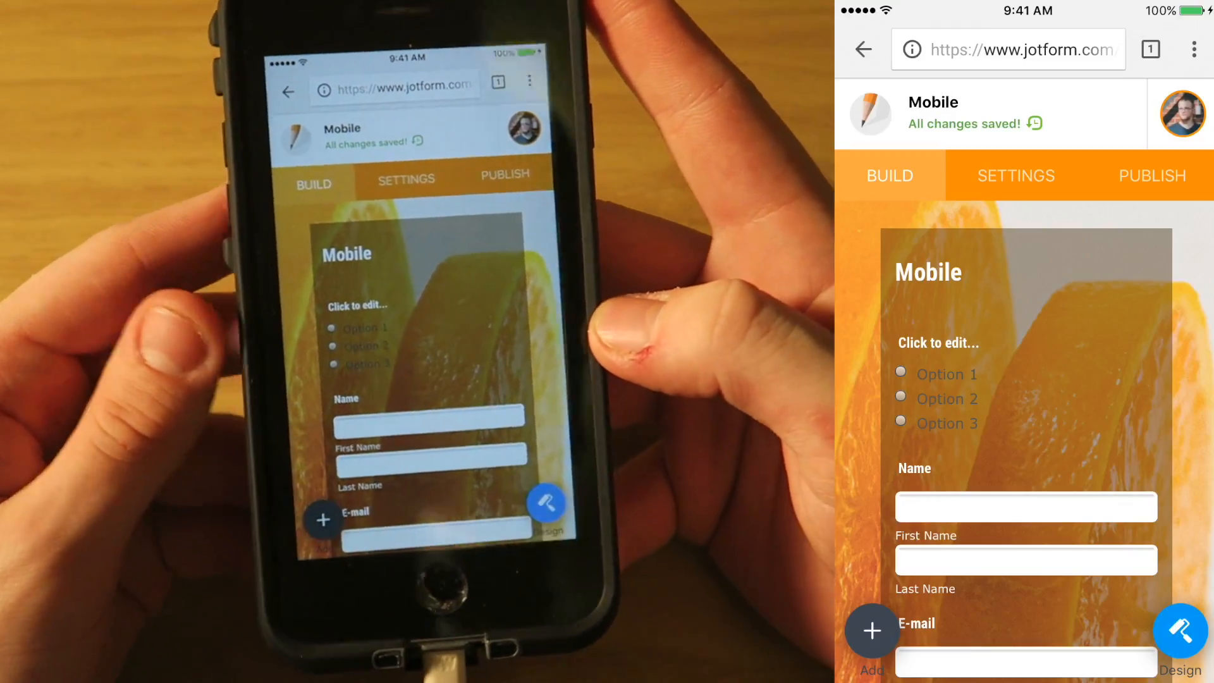
click(1151, 174)
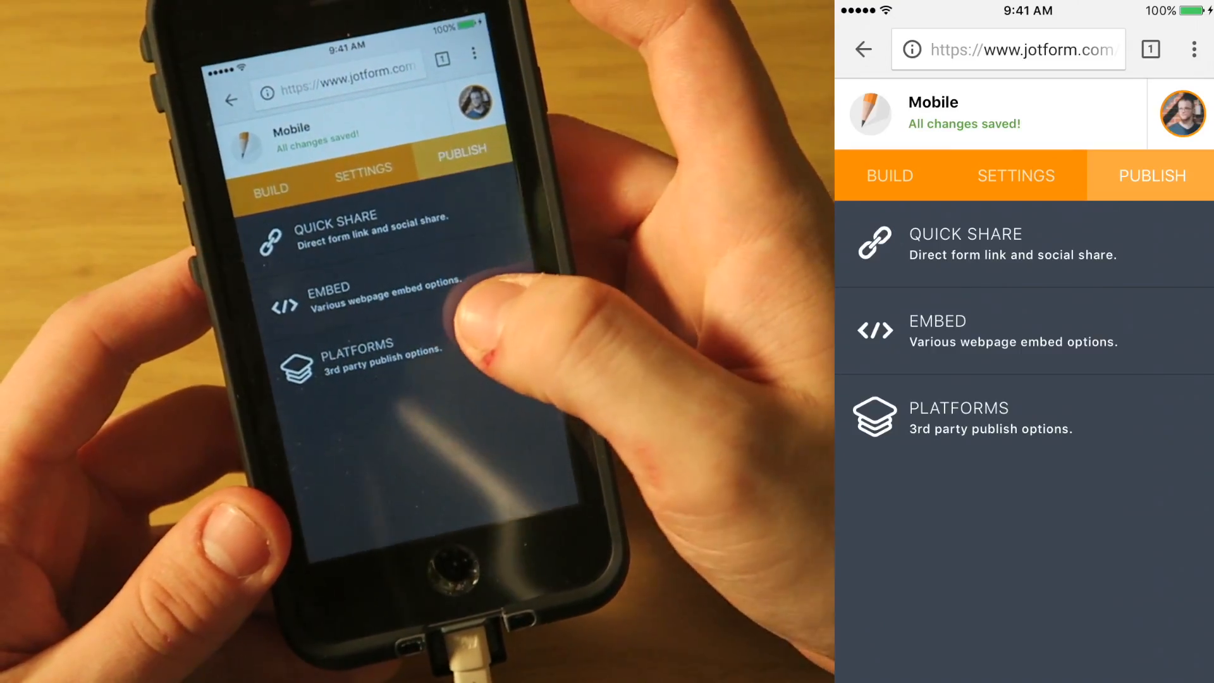